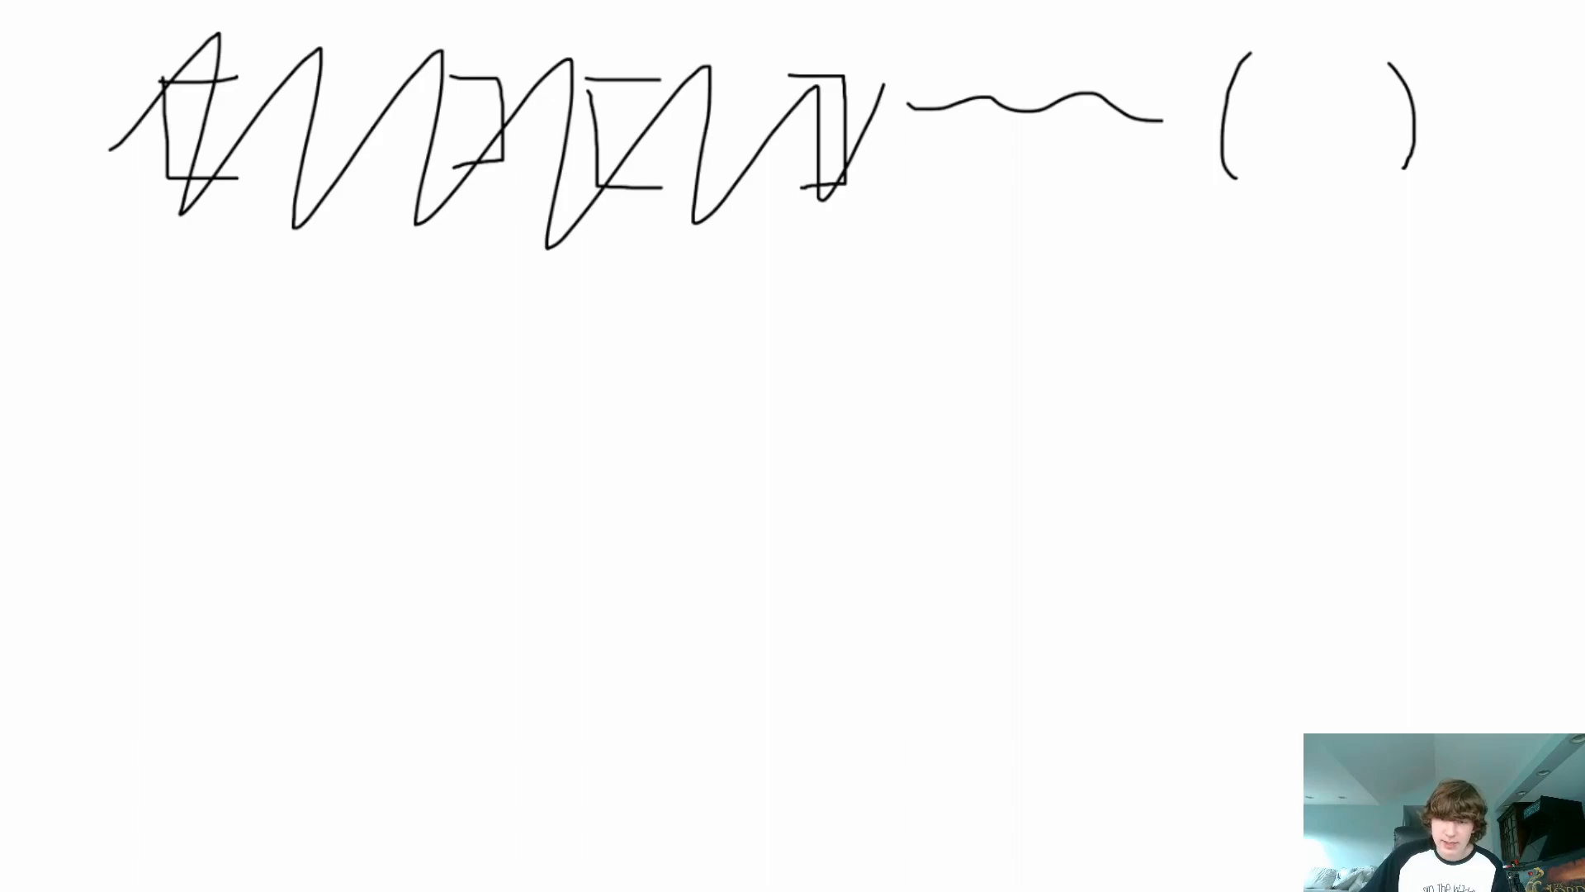
- Sketch the method outline with its opening and closing braces on the whiteboard
left_click_drag(1506, 71, 1506, 172)
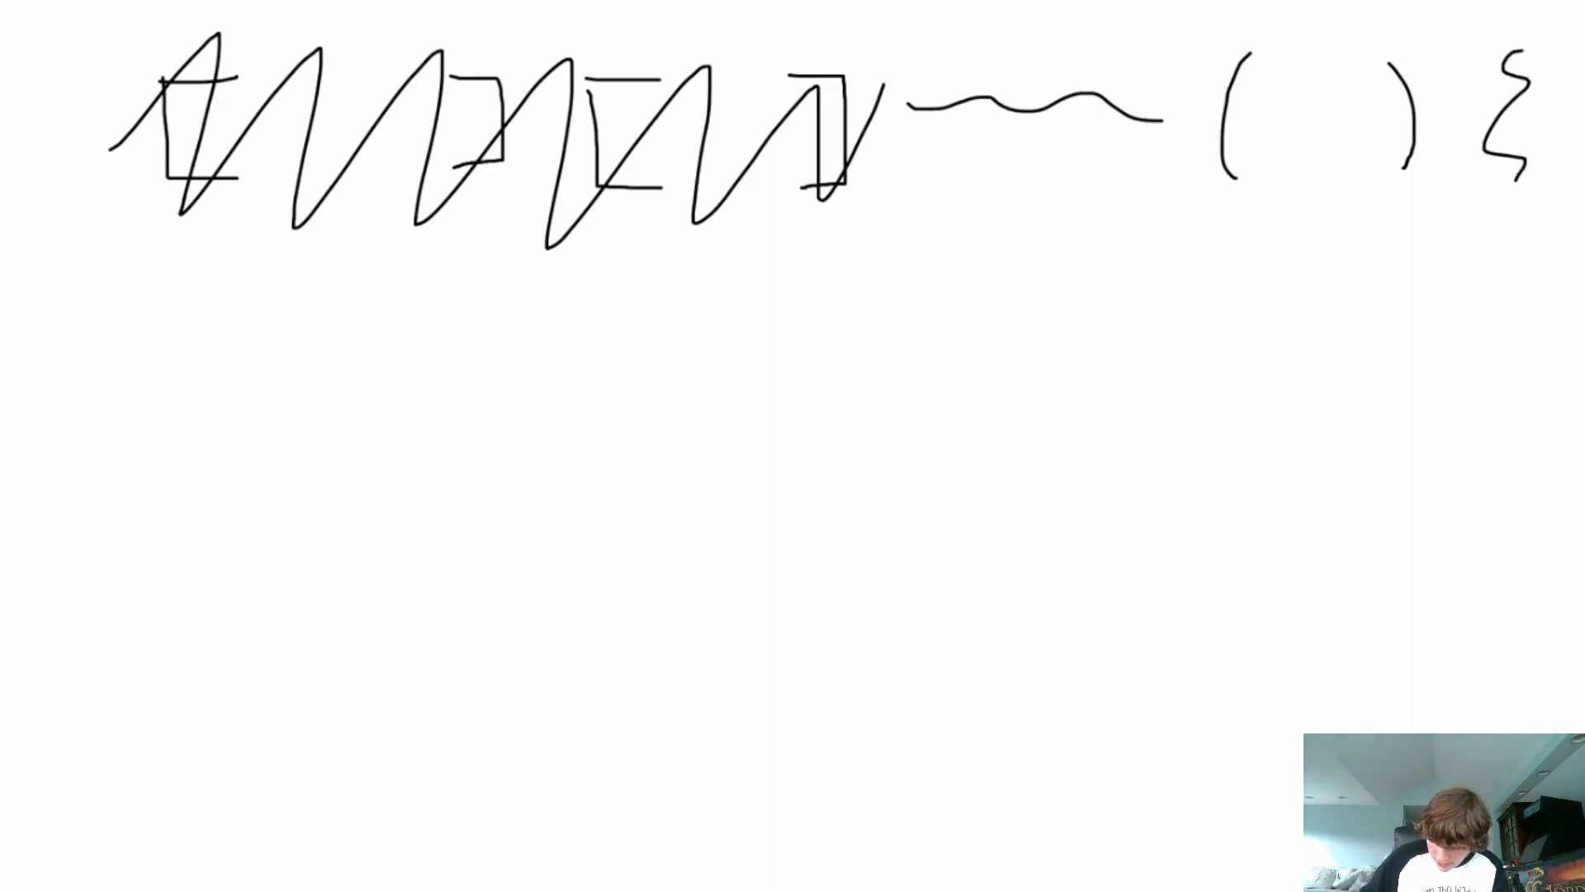
left_click_drag(157, 658, 192, 799)
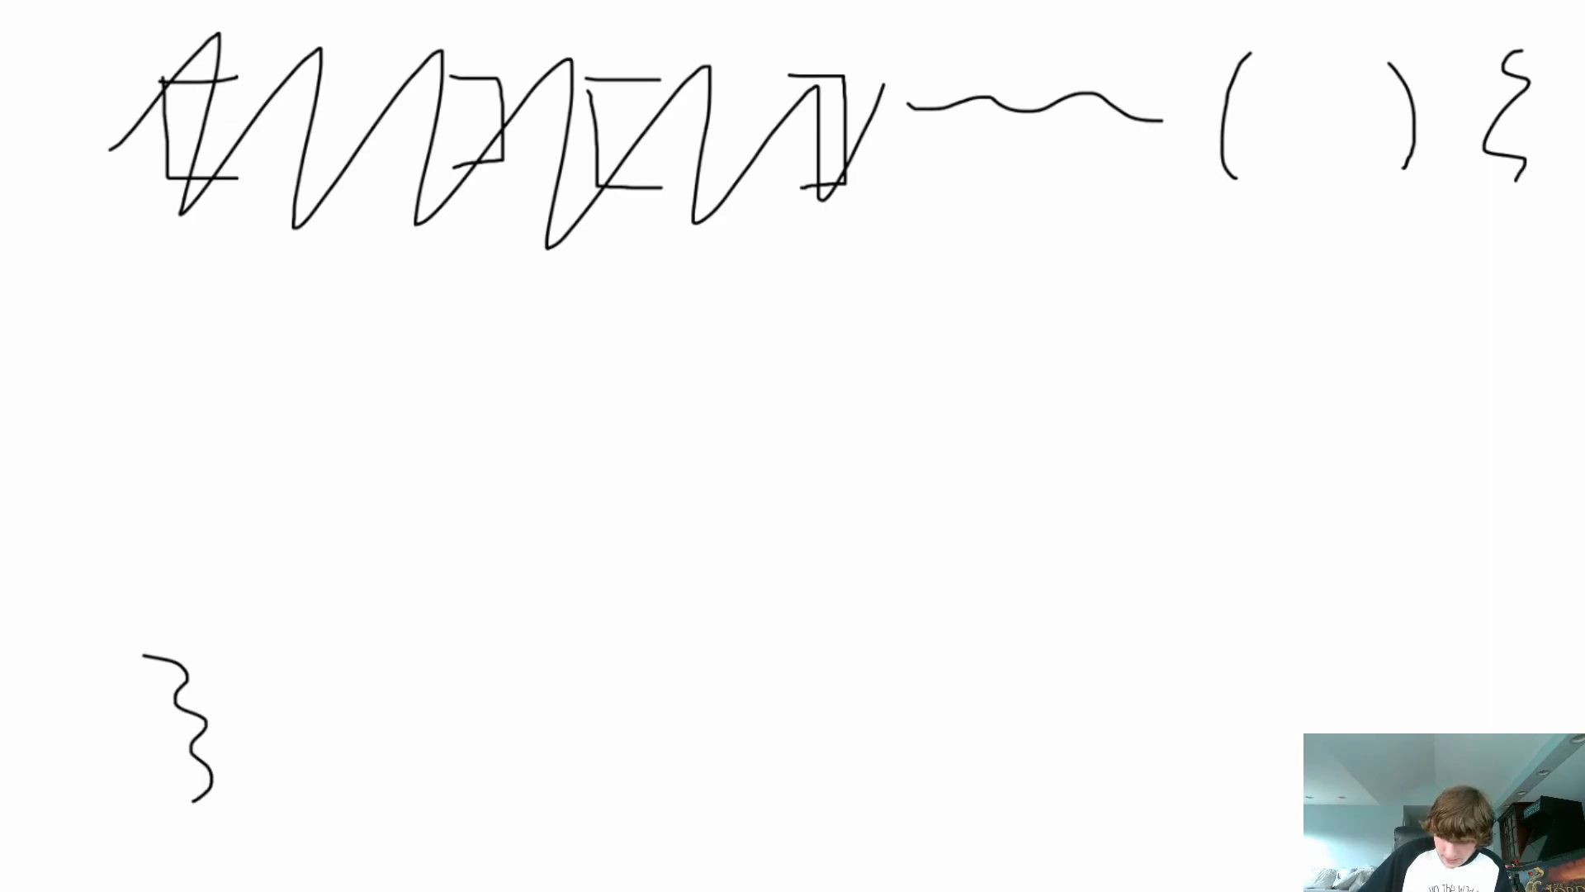
left_click_drag(202, 368, 859, 561)
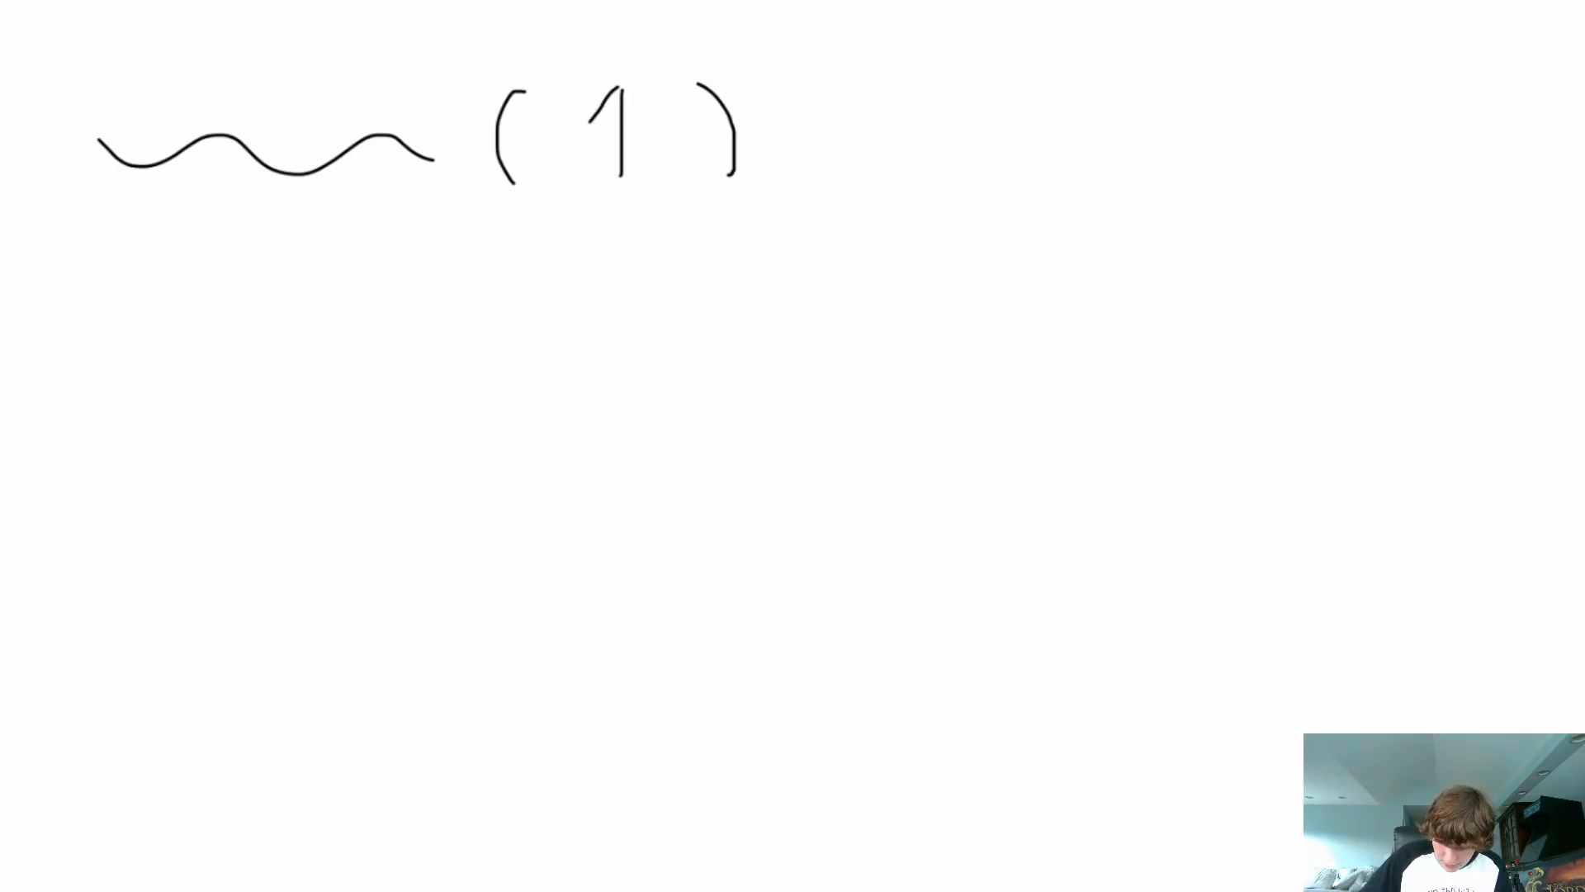
- Sketch a separate method call with argument 1 and a trailing semicolon
left_click_drag(572, 173, 682, 173)
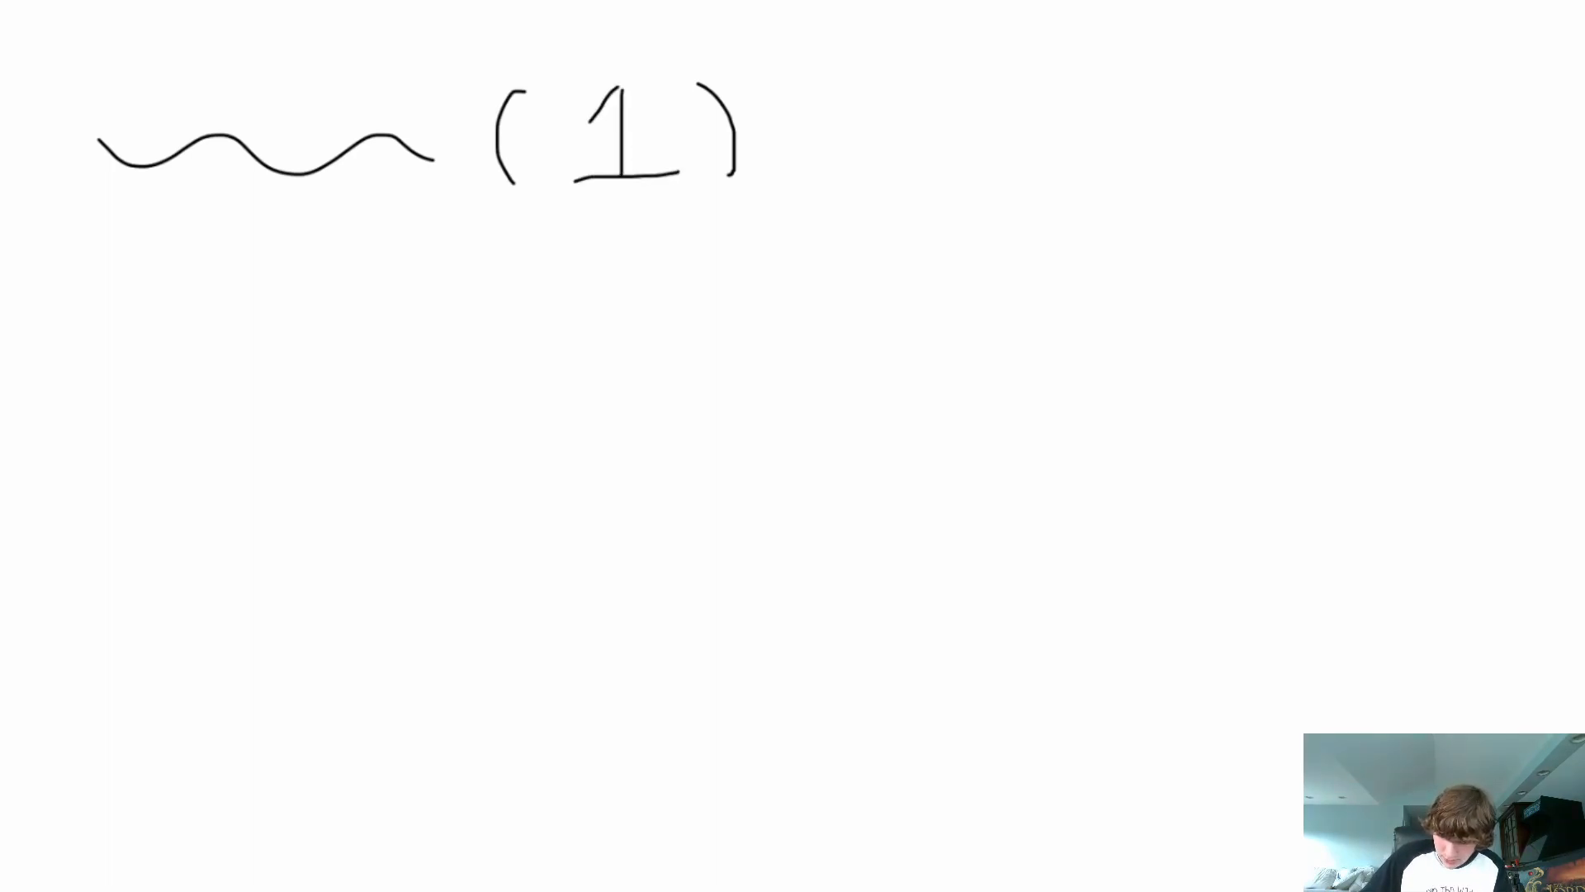
left_click_drag(799, 86, 778, 202)
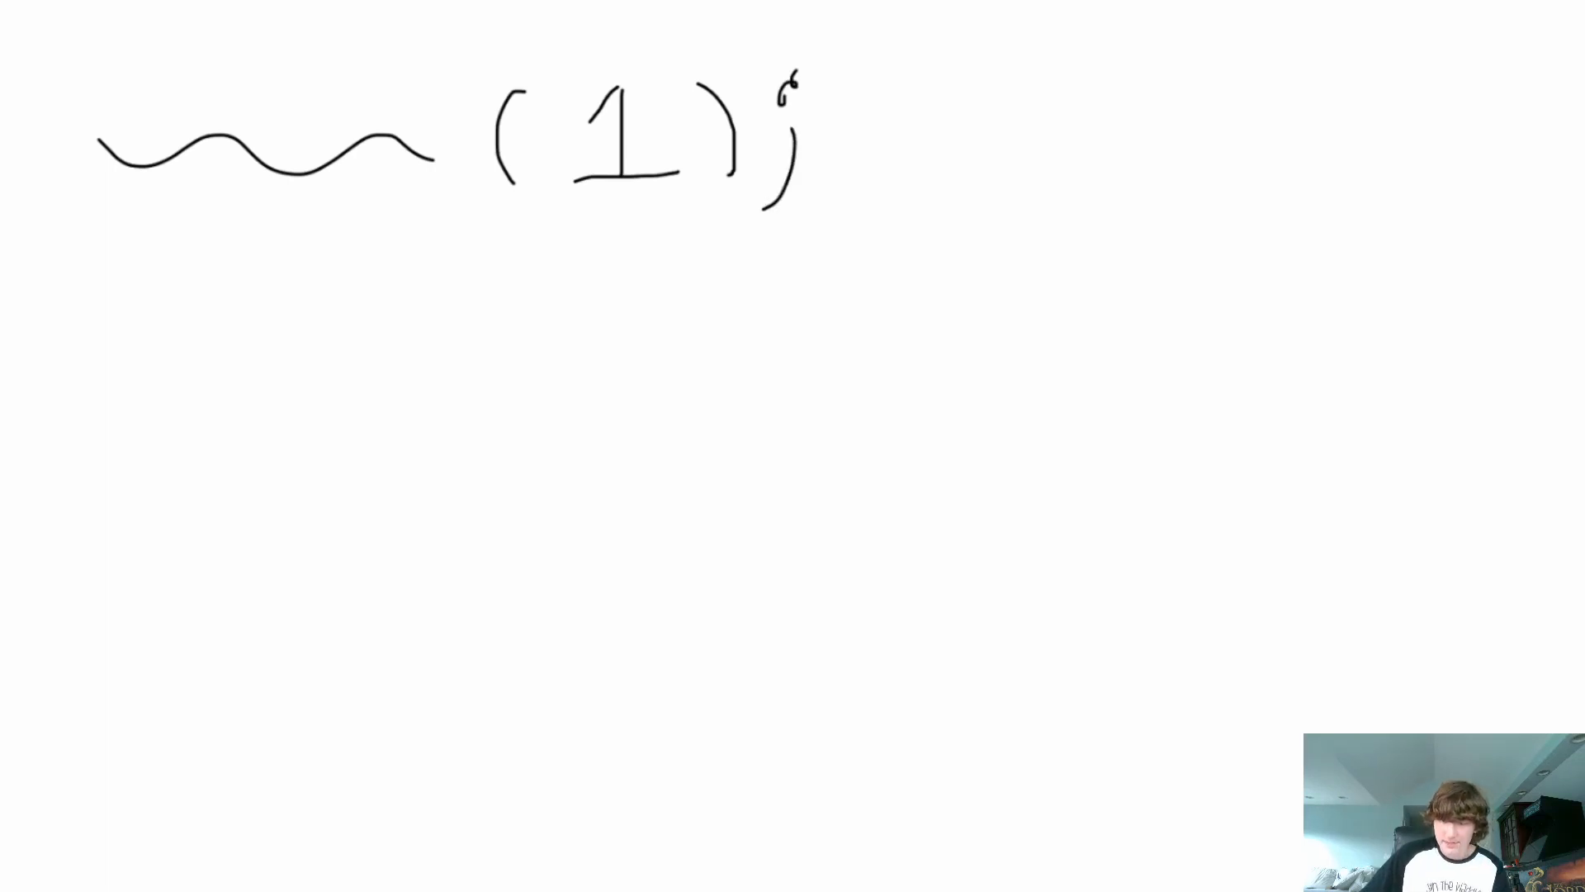
left_click_drag(870, 121, 789, 677)
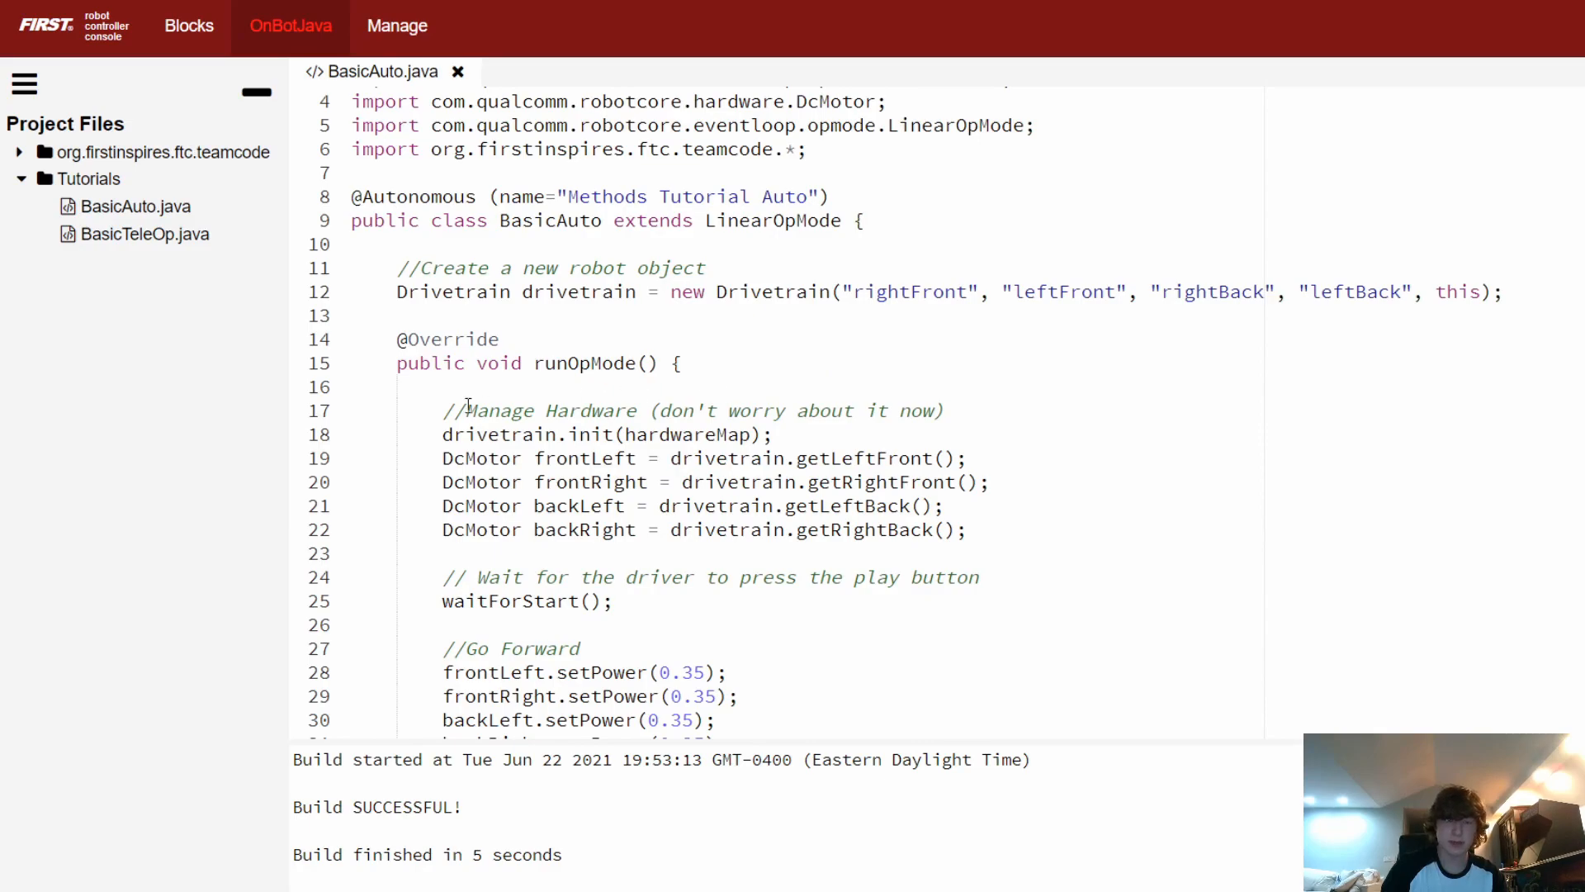
left_click_drag(442, 434, 951, 529)
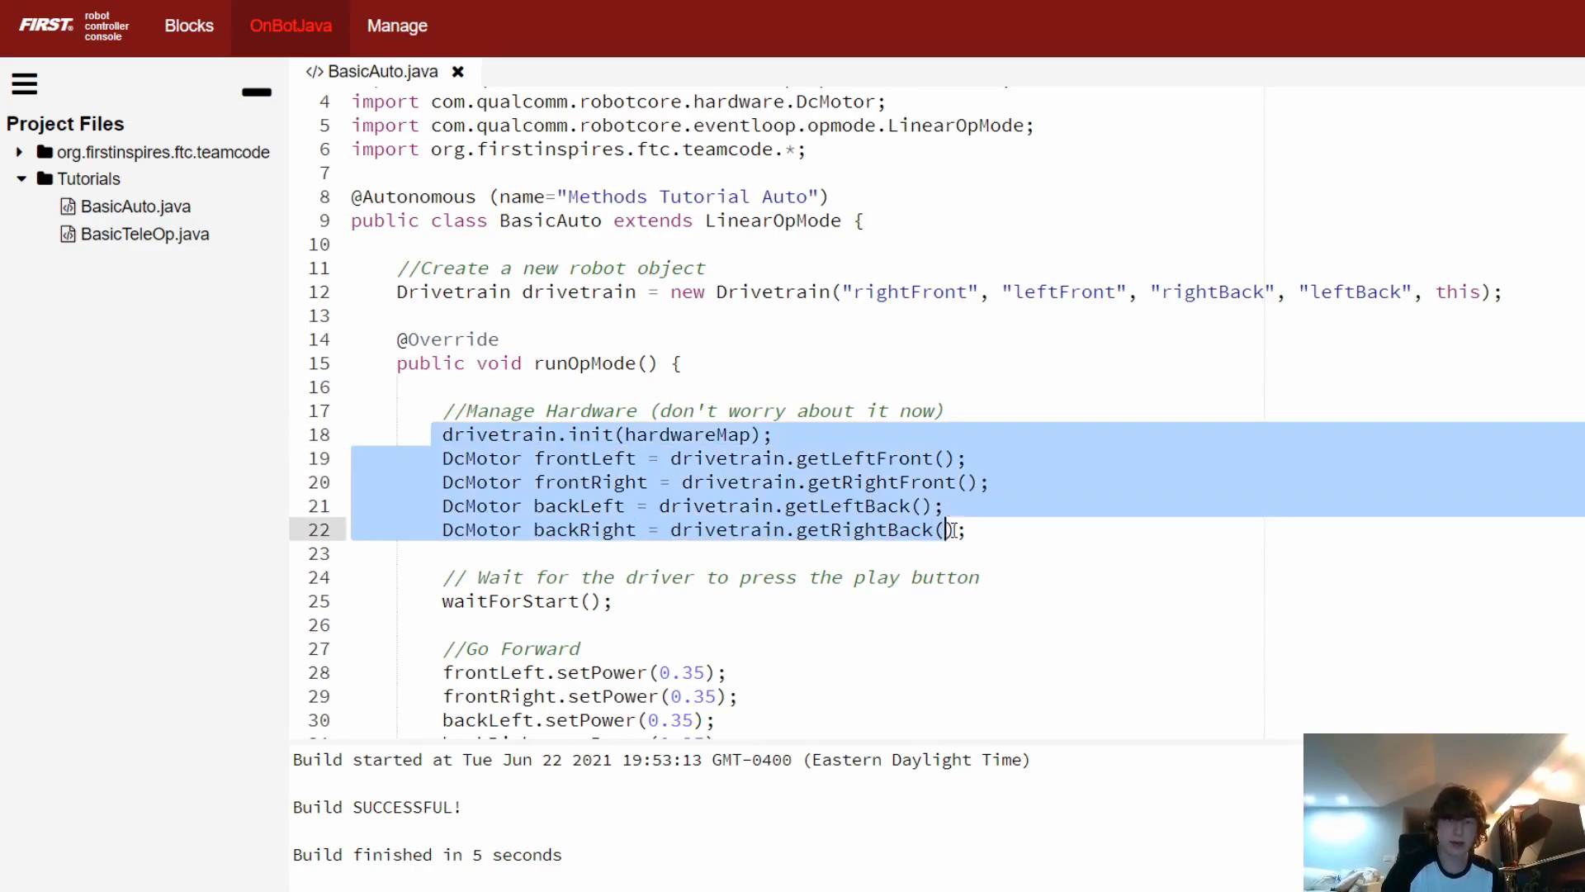
scroll("down", 3)
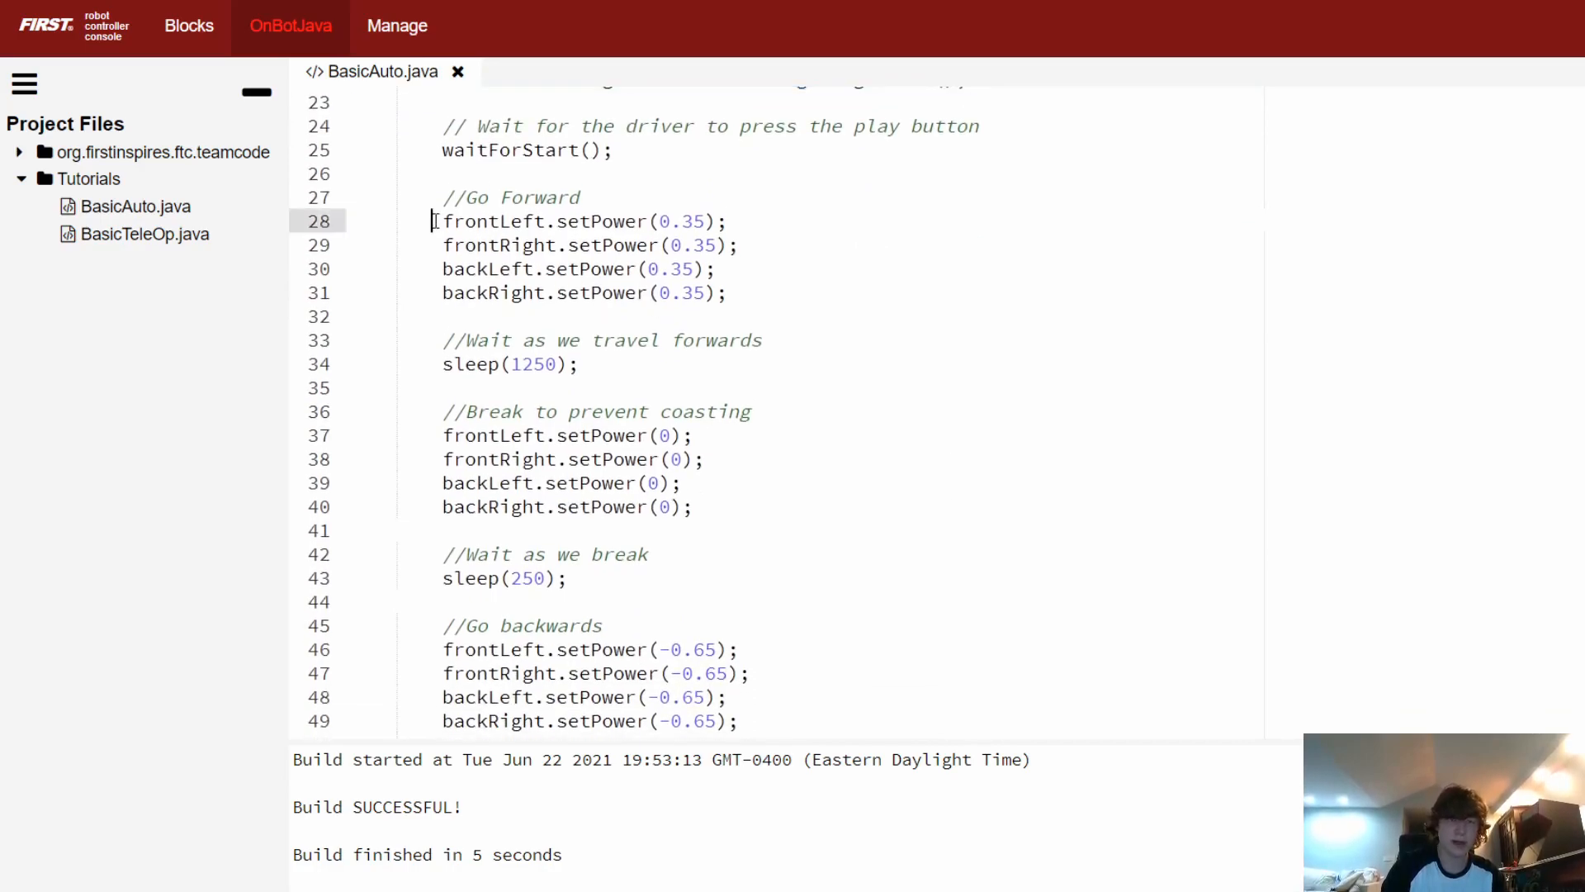
left_click_drag(432, 219, 581, 363)
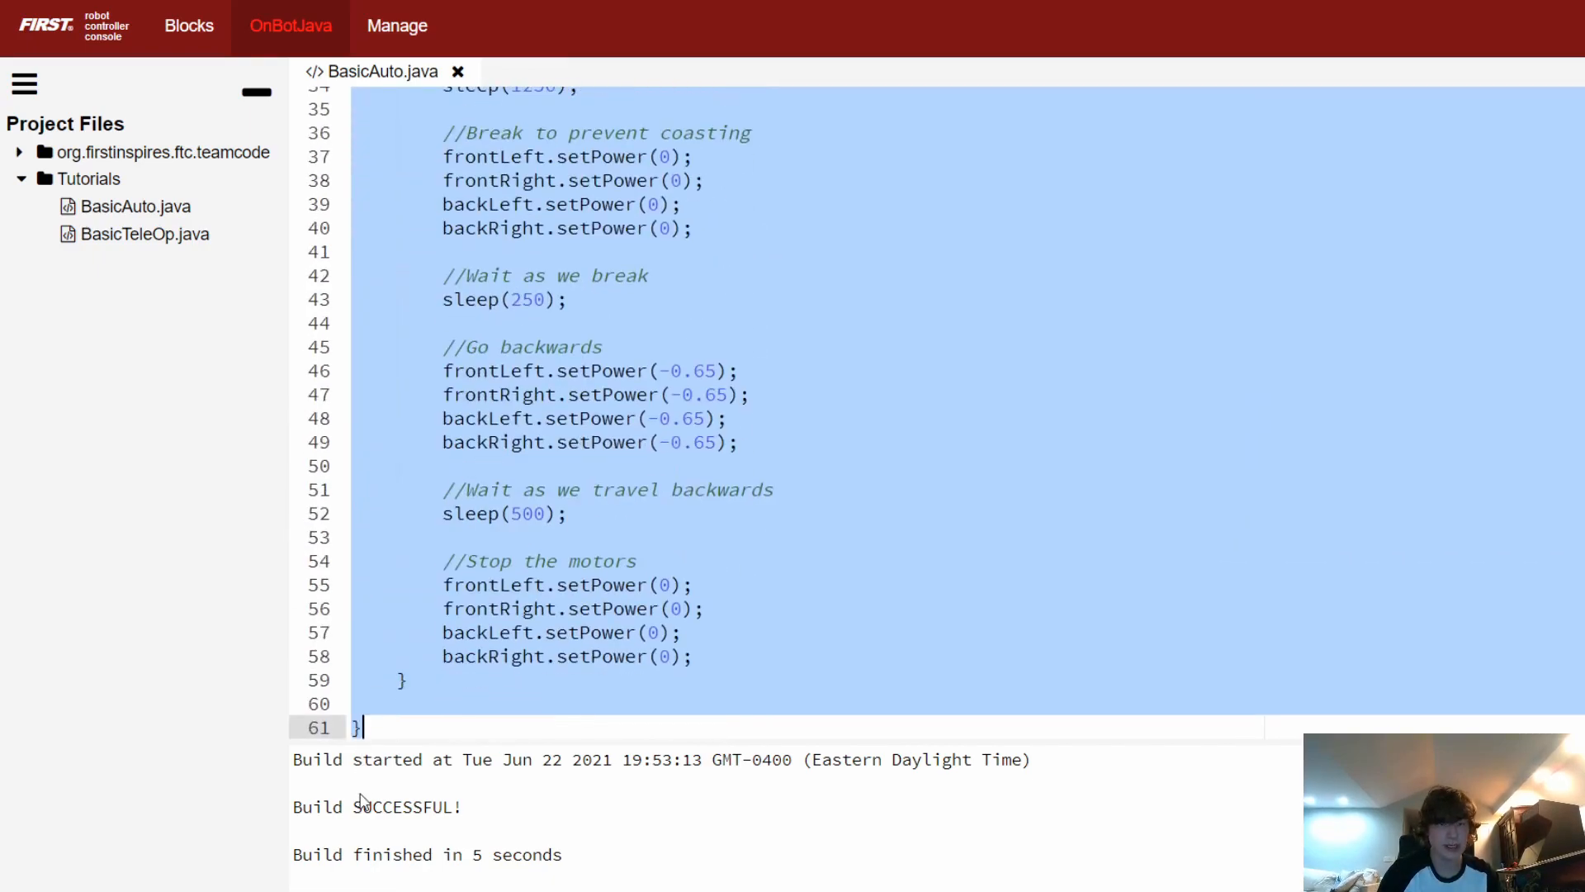
left_click(409, 678)
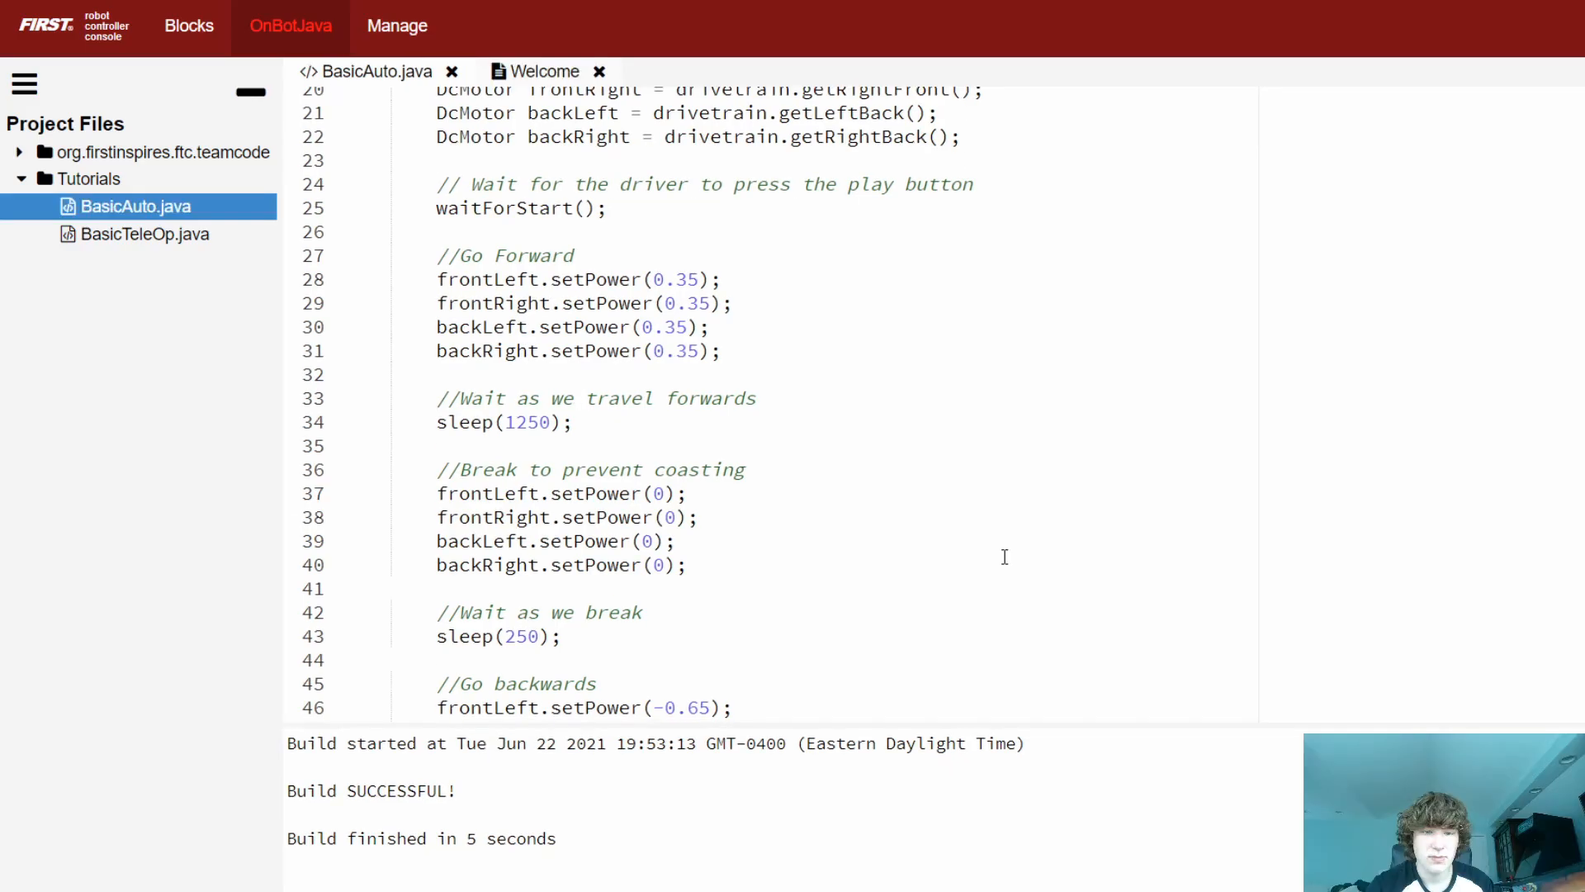
- Write an empty public void moveStraight() { method on a blank line below runOpMode
scroll("down", 3)
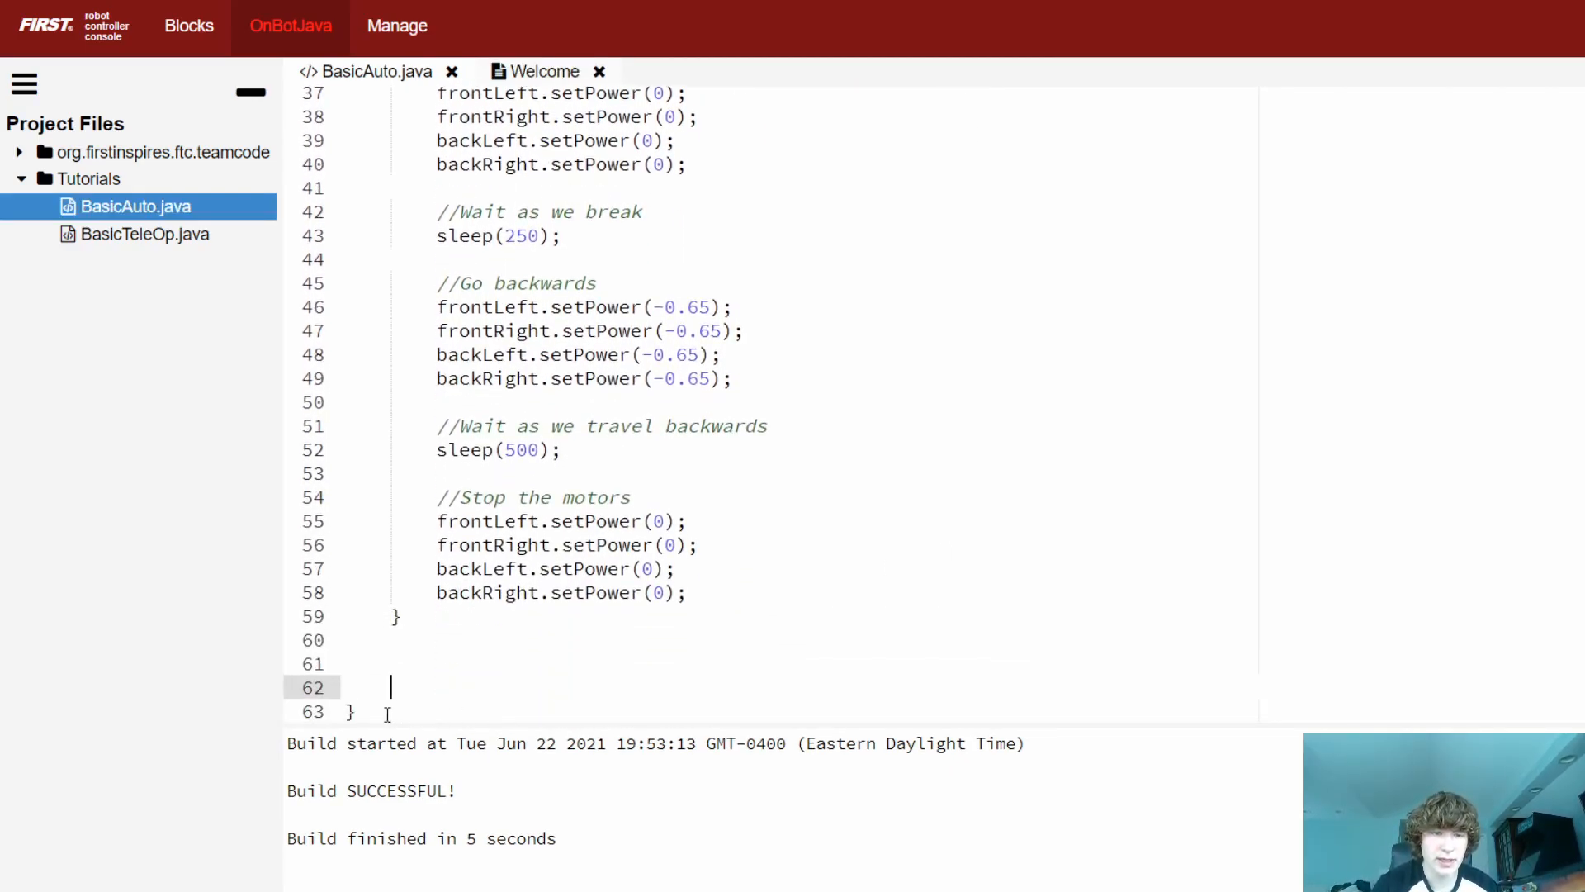
left_click_drag(436, 520, 400, 616)
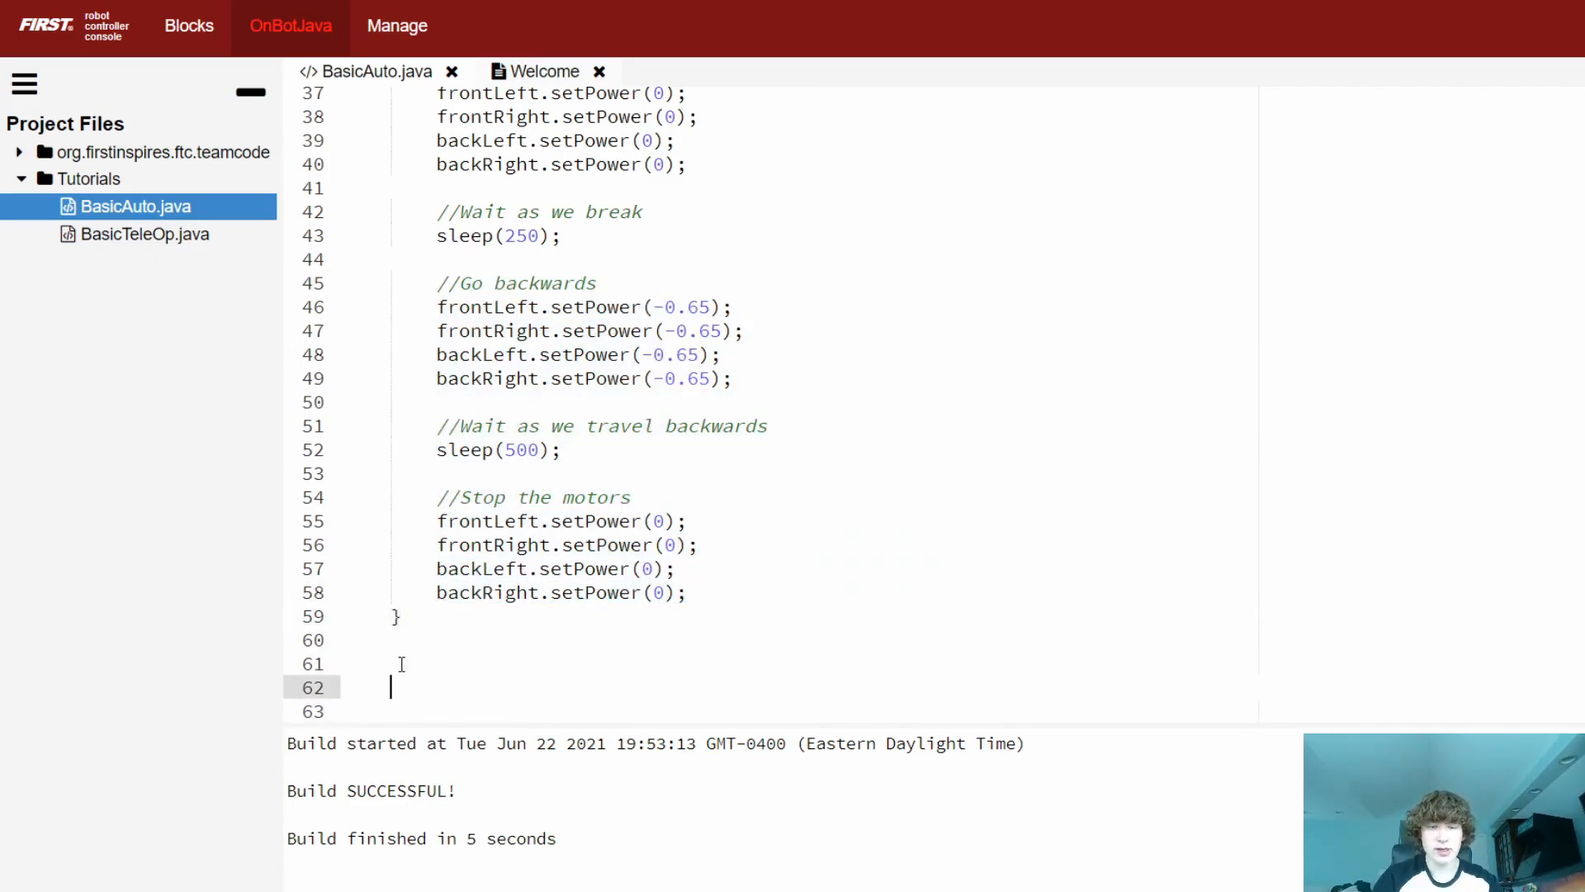
type("public void")
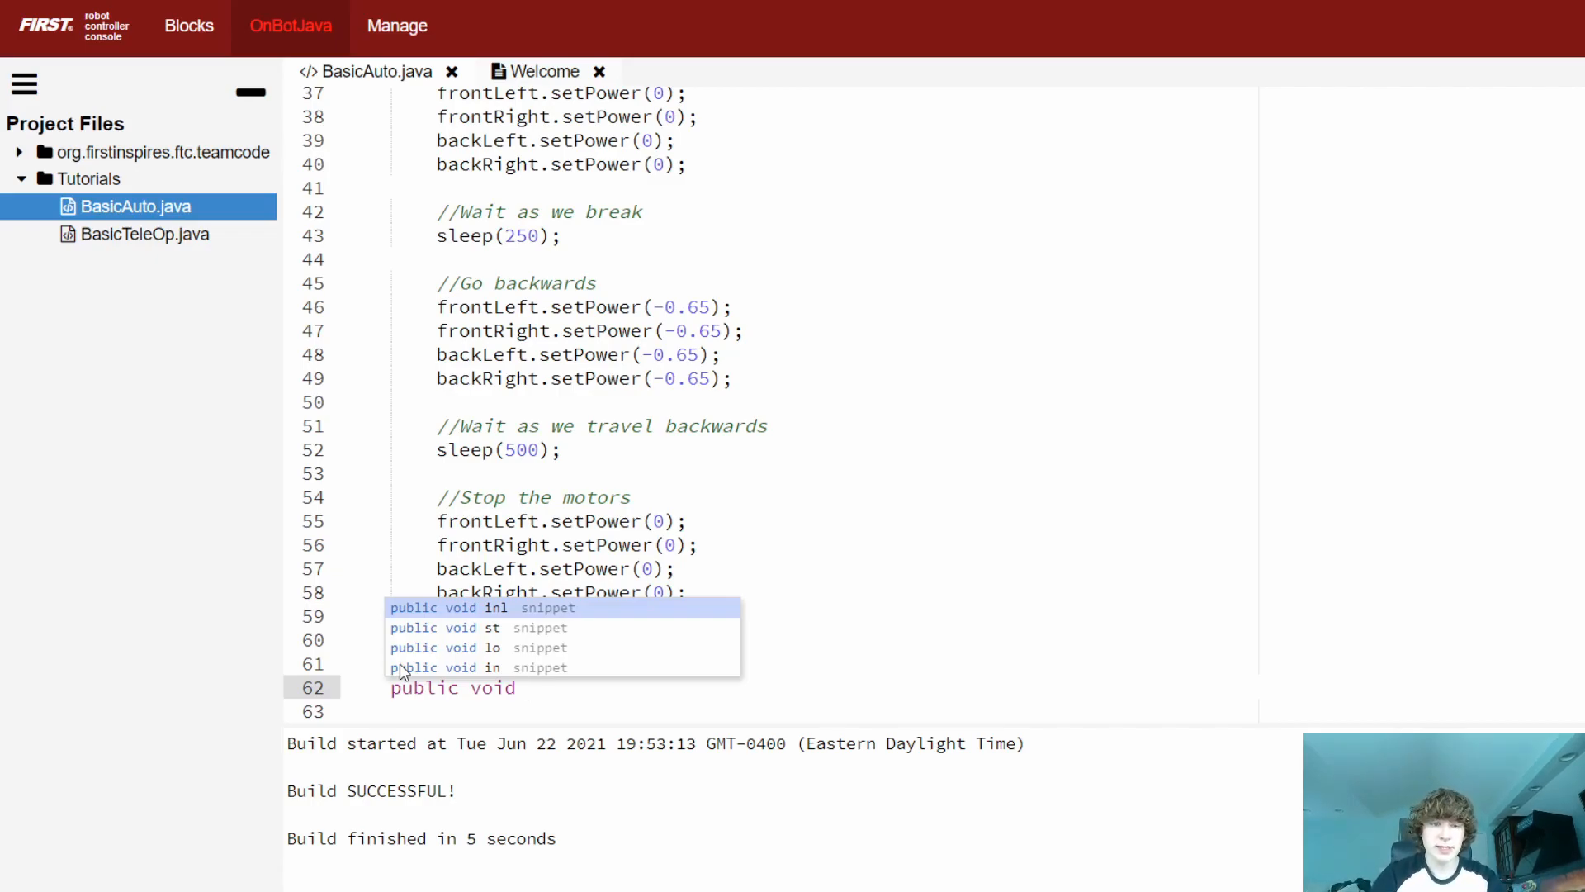
type("moveS")
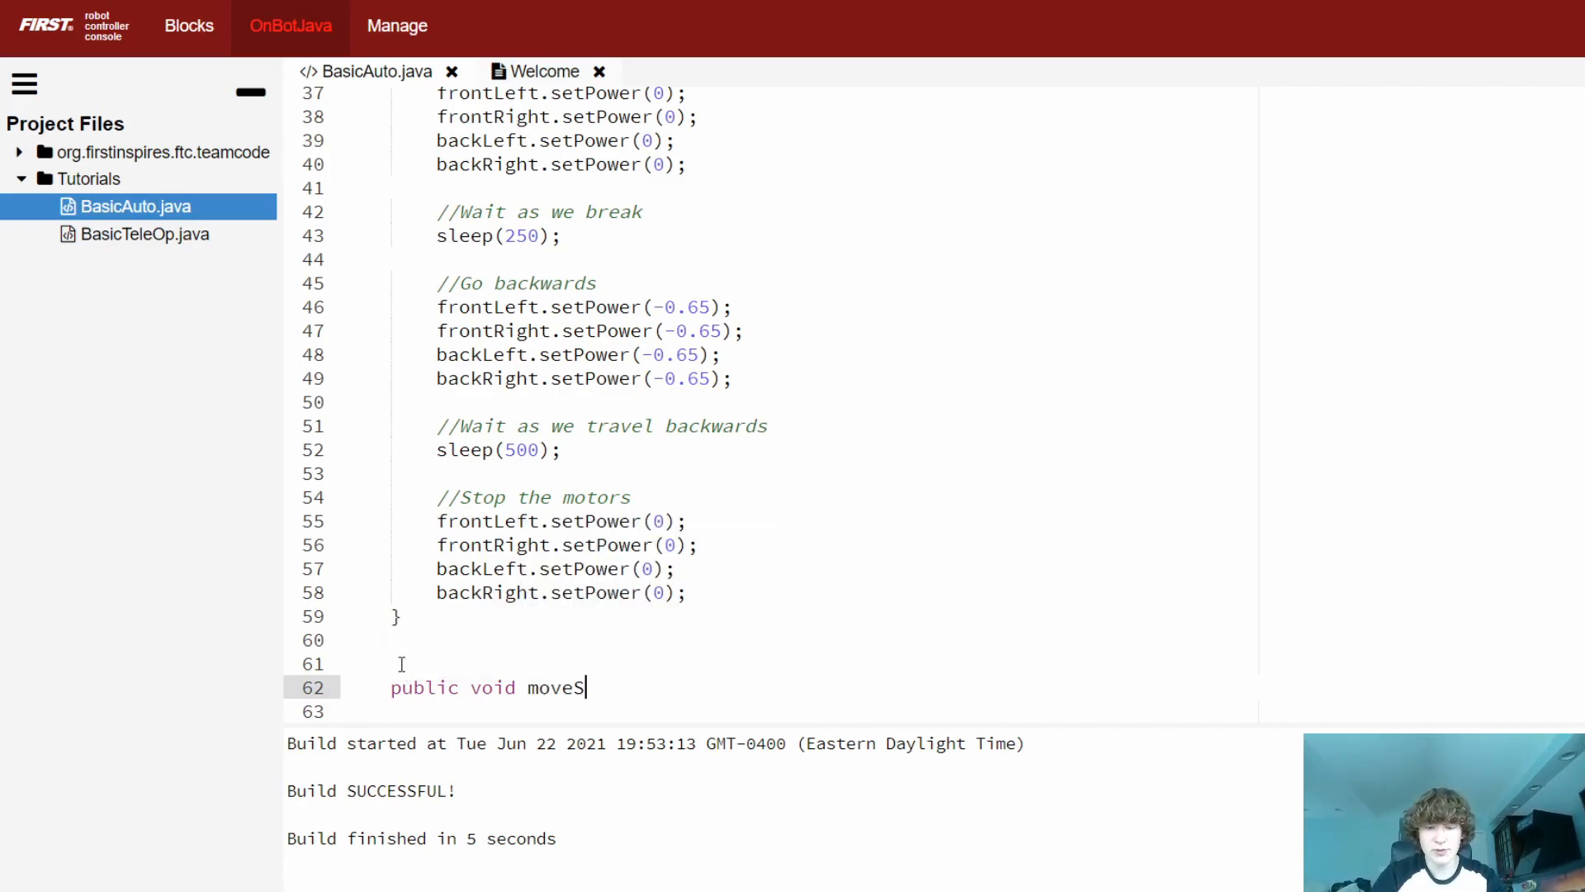
type("traight()")
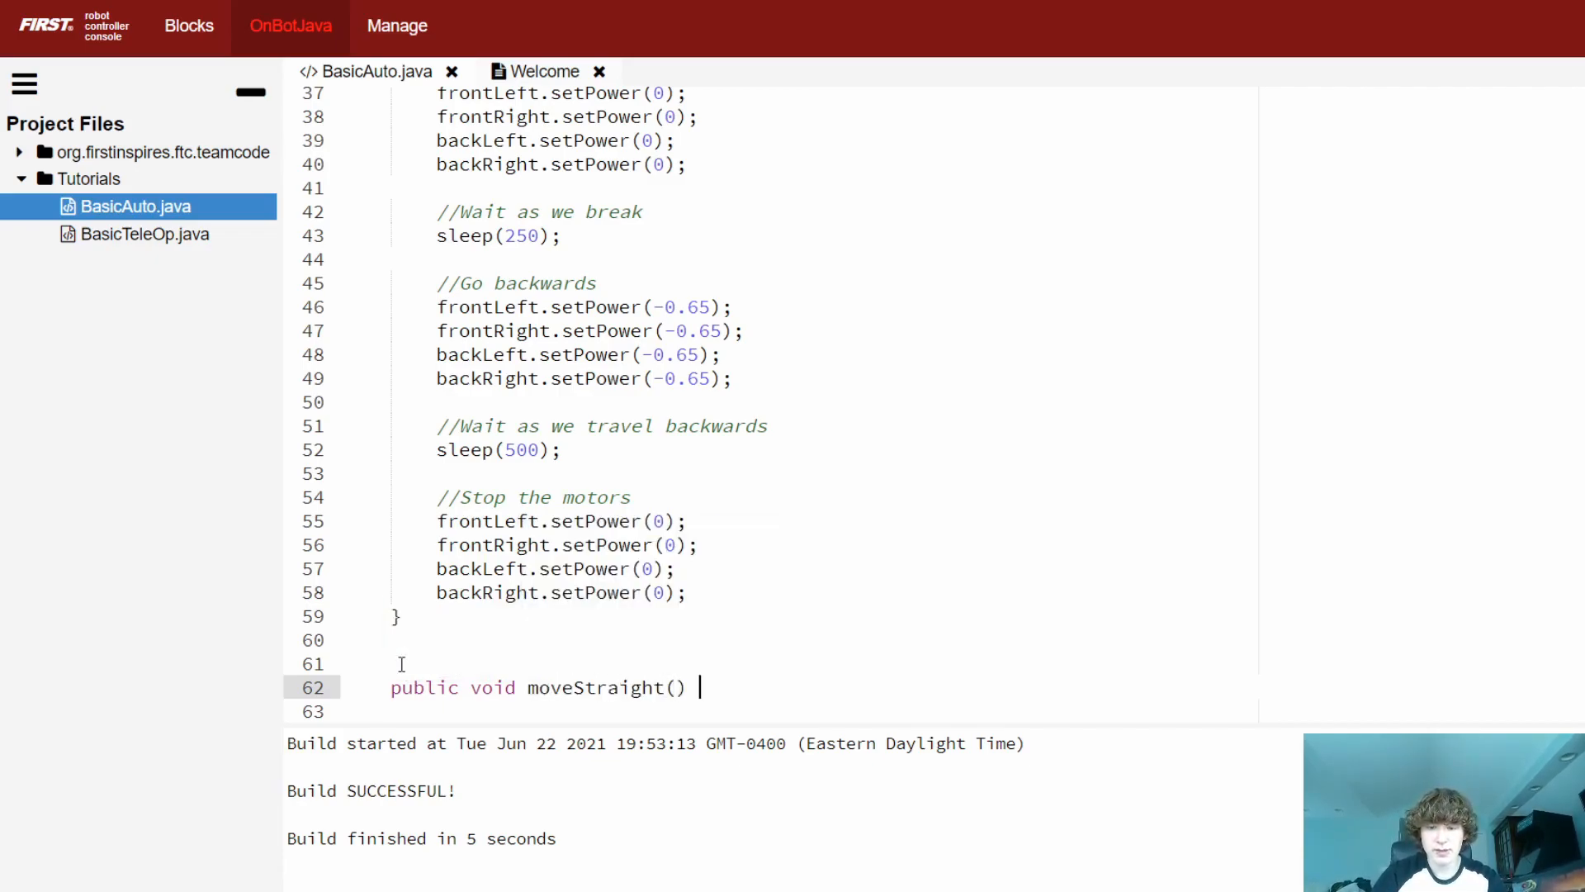
type("{")
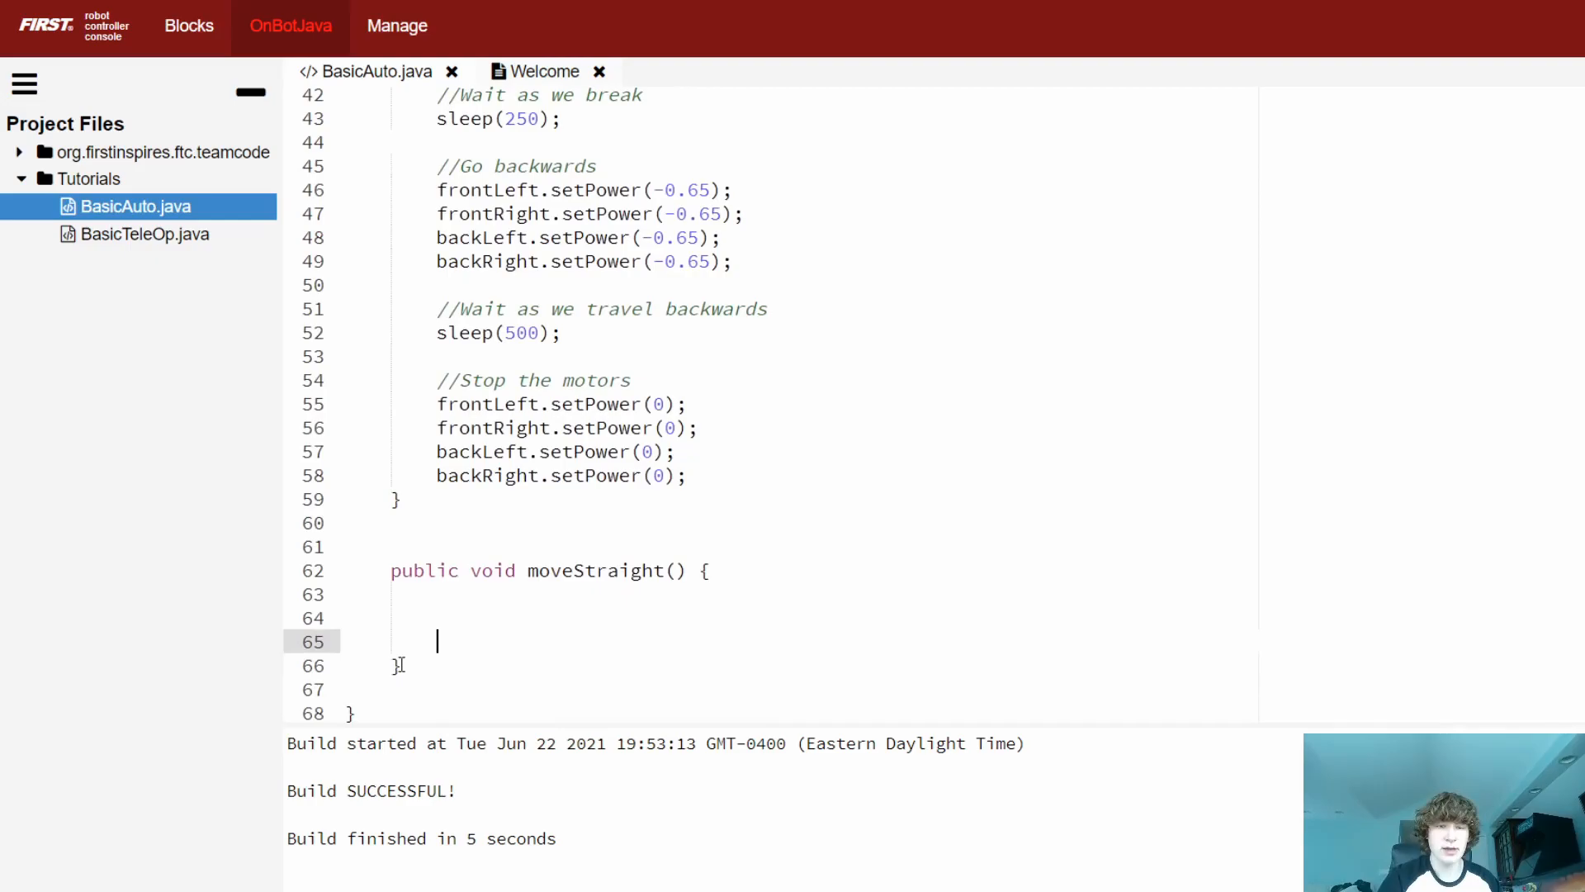
mouse_move(631, 532)
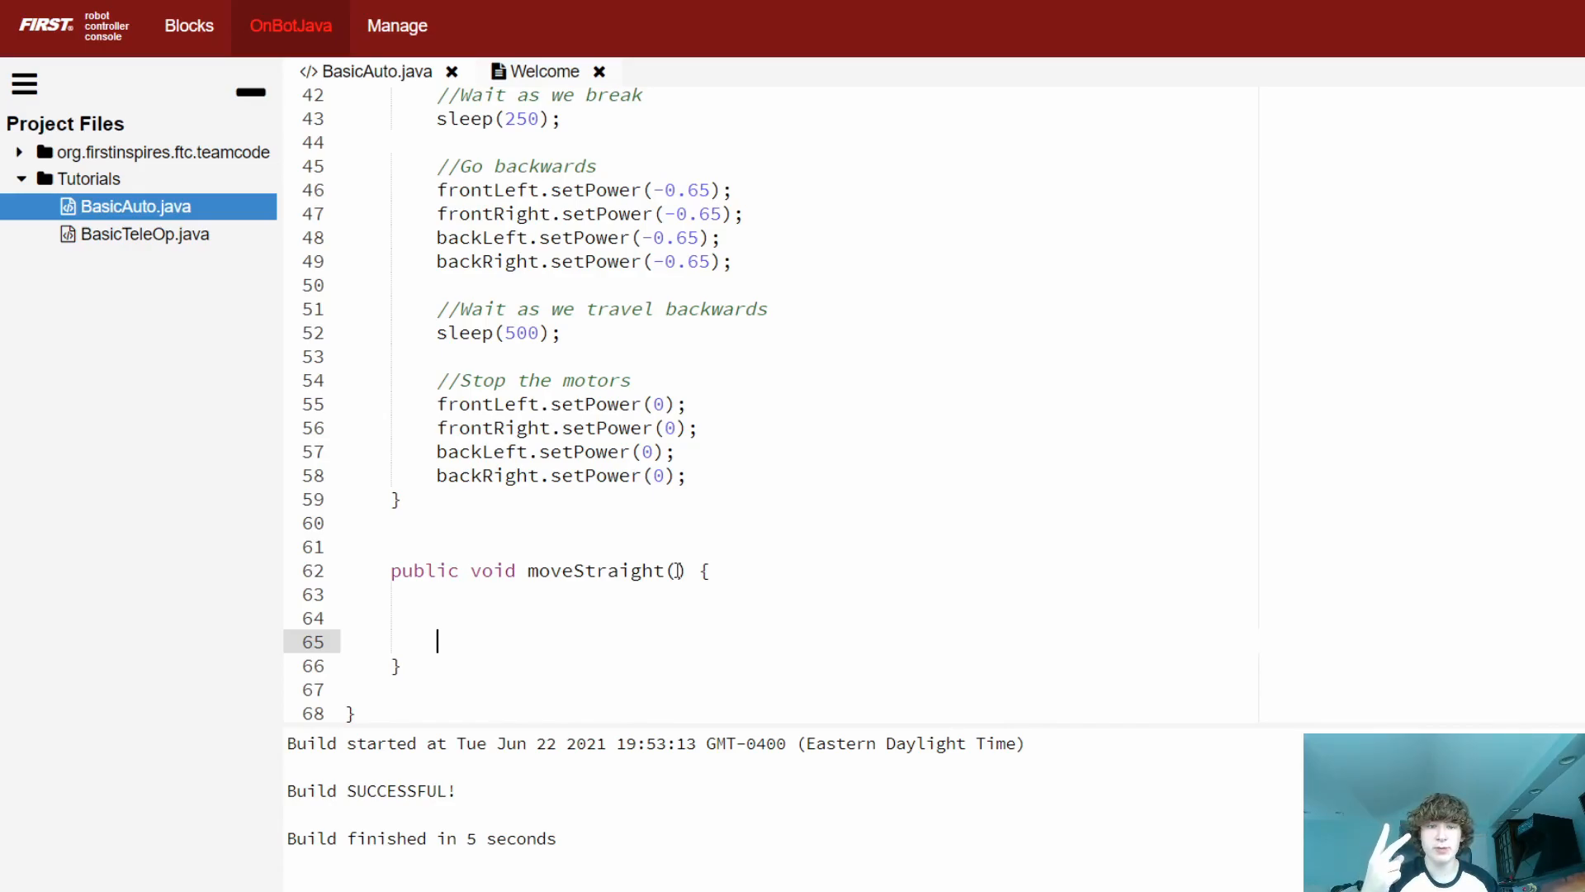
- Declare moveStraight's parameters as double speed, int waitMs
left_click(675, 570)
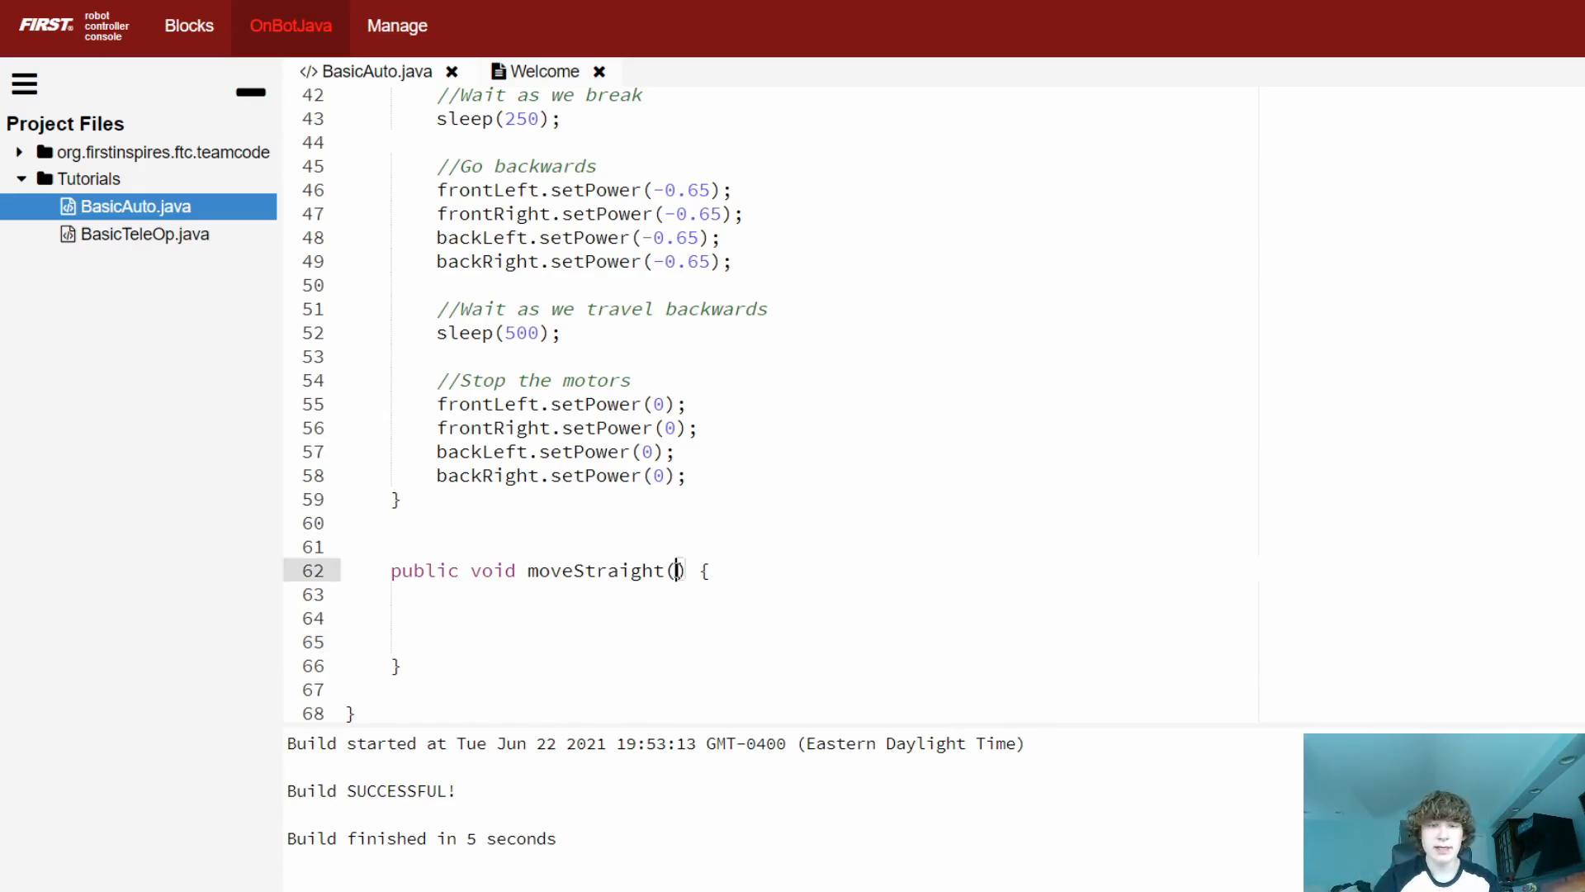
type("double")
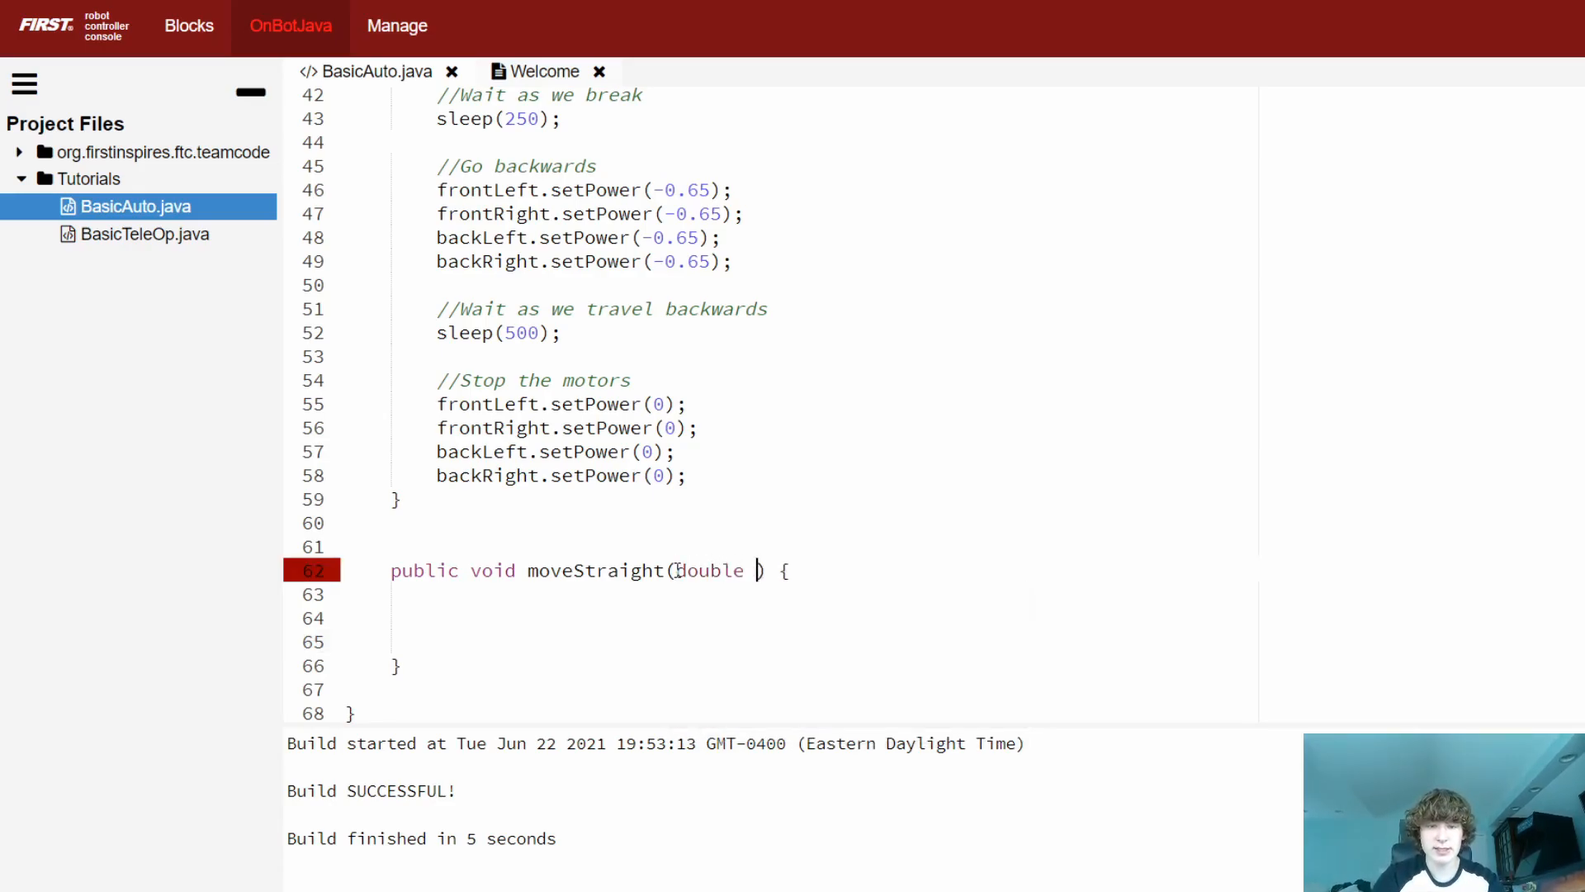
type("speed,")
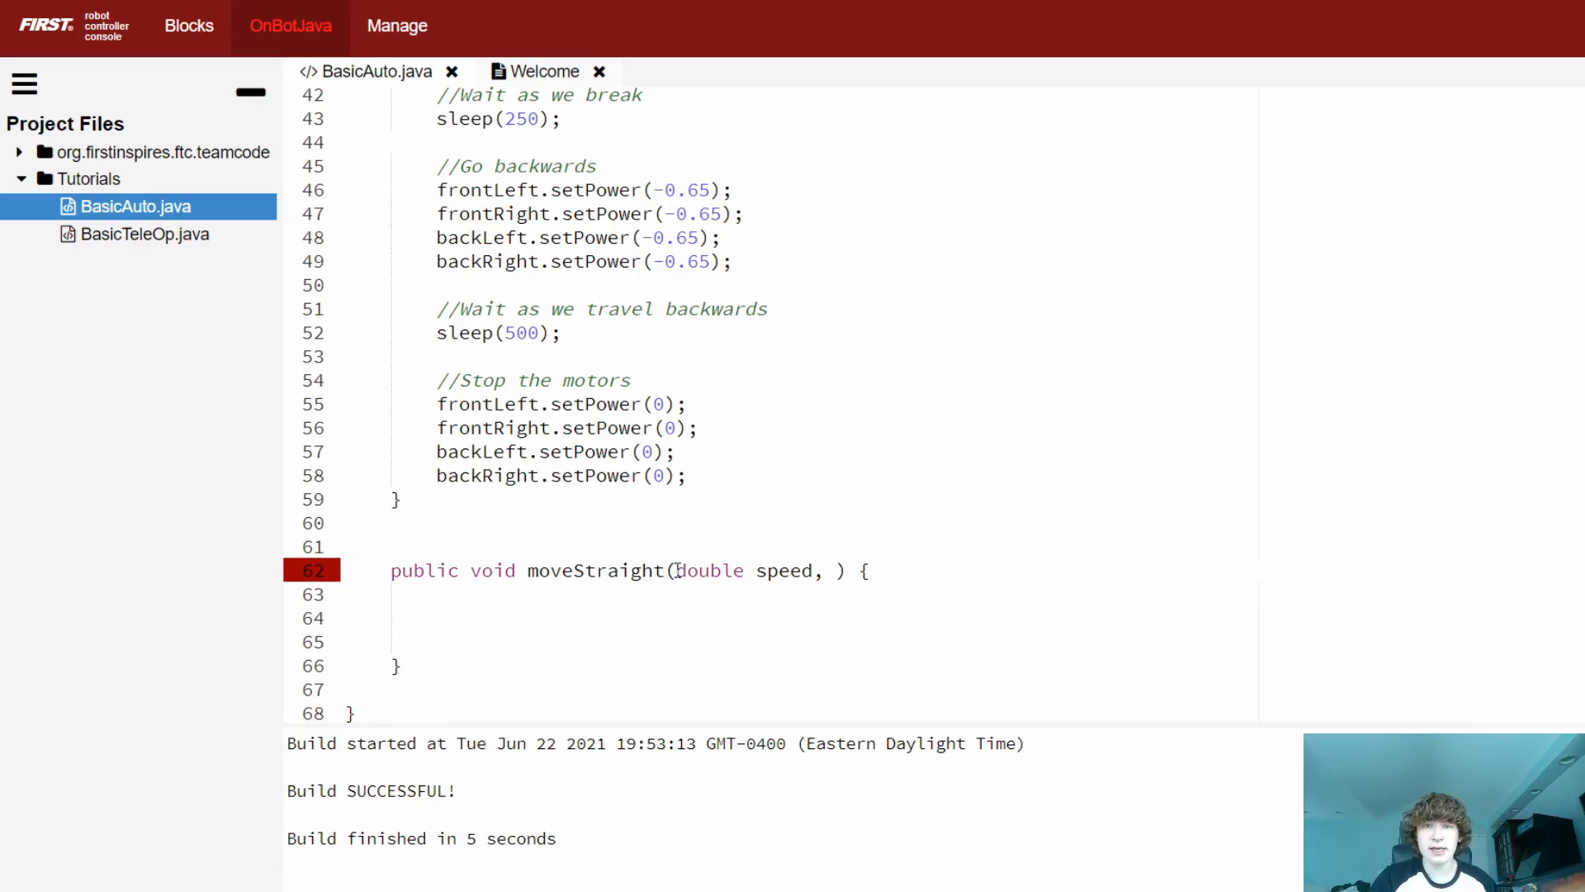
type("int")
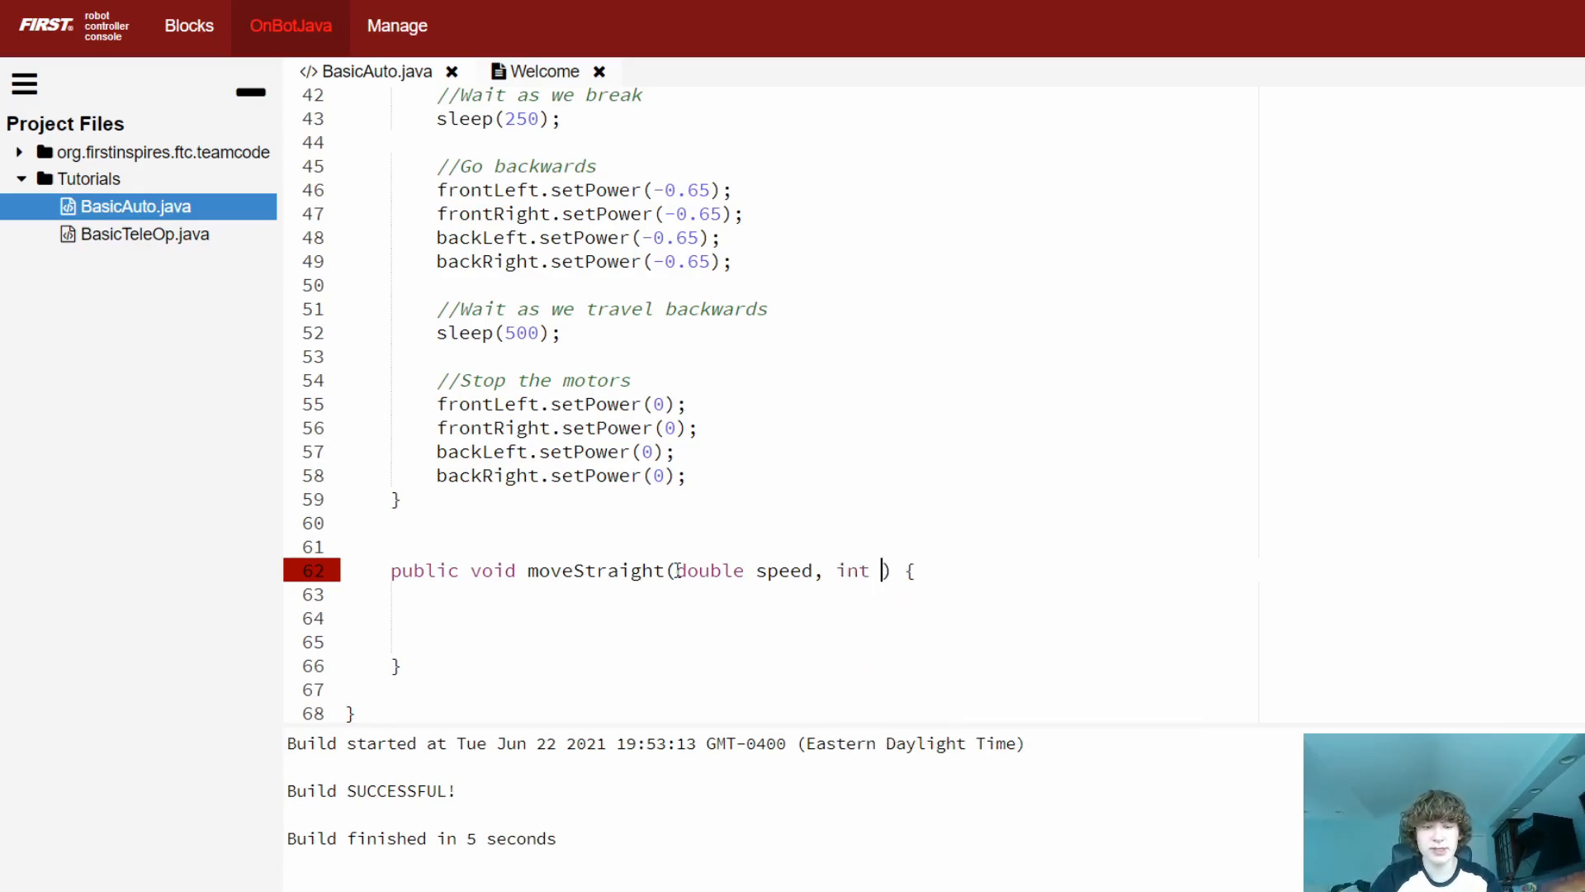
type("waitMs")
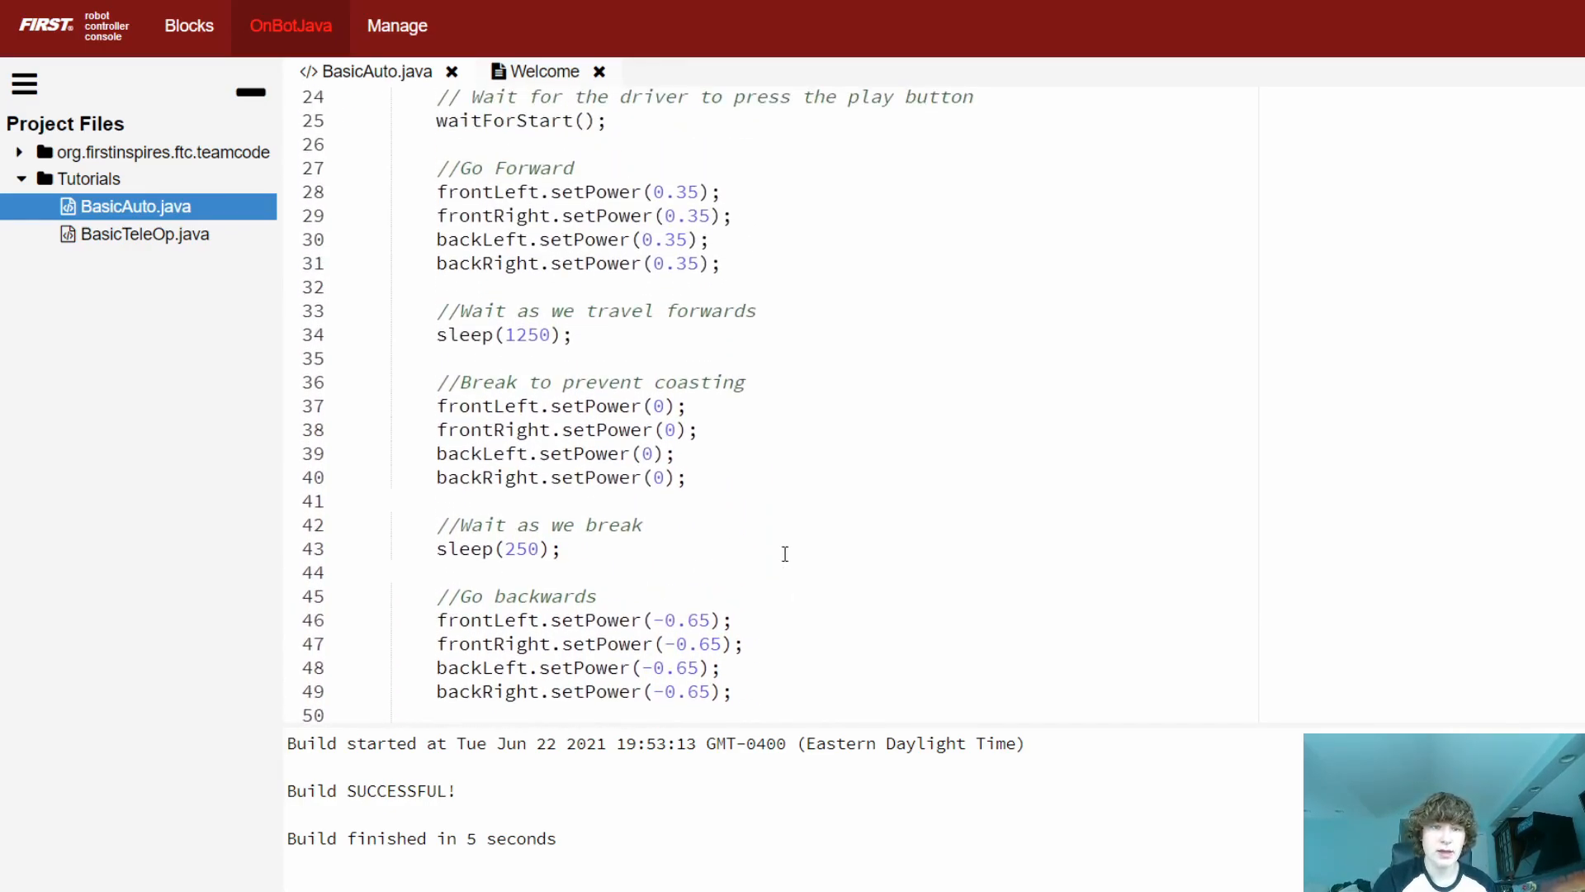
- Move the forward-drive code into moveStraight and replace each 0.35 power with speed
left_click_drag(783, 554, 596, 596)
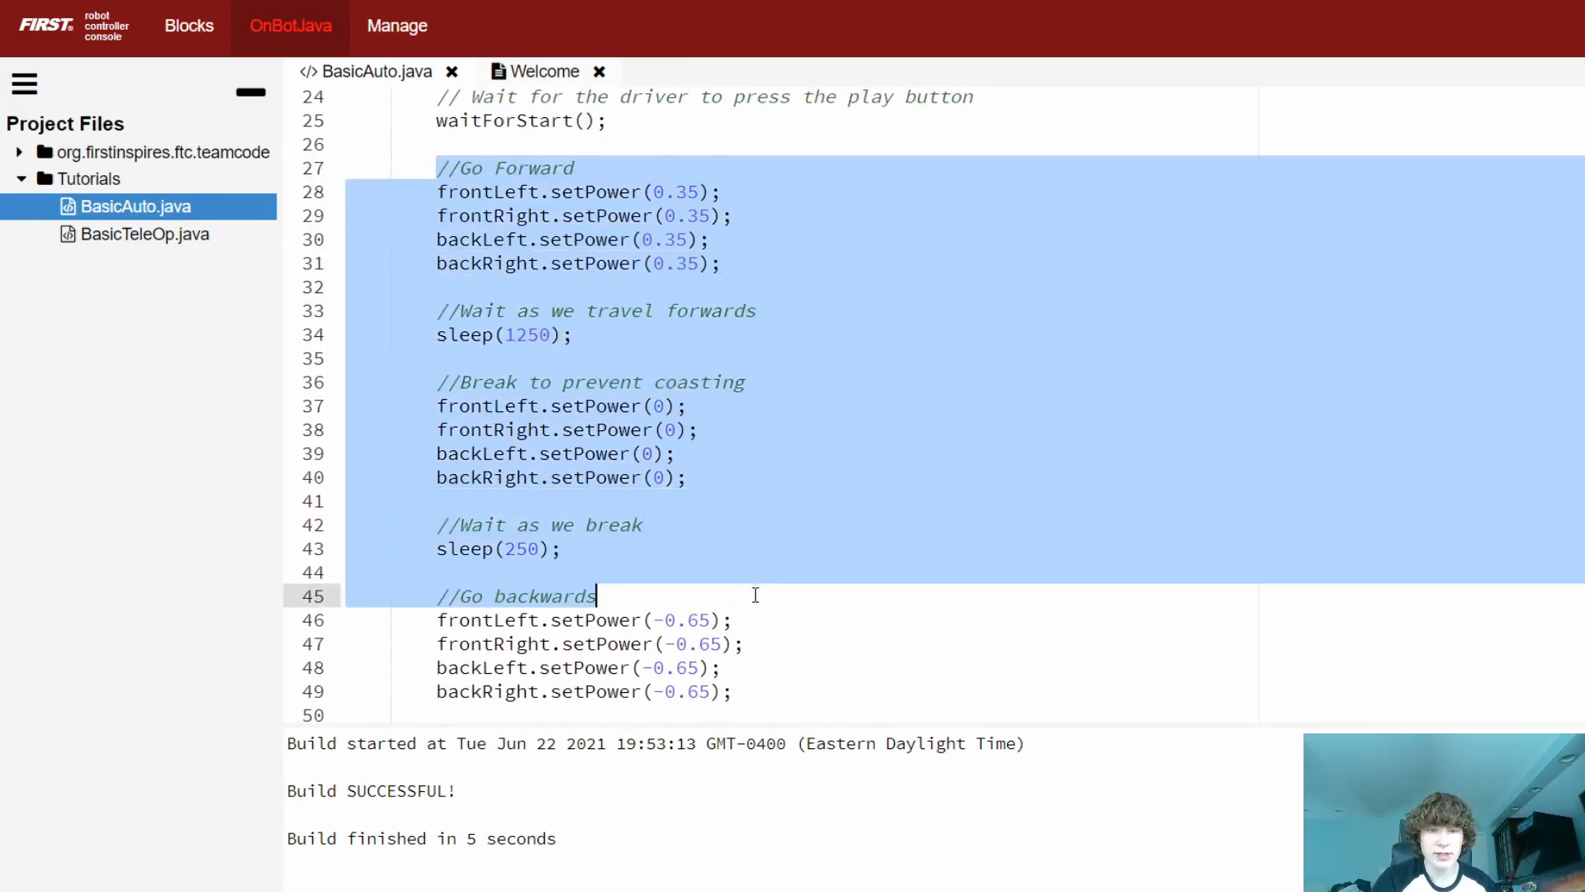
scroll("down", 3)
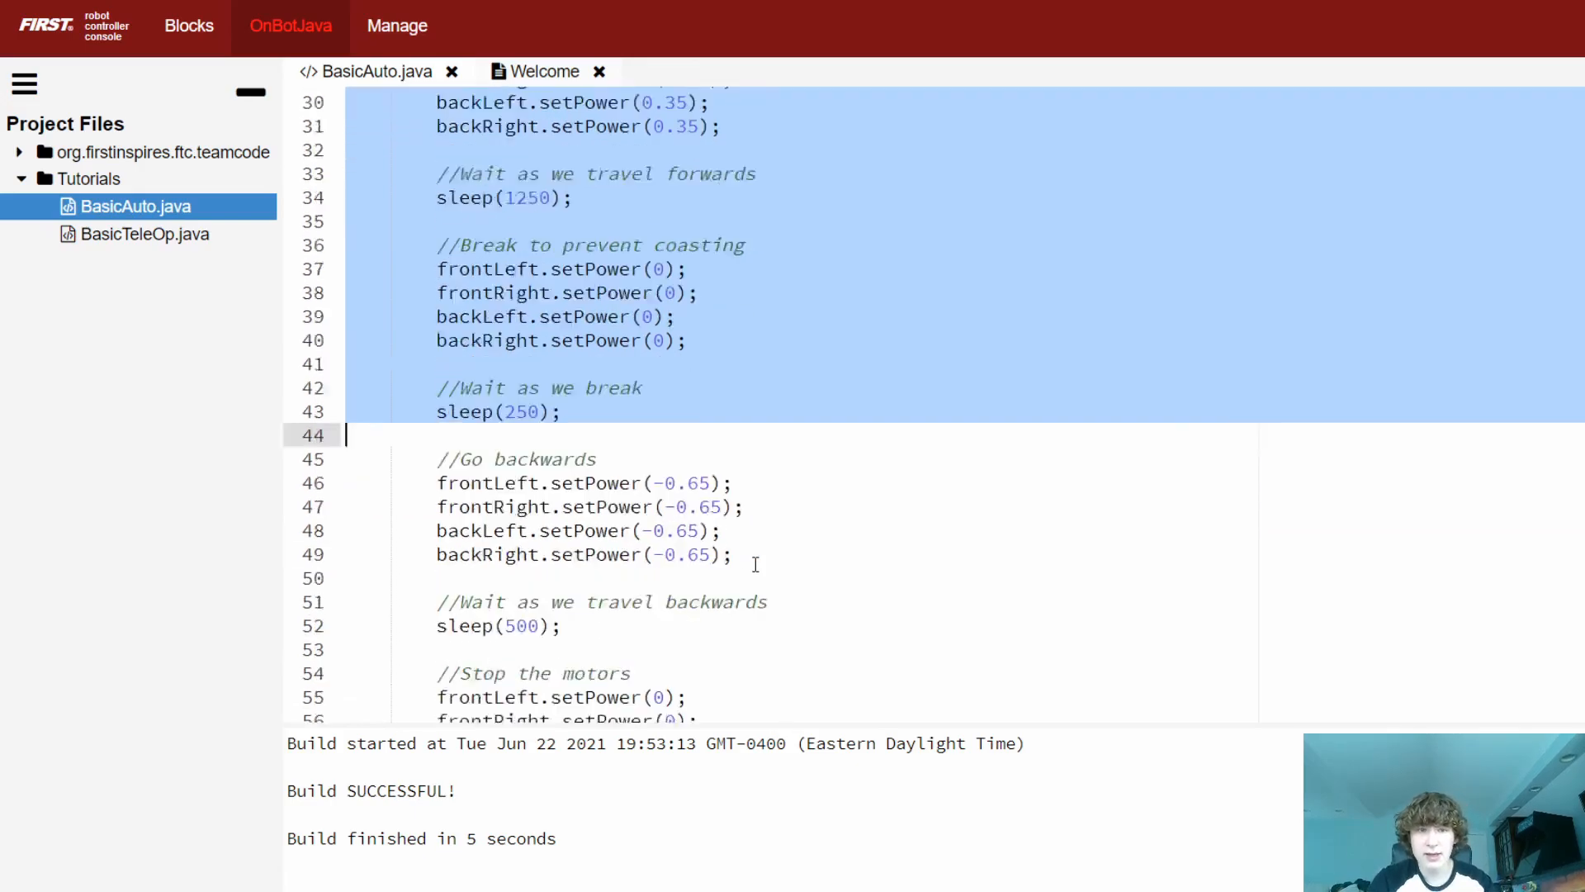
scroll("down", 3)
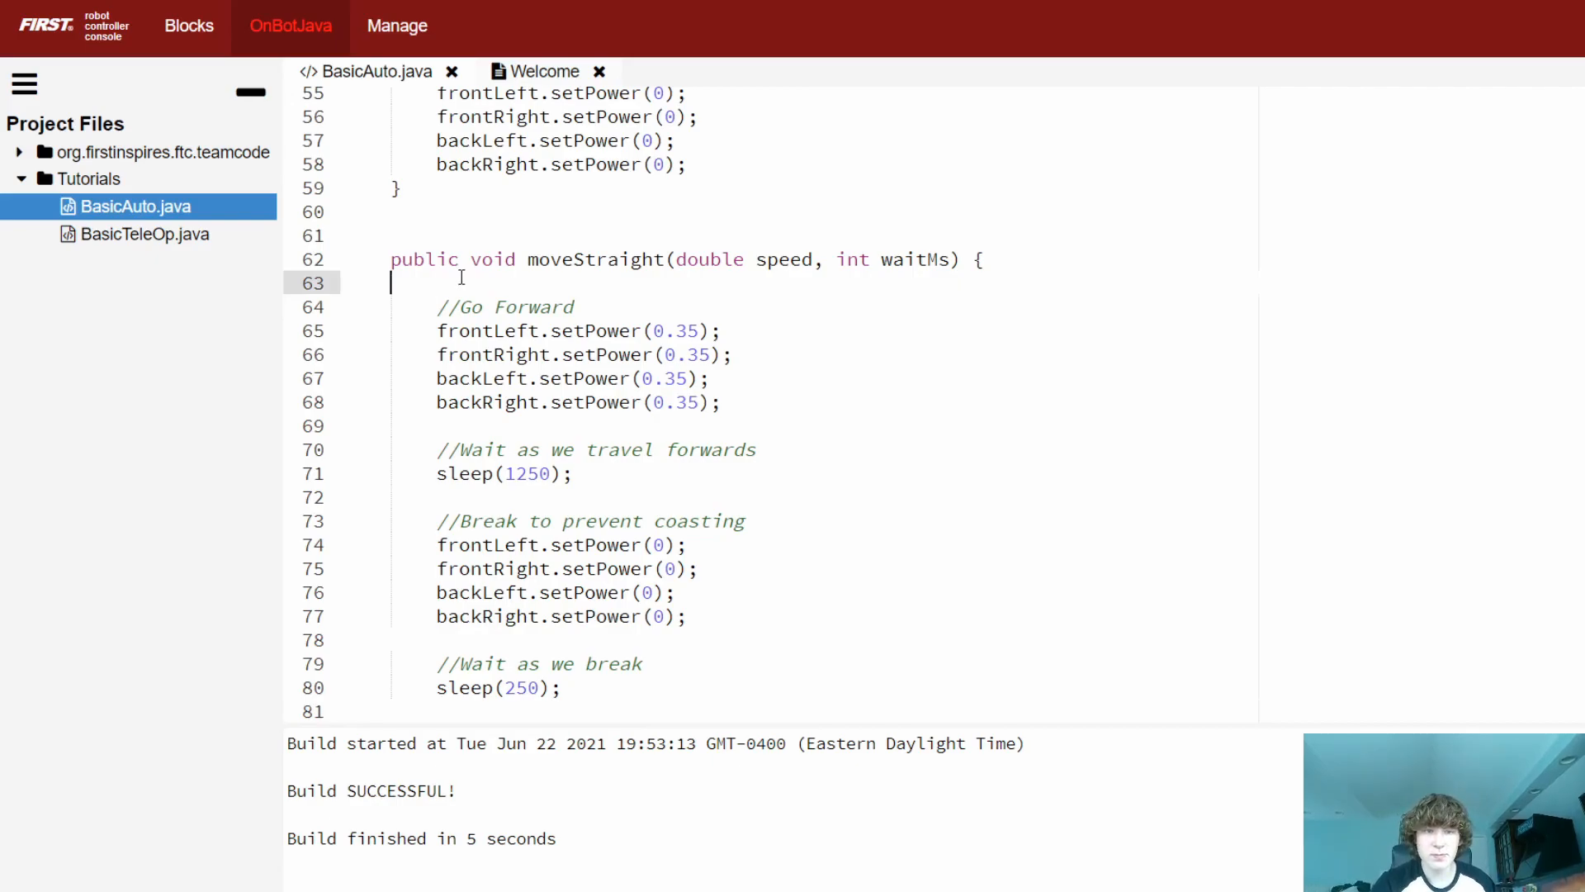
type("Straight")
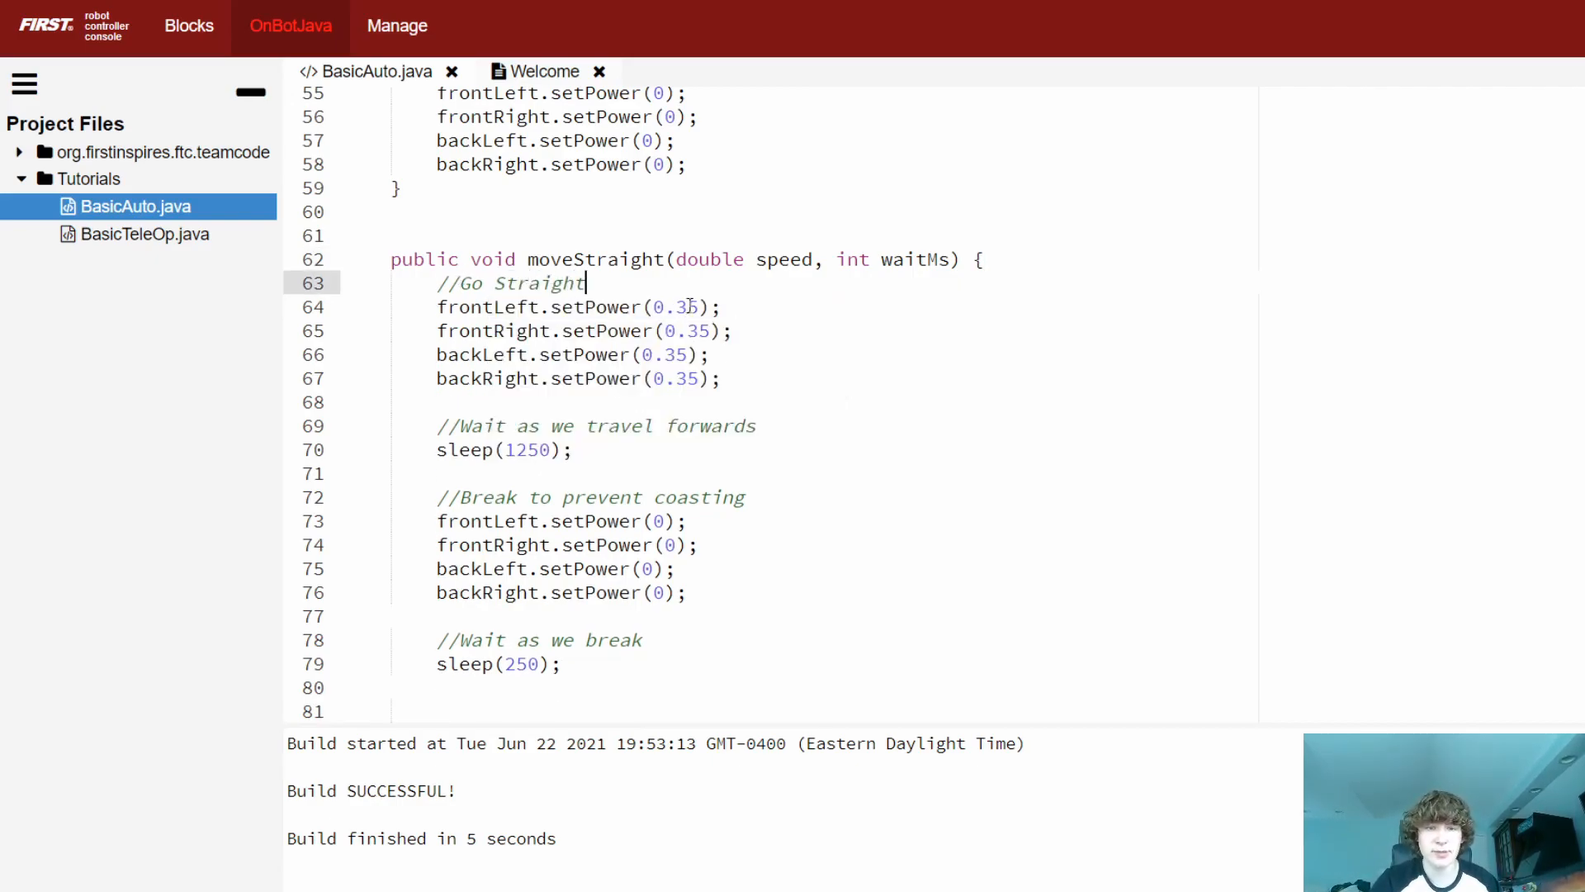
key("Backspace")
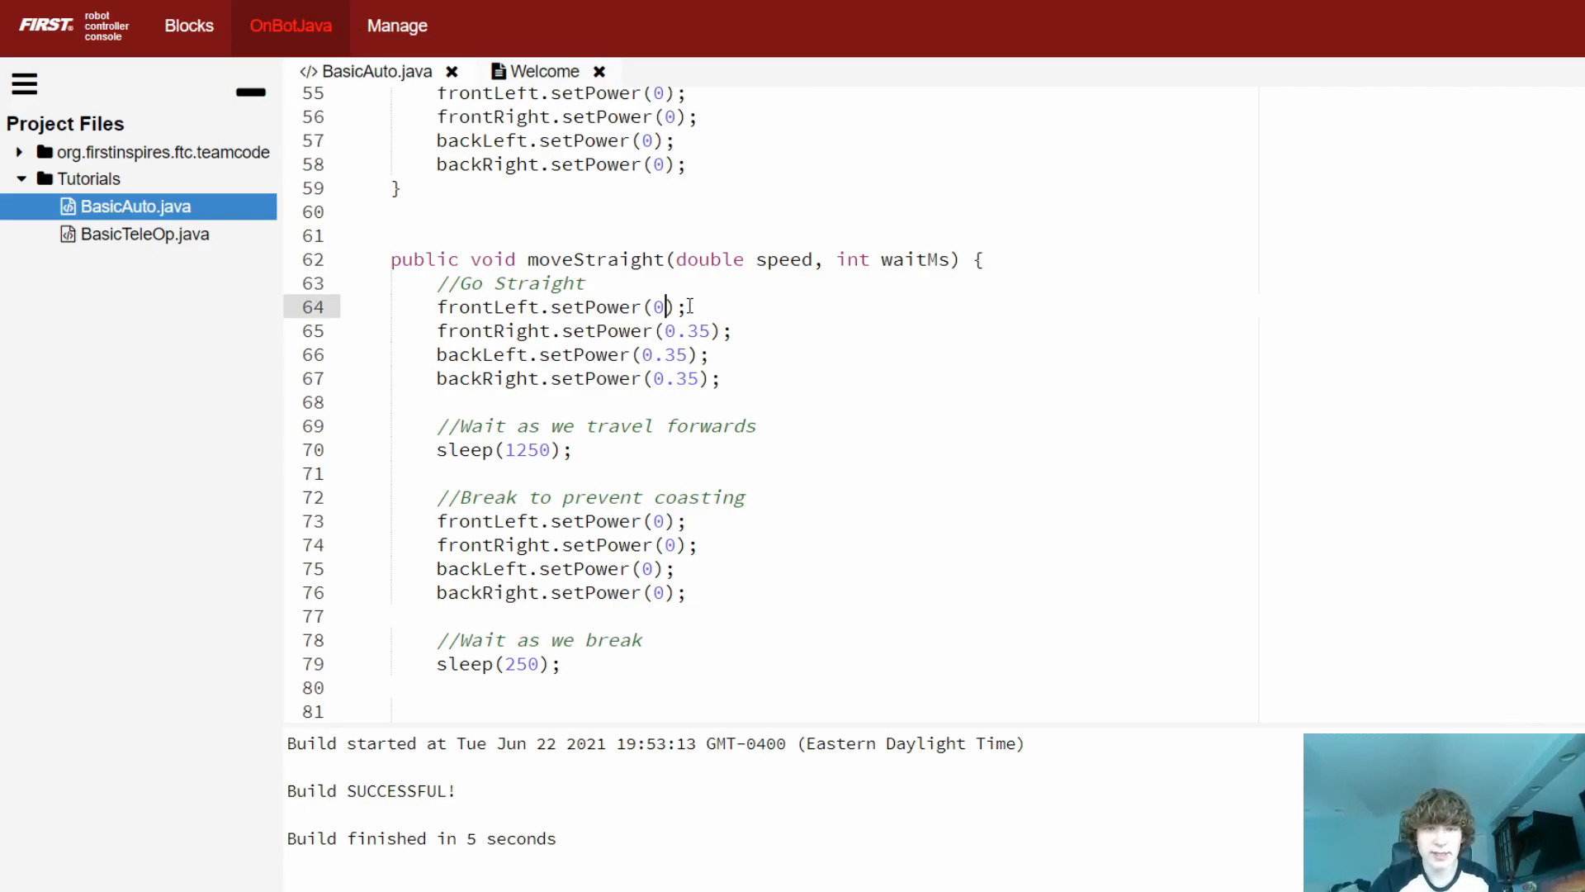
type("speed")
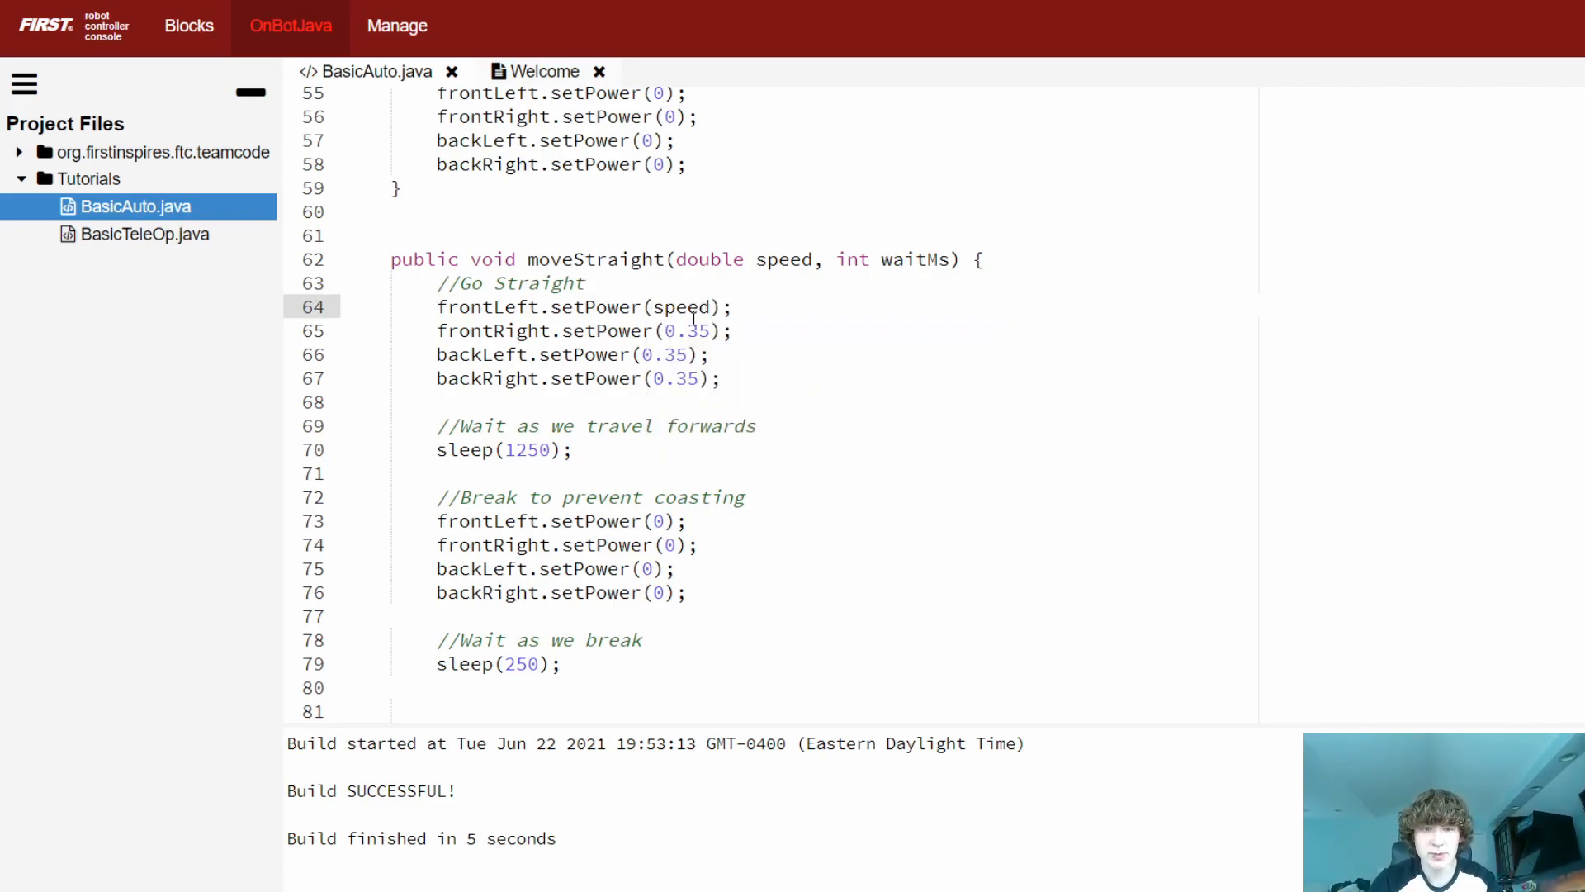
type("speed")
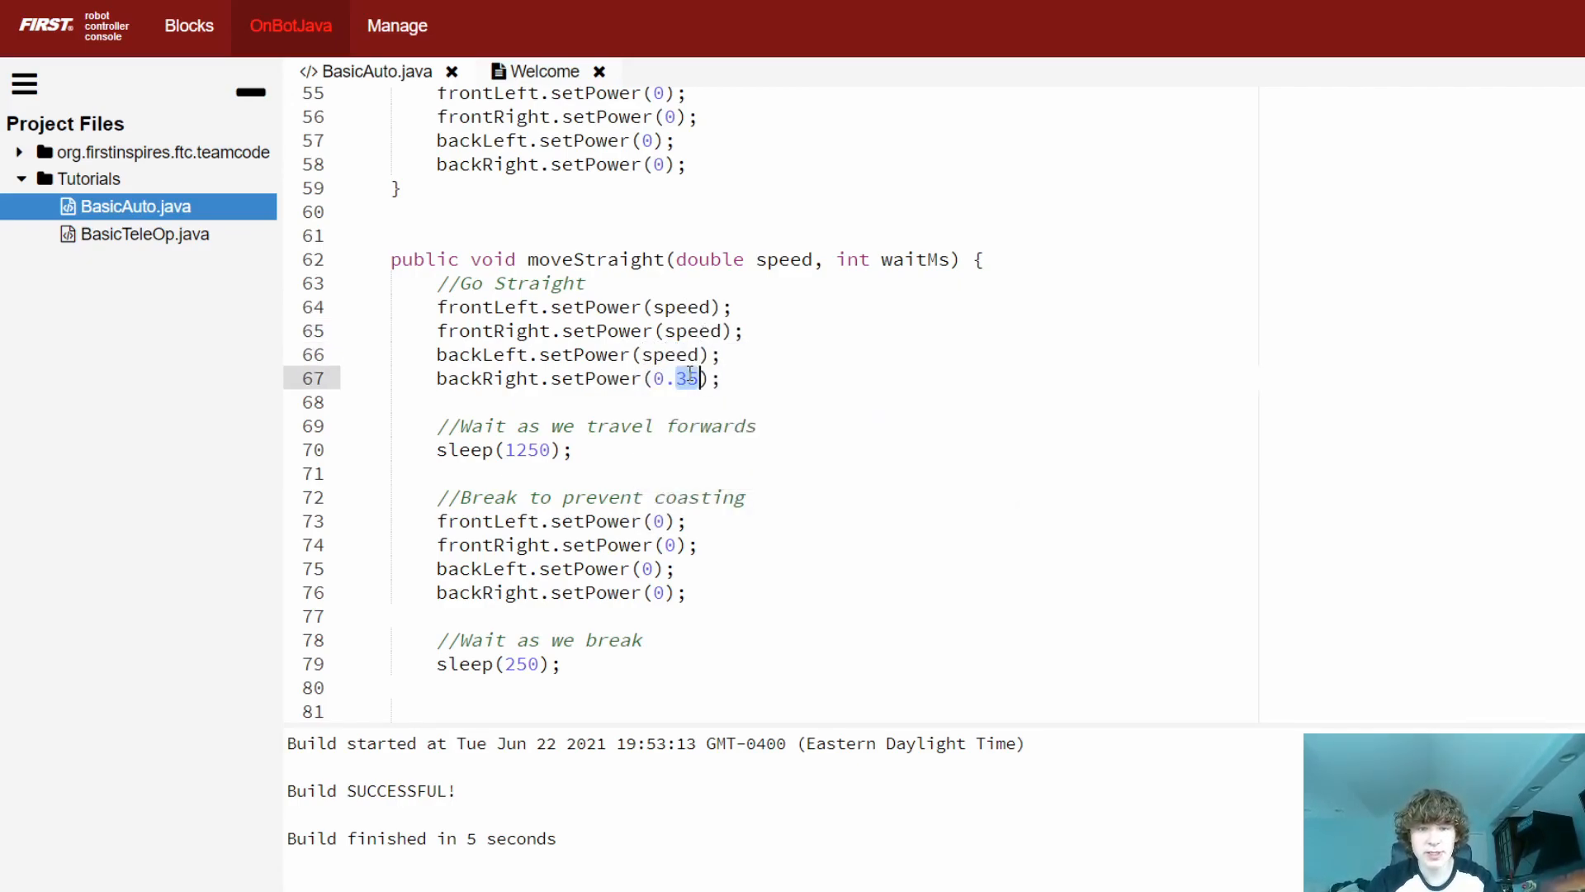
type("speed")
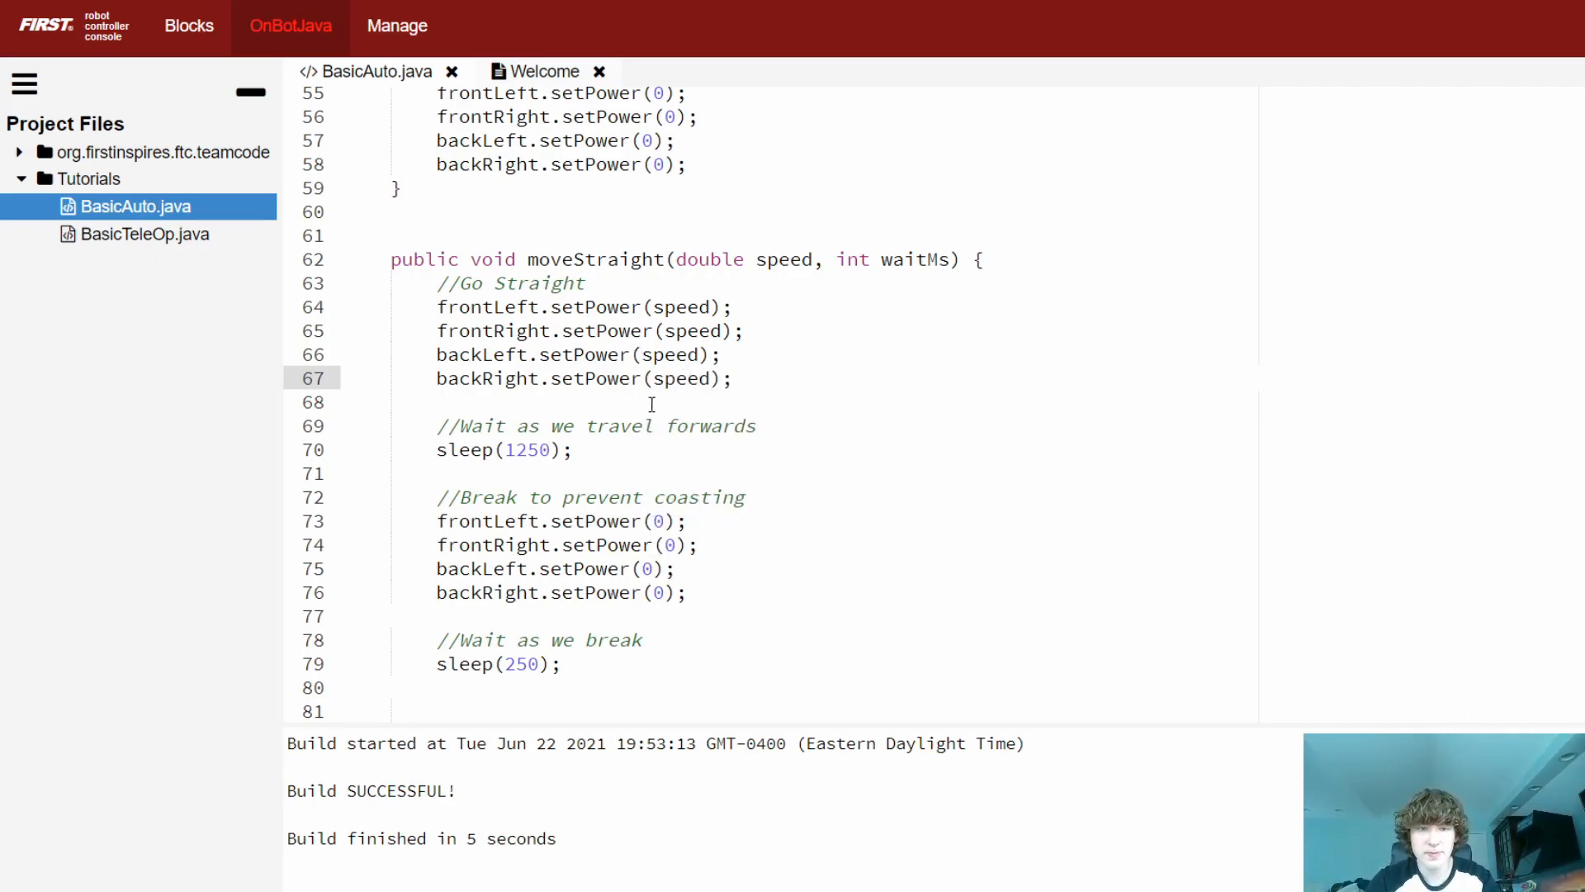
- Replace the fixed sleep(1250) with sleep(waitMs)
double_click(529, 449)
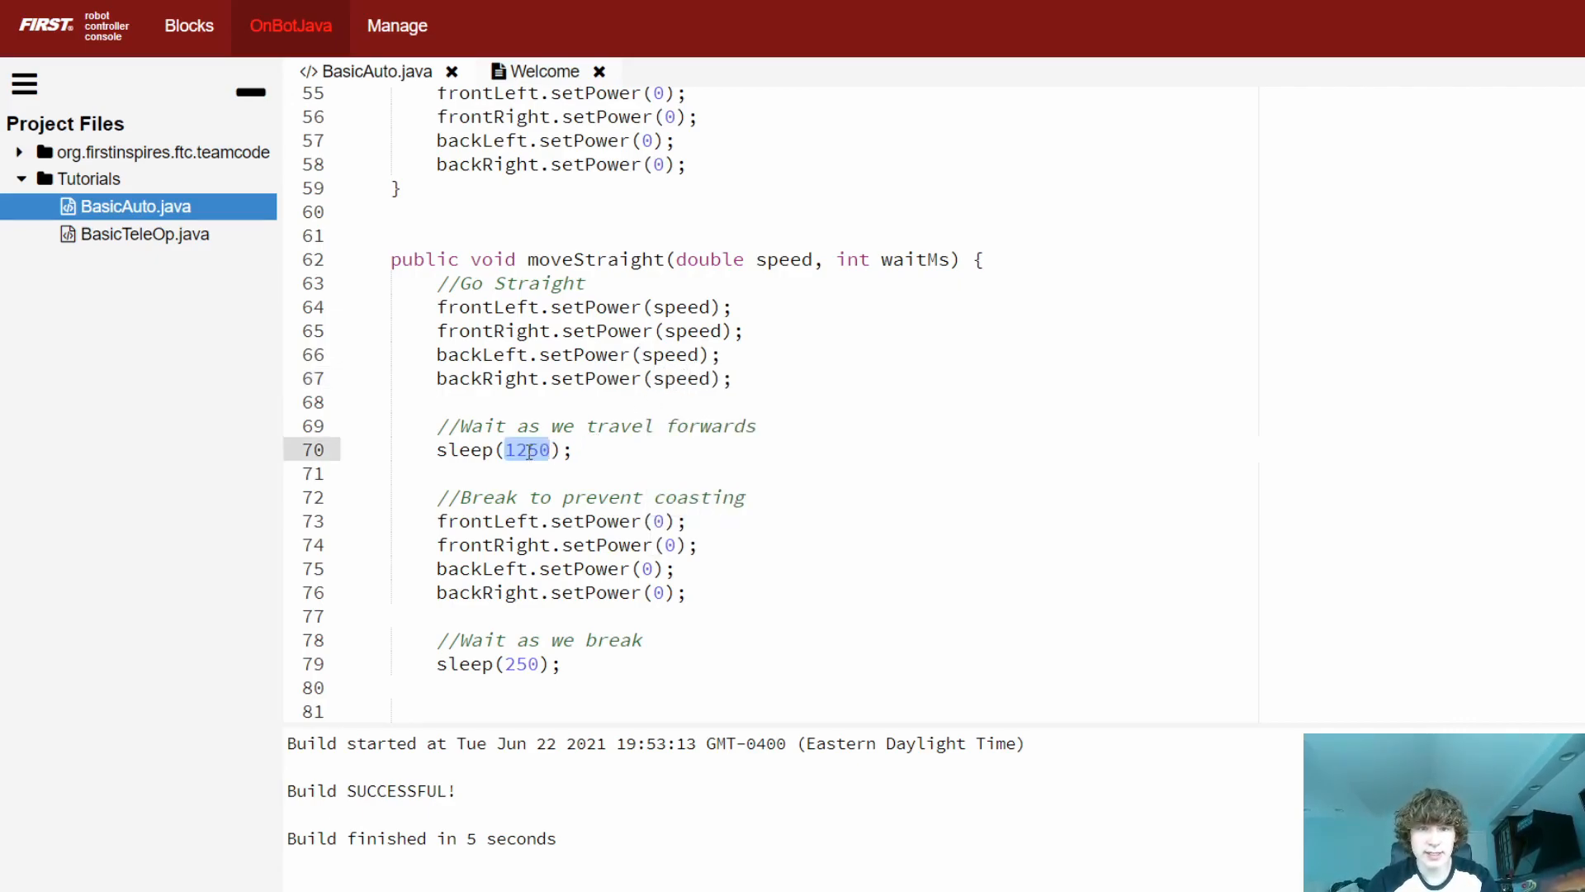
type("waitMs")
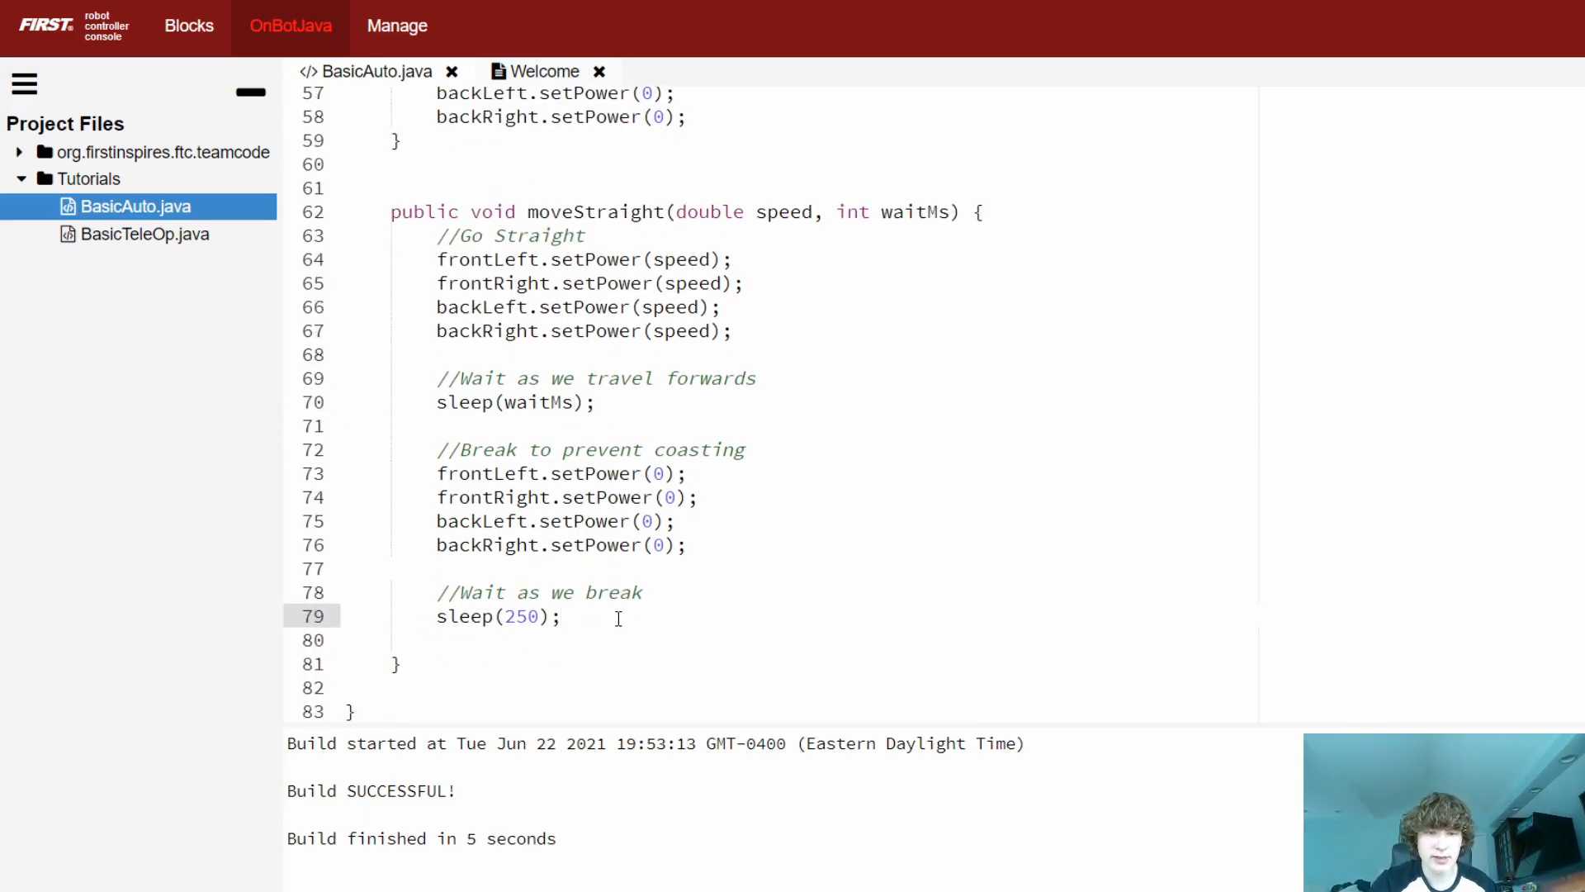
left_click_drag(436, 449, 560, 616)
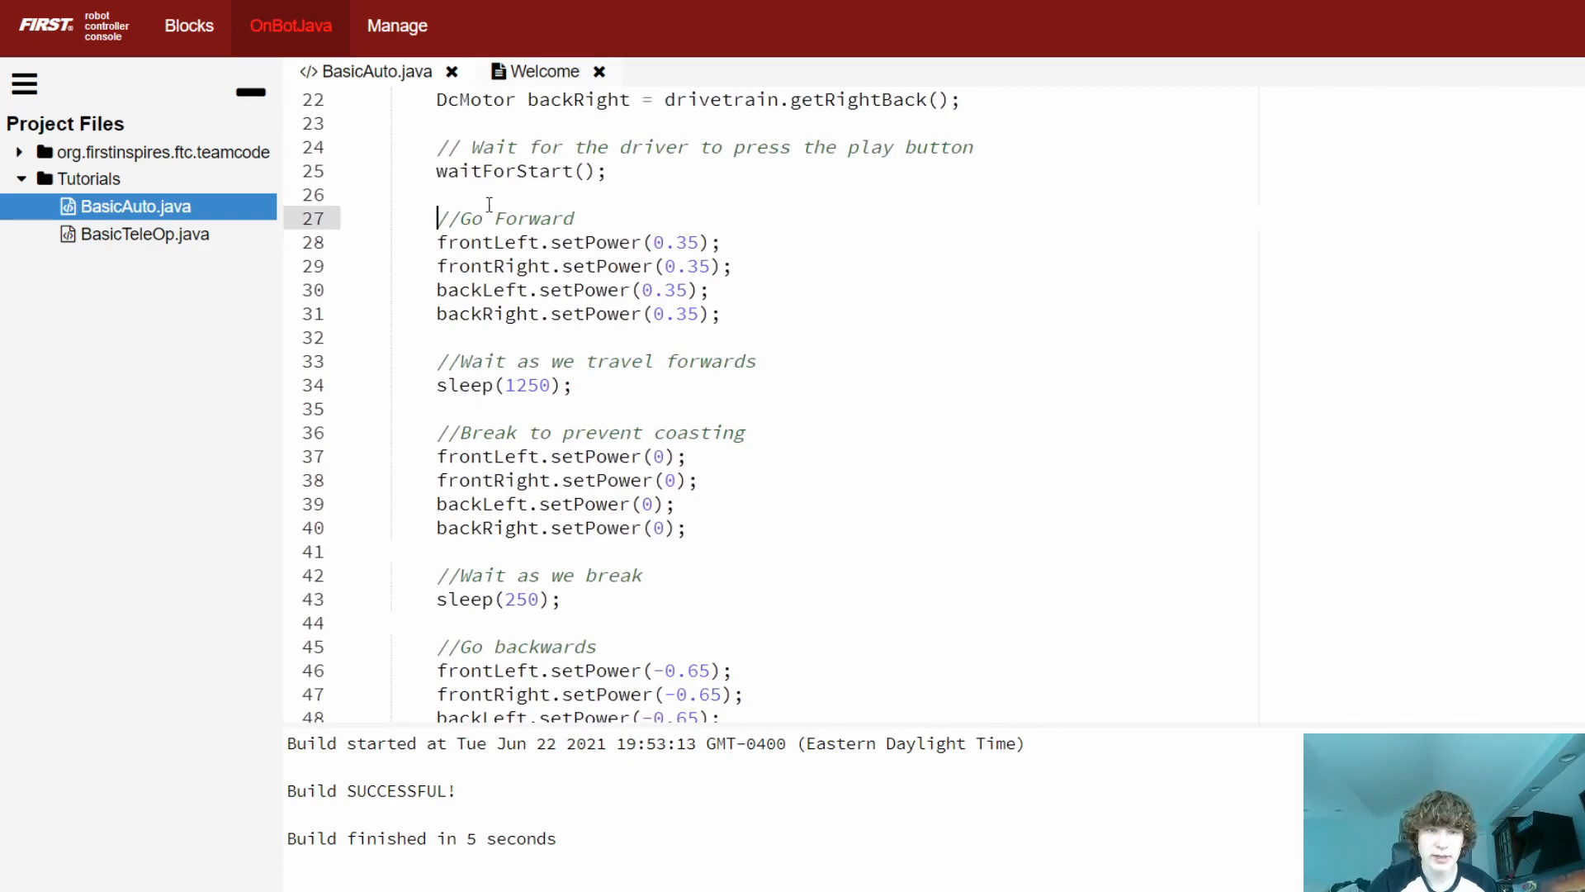
- Add //Go forward and moveStraight(0.35, 1250); right after waitForStart()
key("Enter")
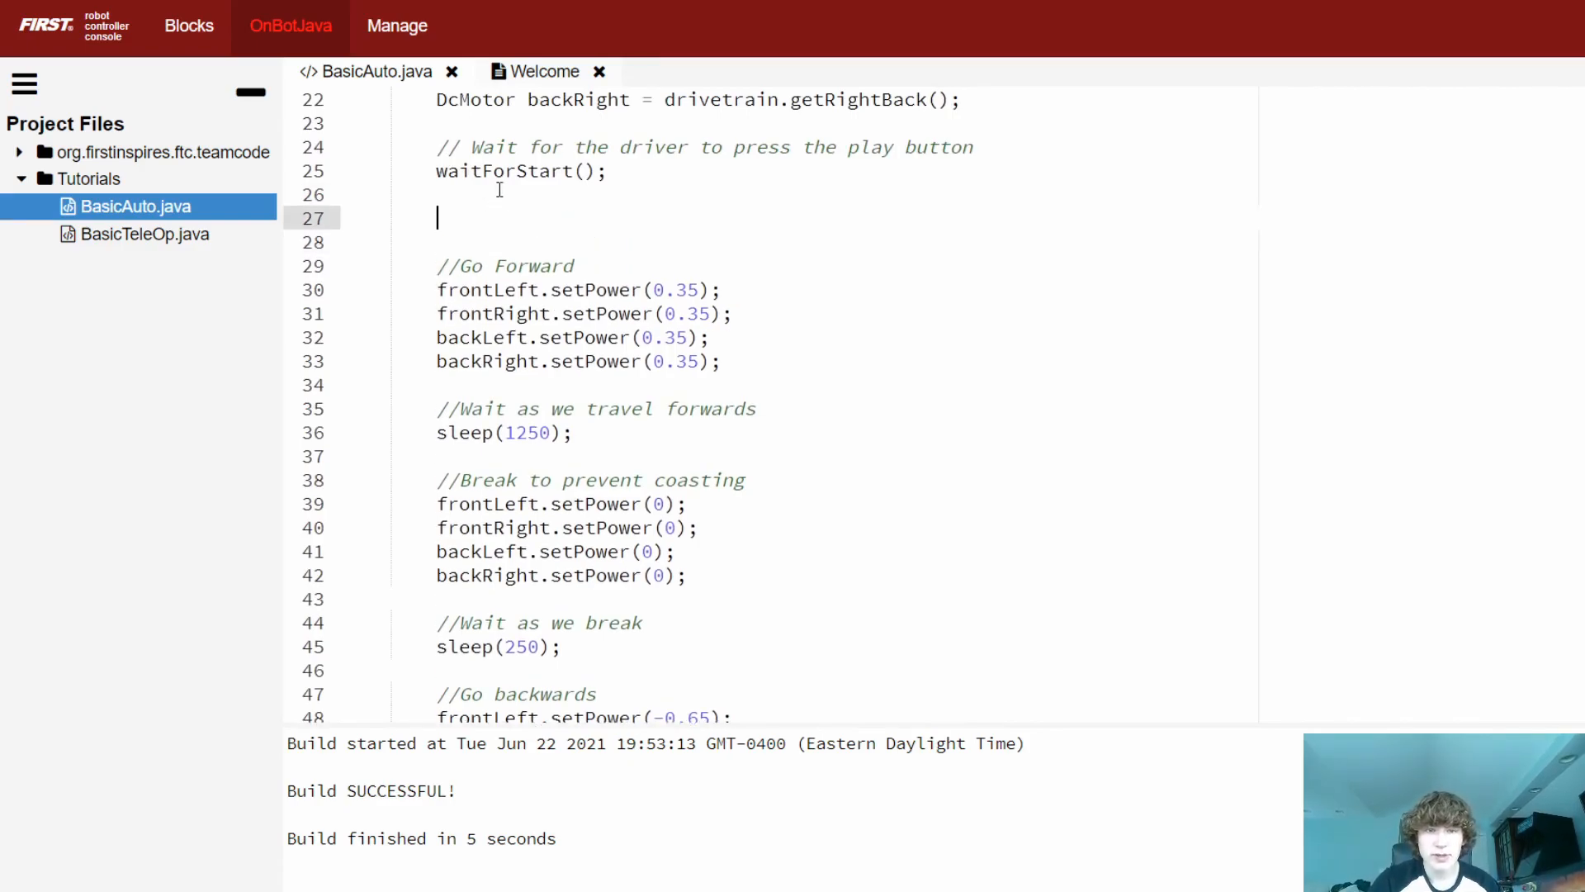
type("//")
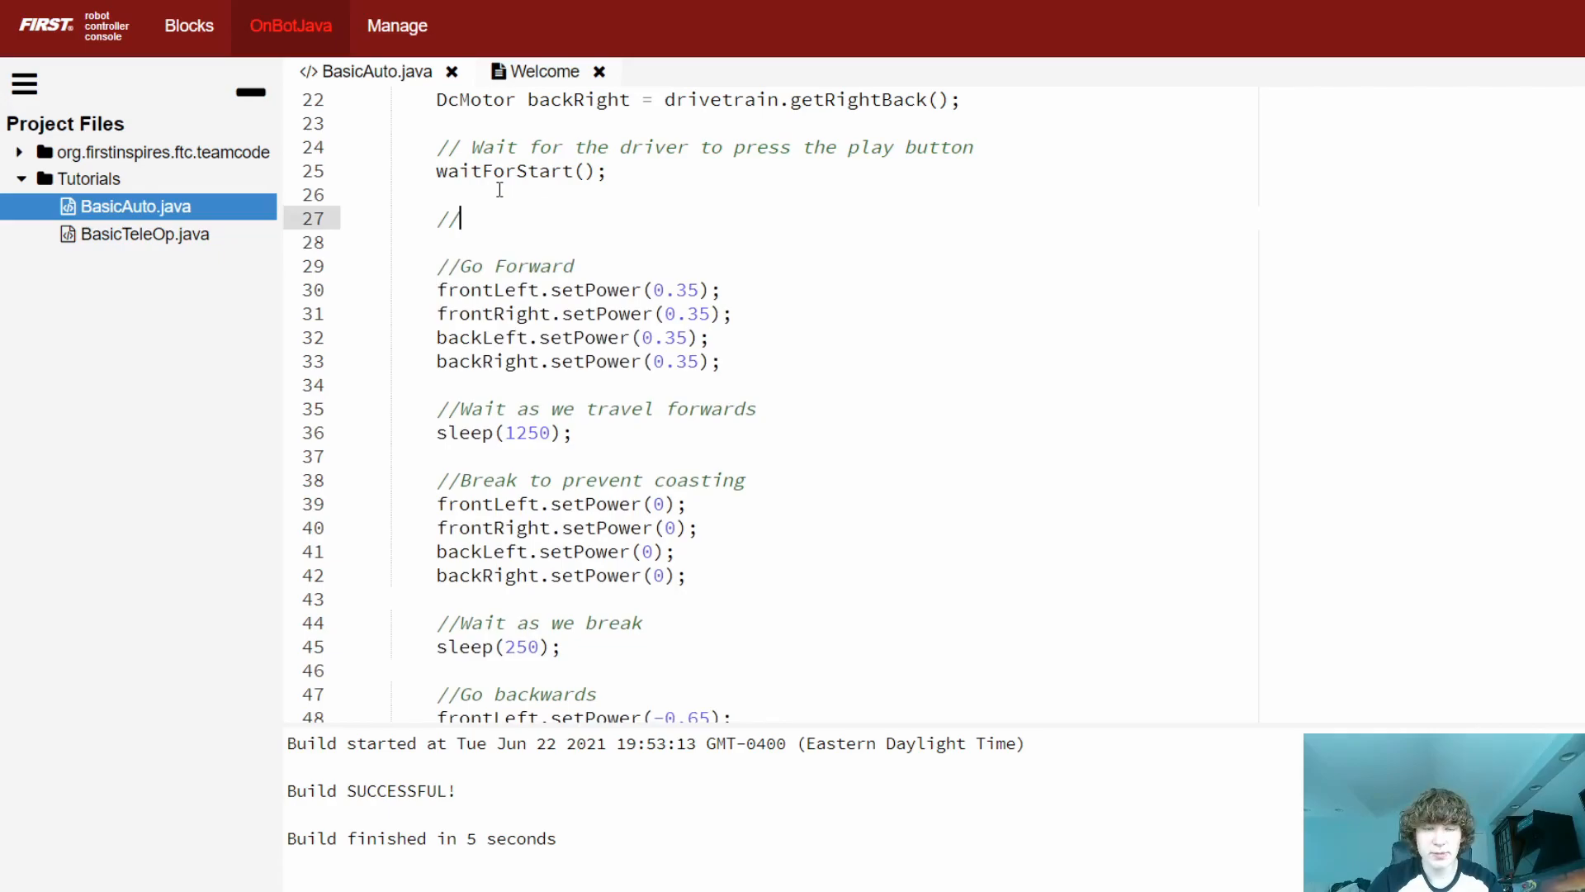
type("moveSt")
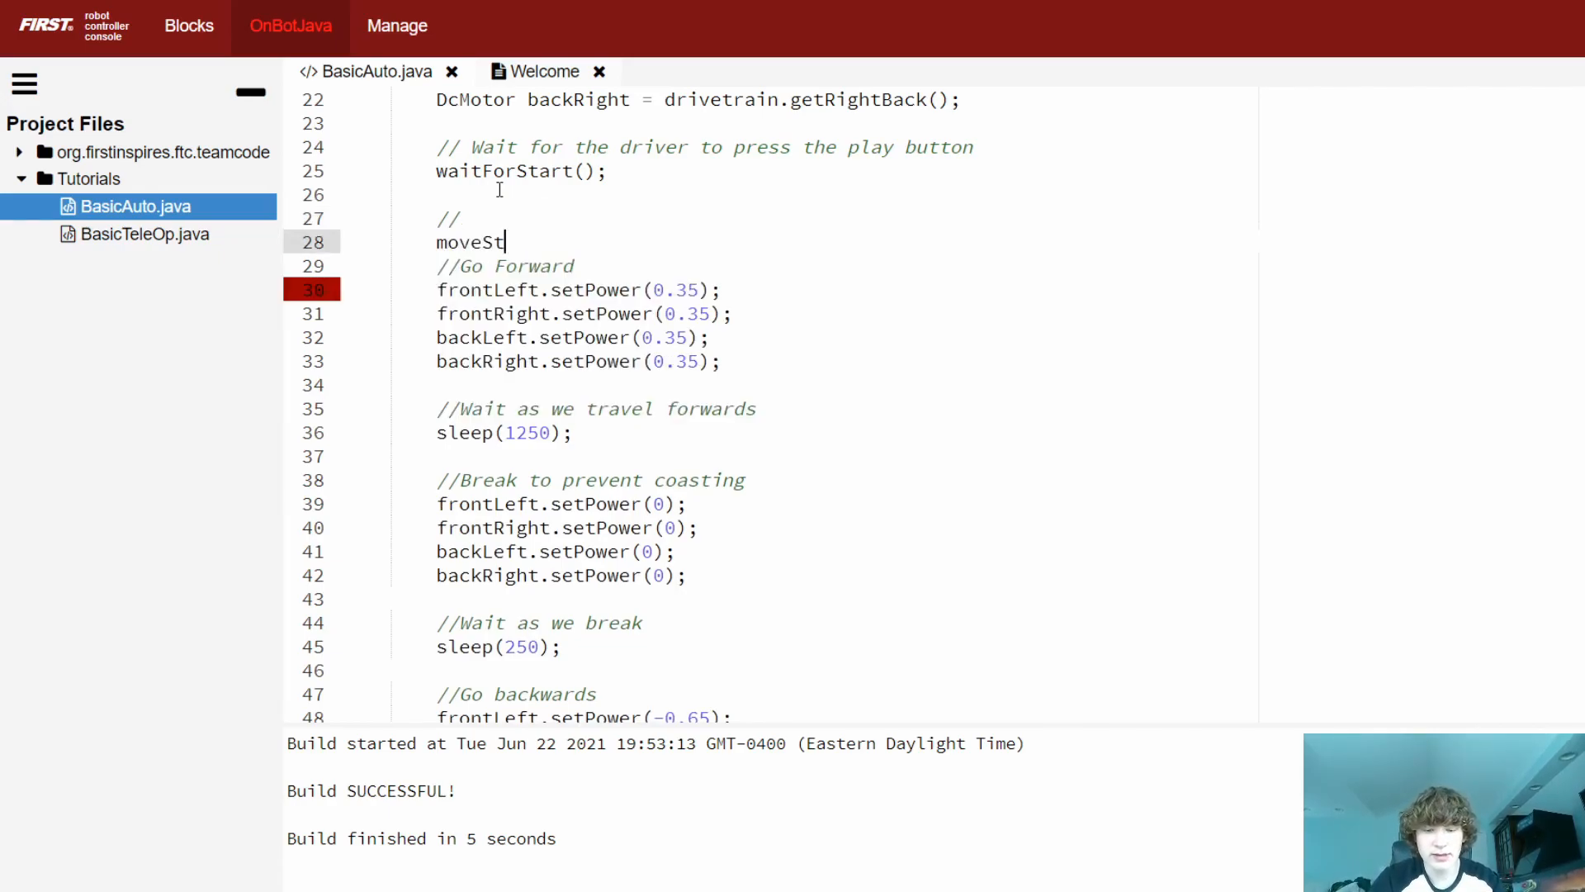
type("raight()")
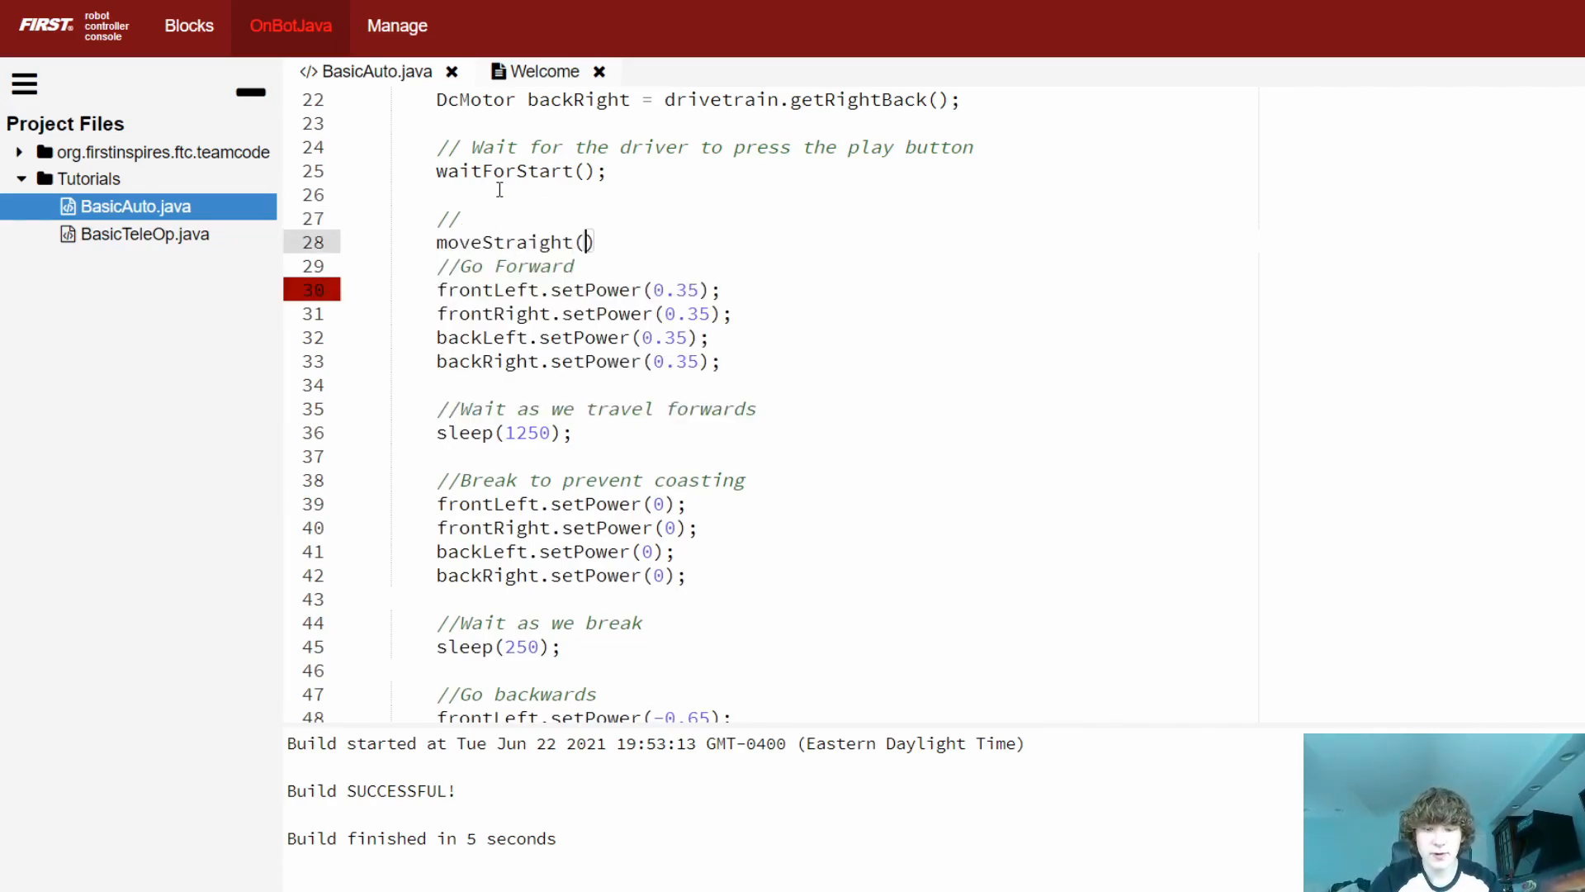
type("0.35")
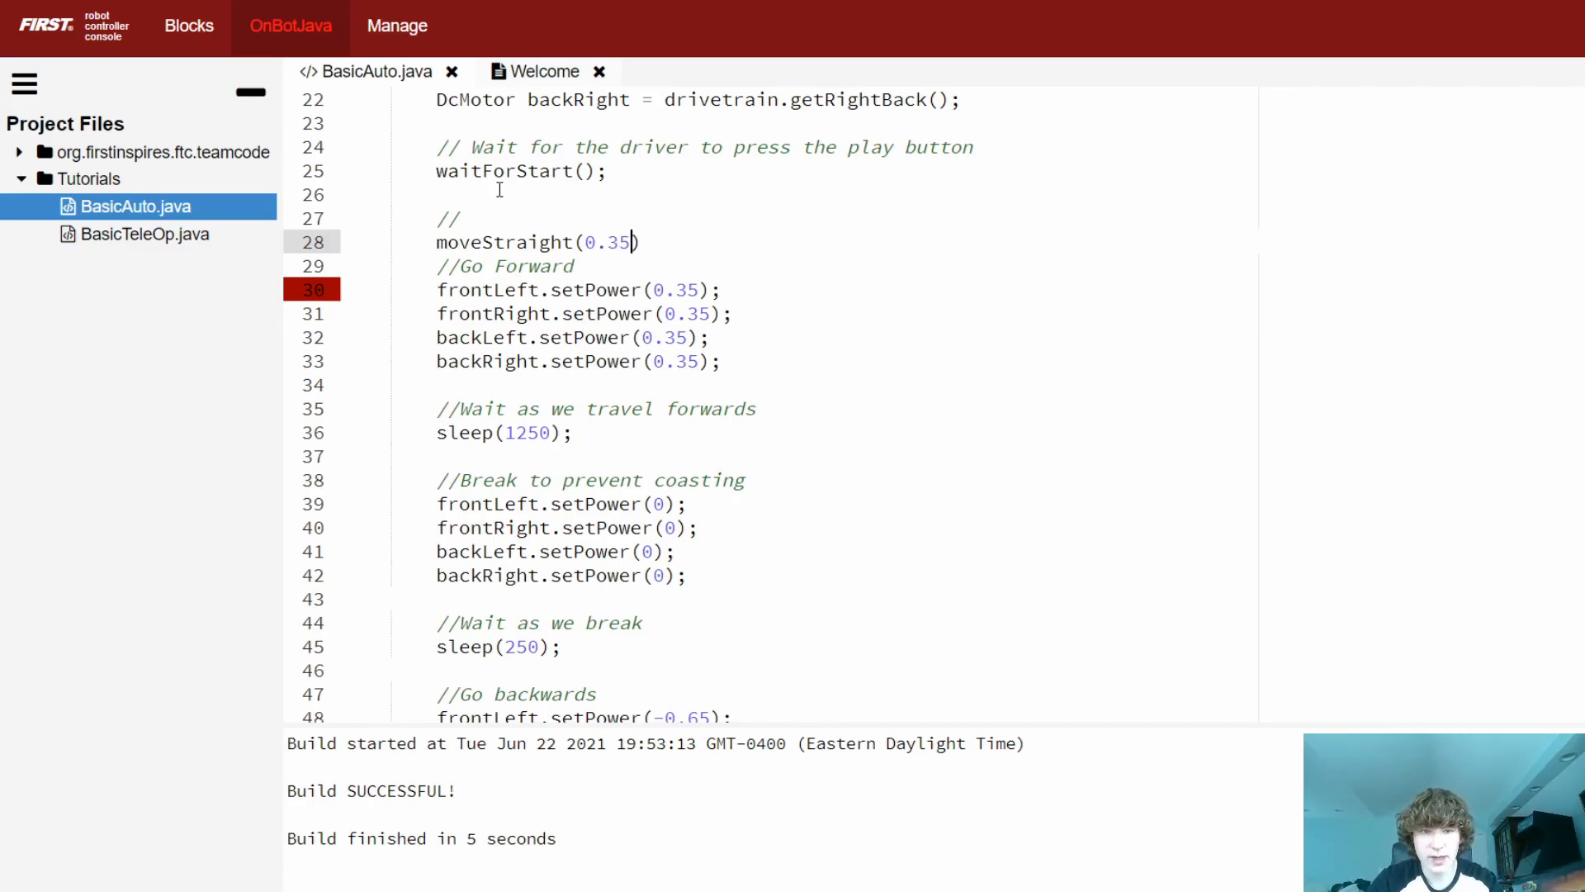
type(",")
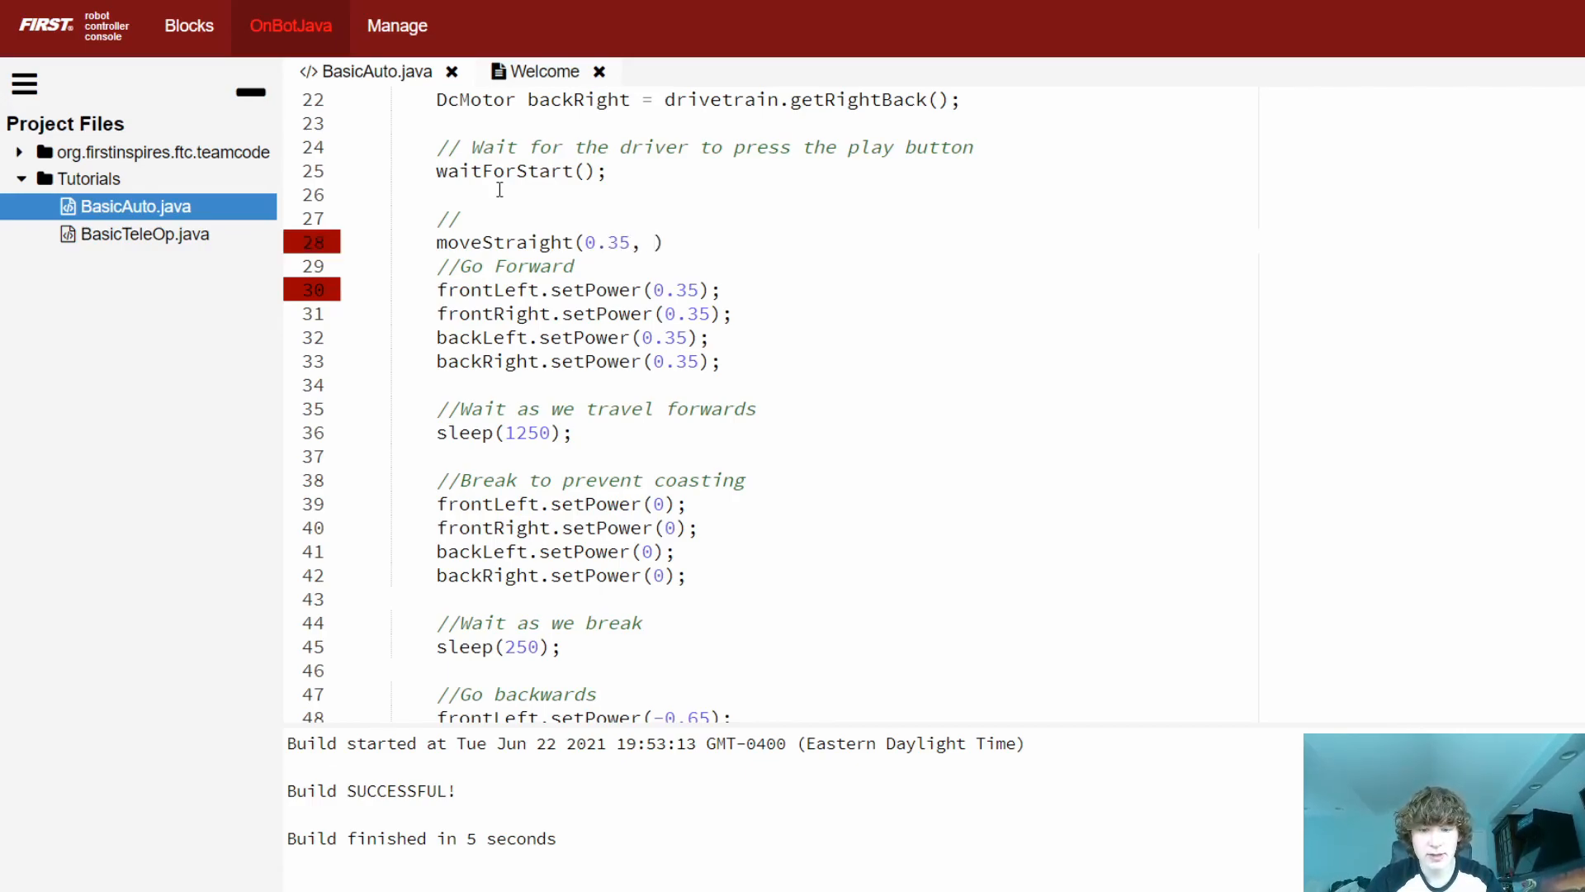
type("1250")
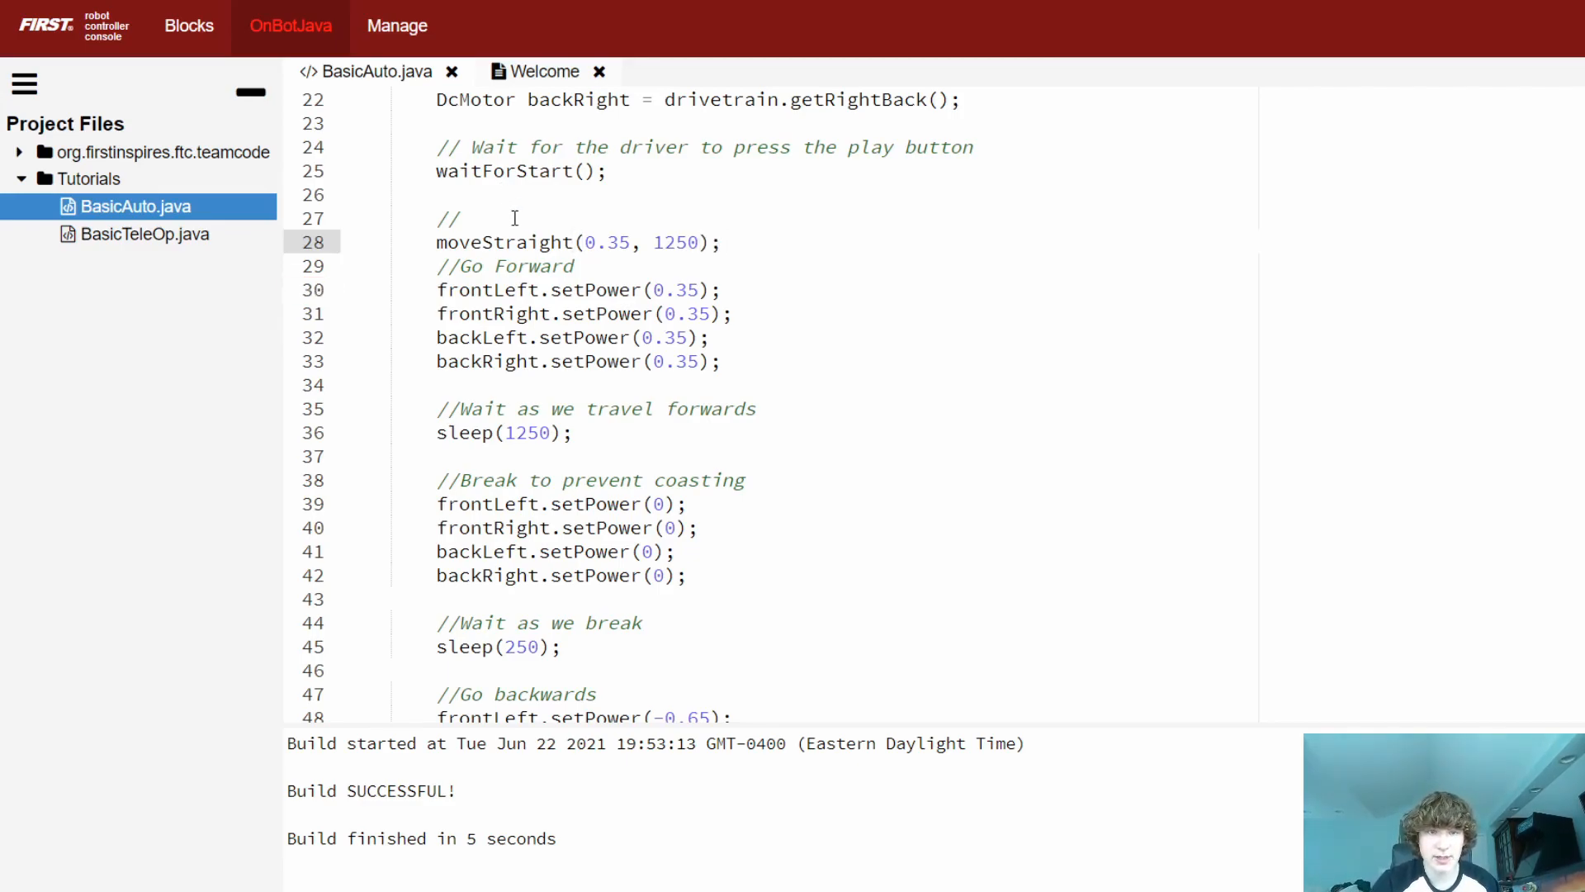
type("Go")
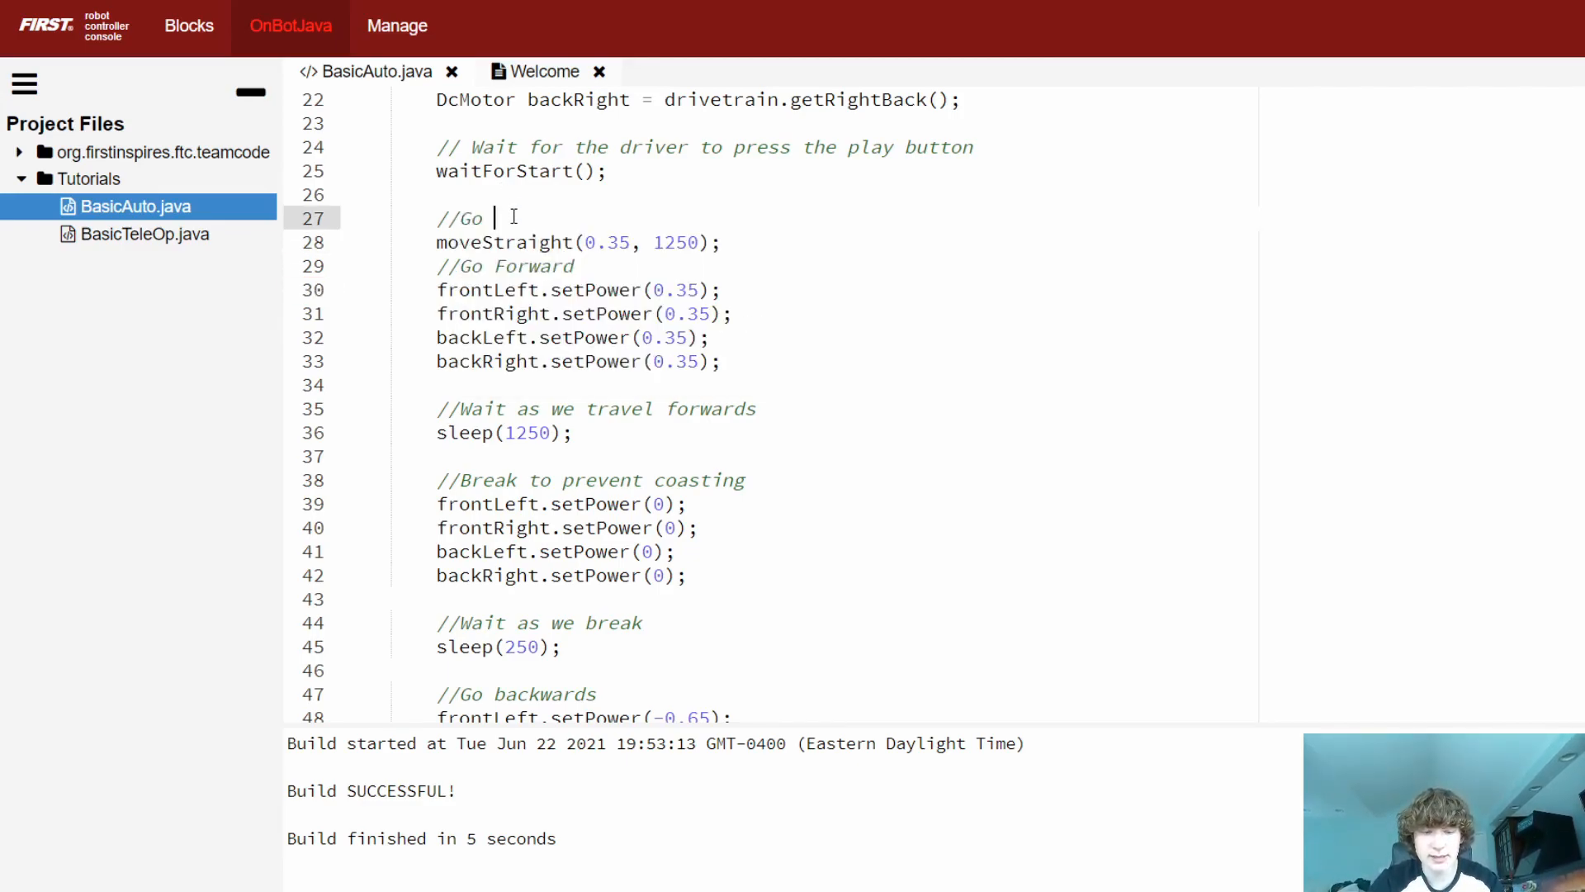
type("forward")
type("//Go bac")
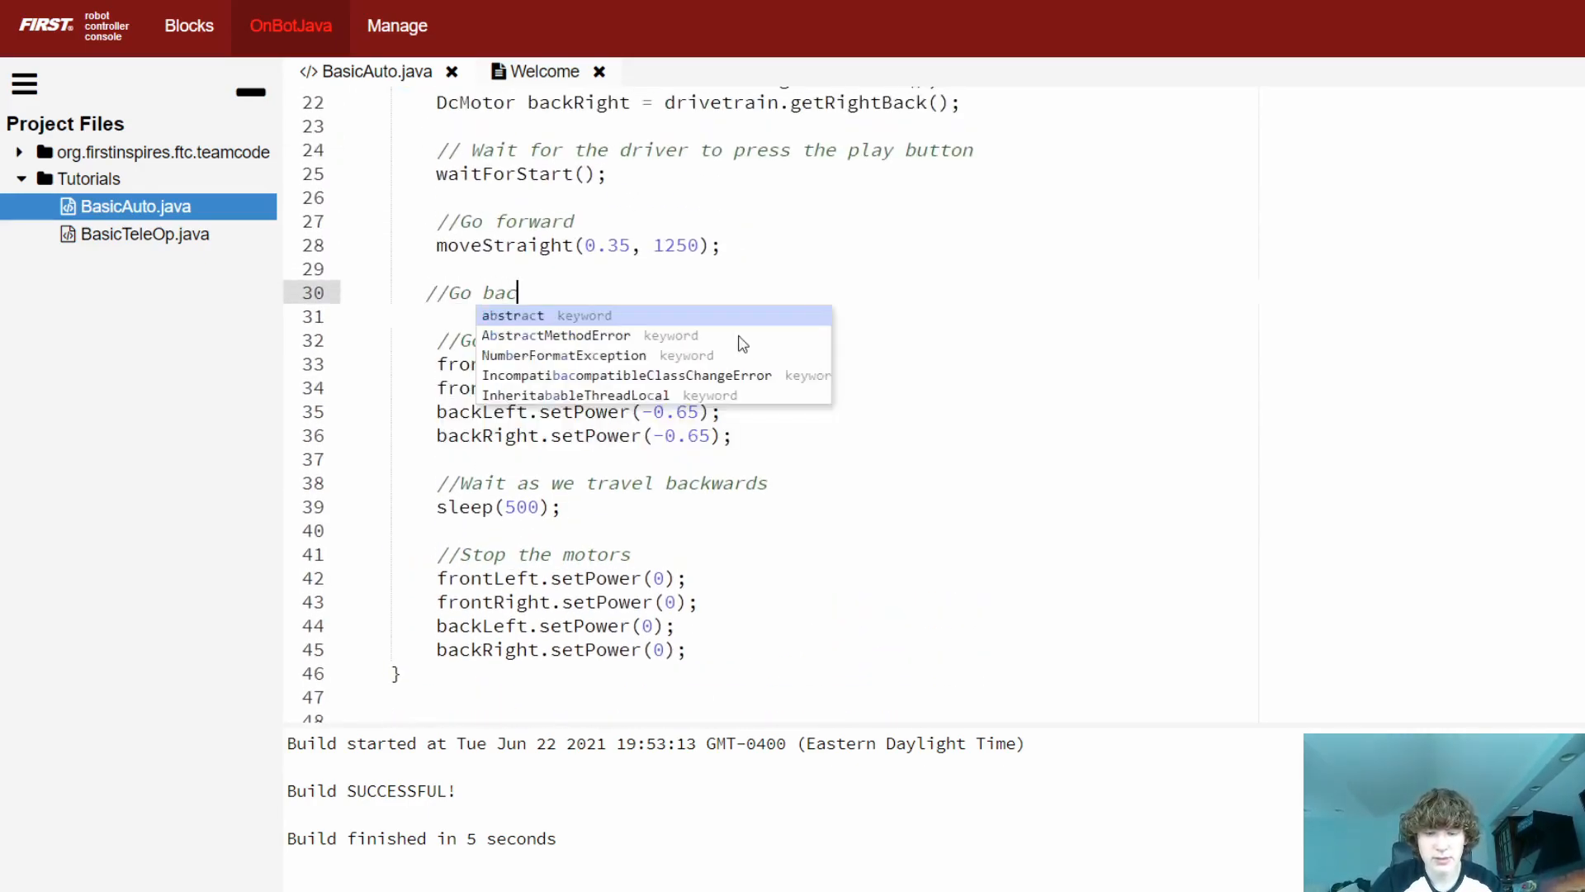
- Add //Go backwards and moveStraight(-0.65, 500);, then remove the old backward motor code
type("kwards")
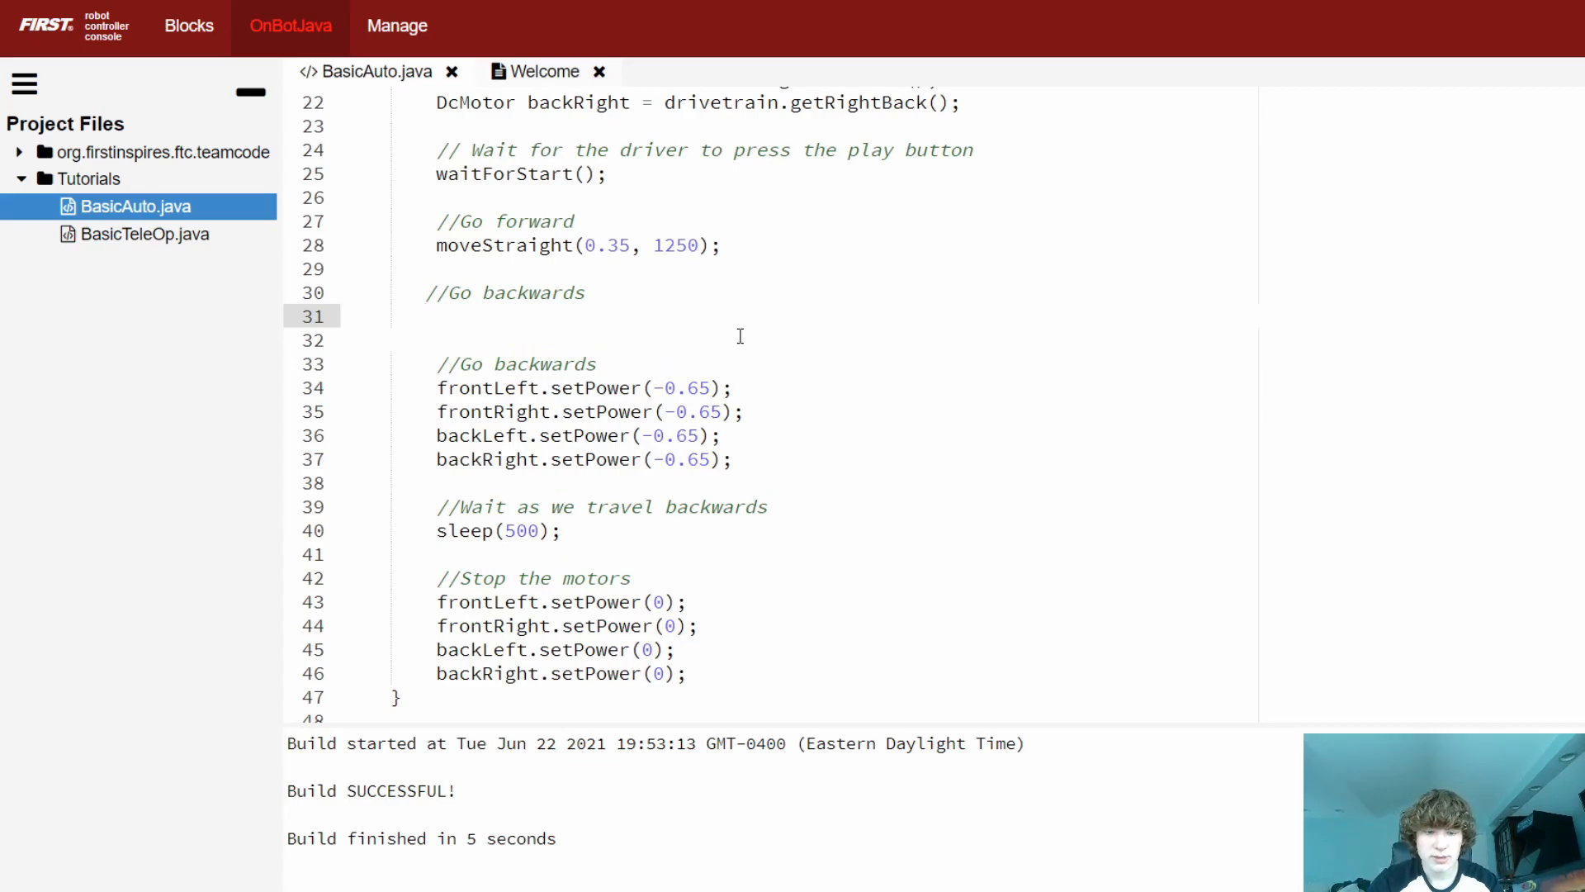
type("moveSTr")
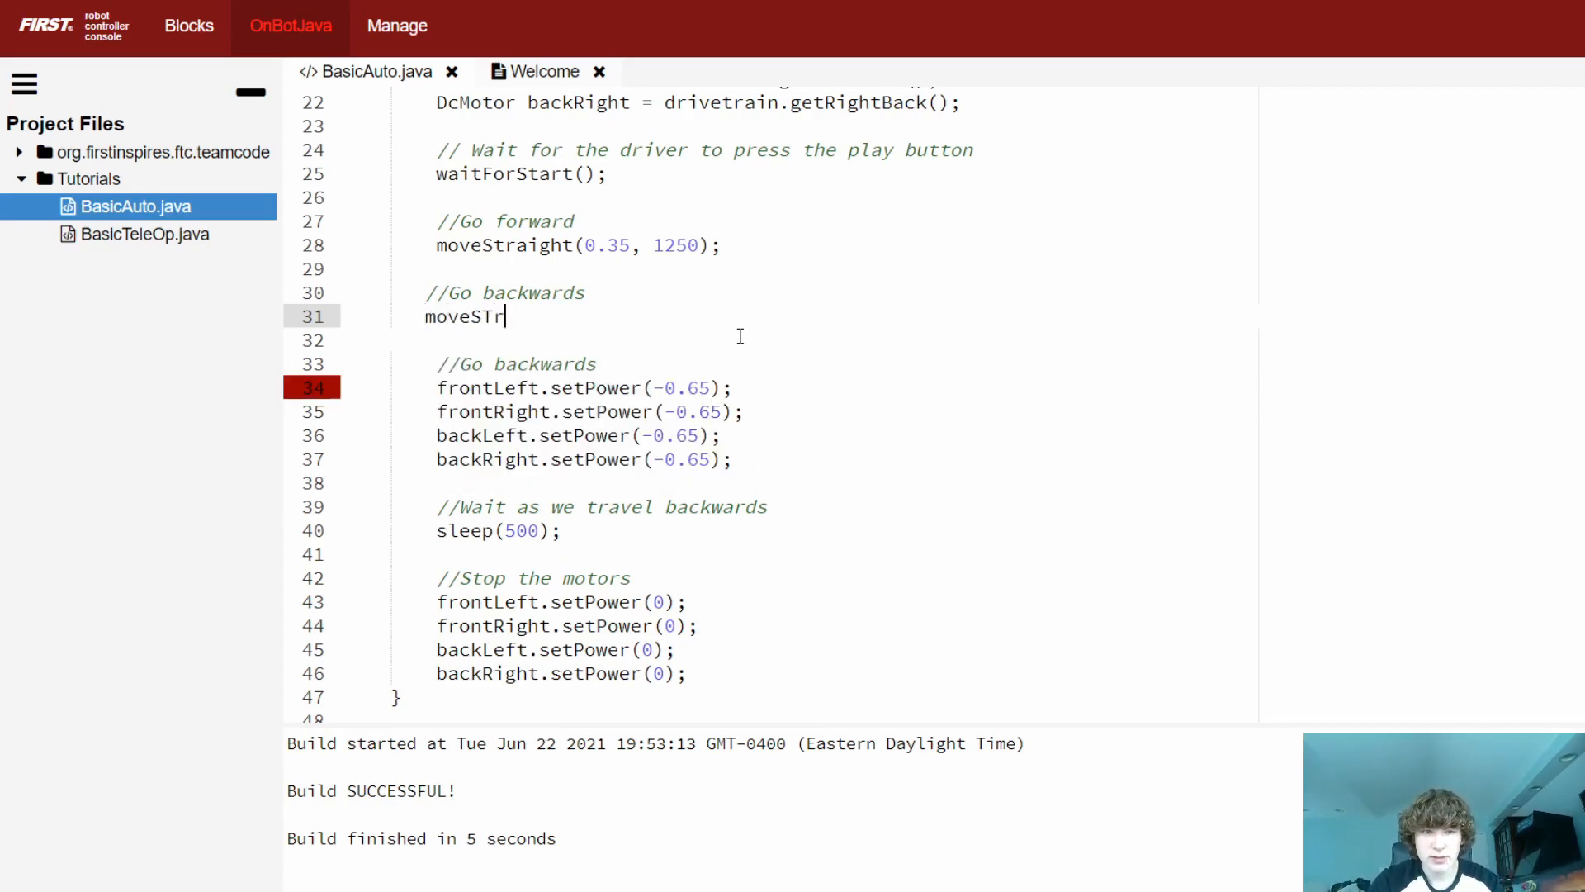
type("aight")
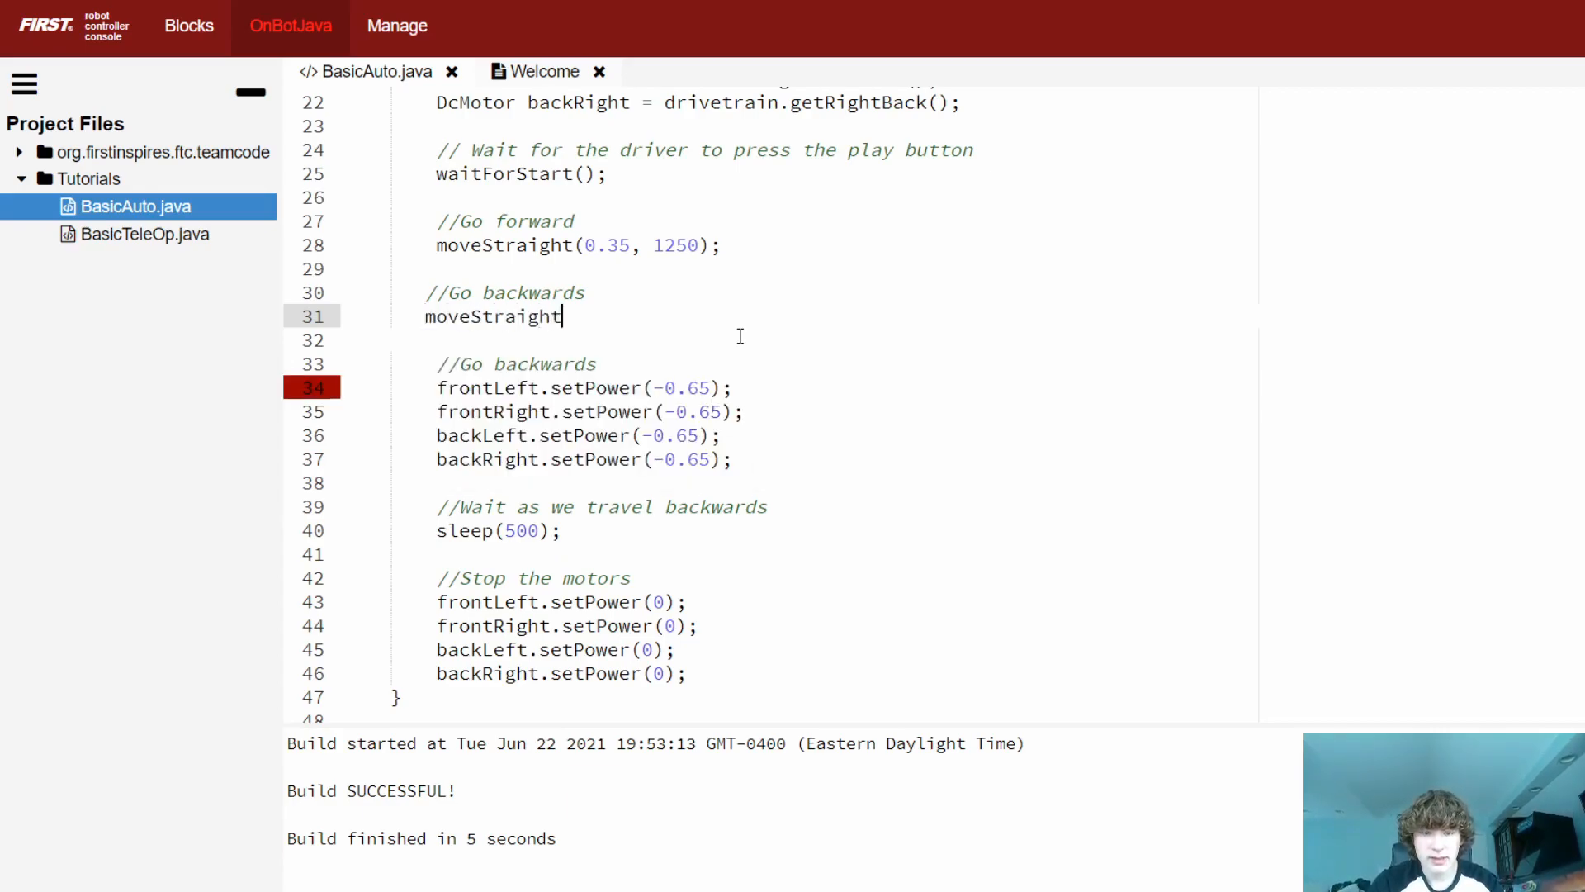
type("(-0")
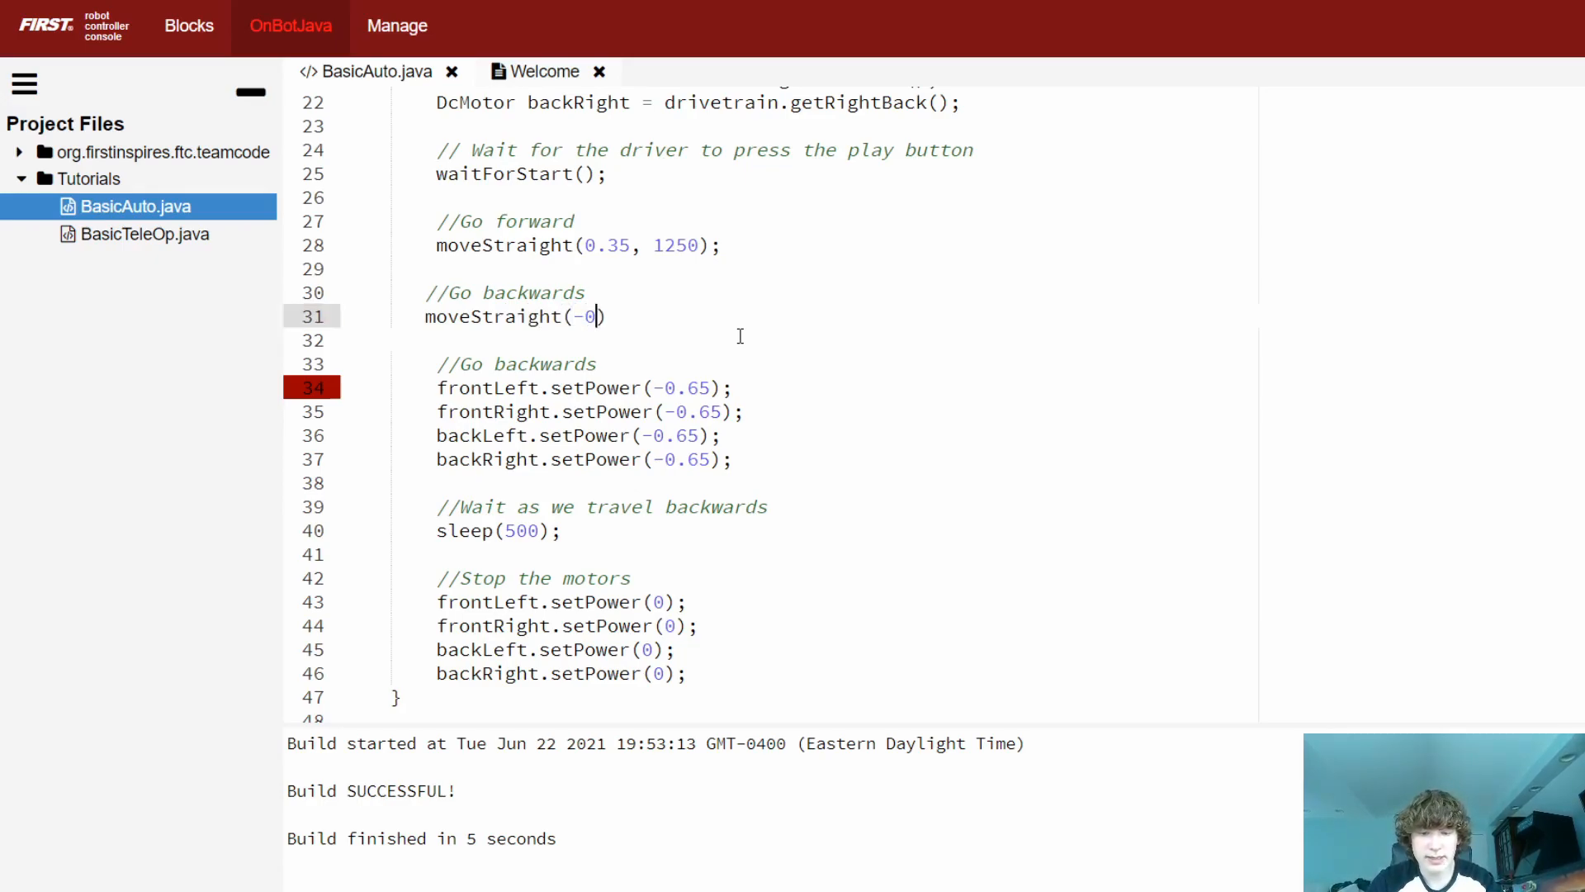
type(".65")
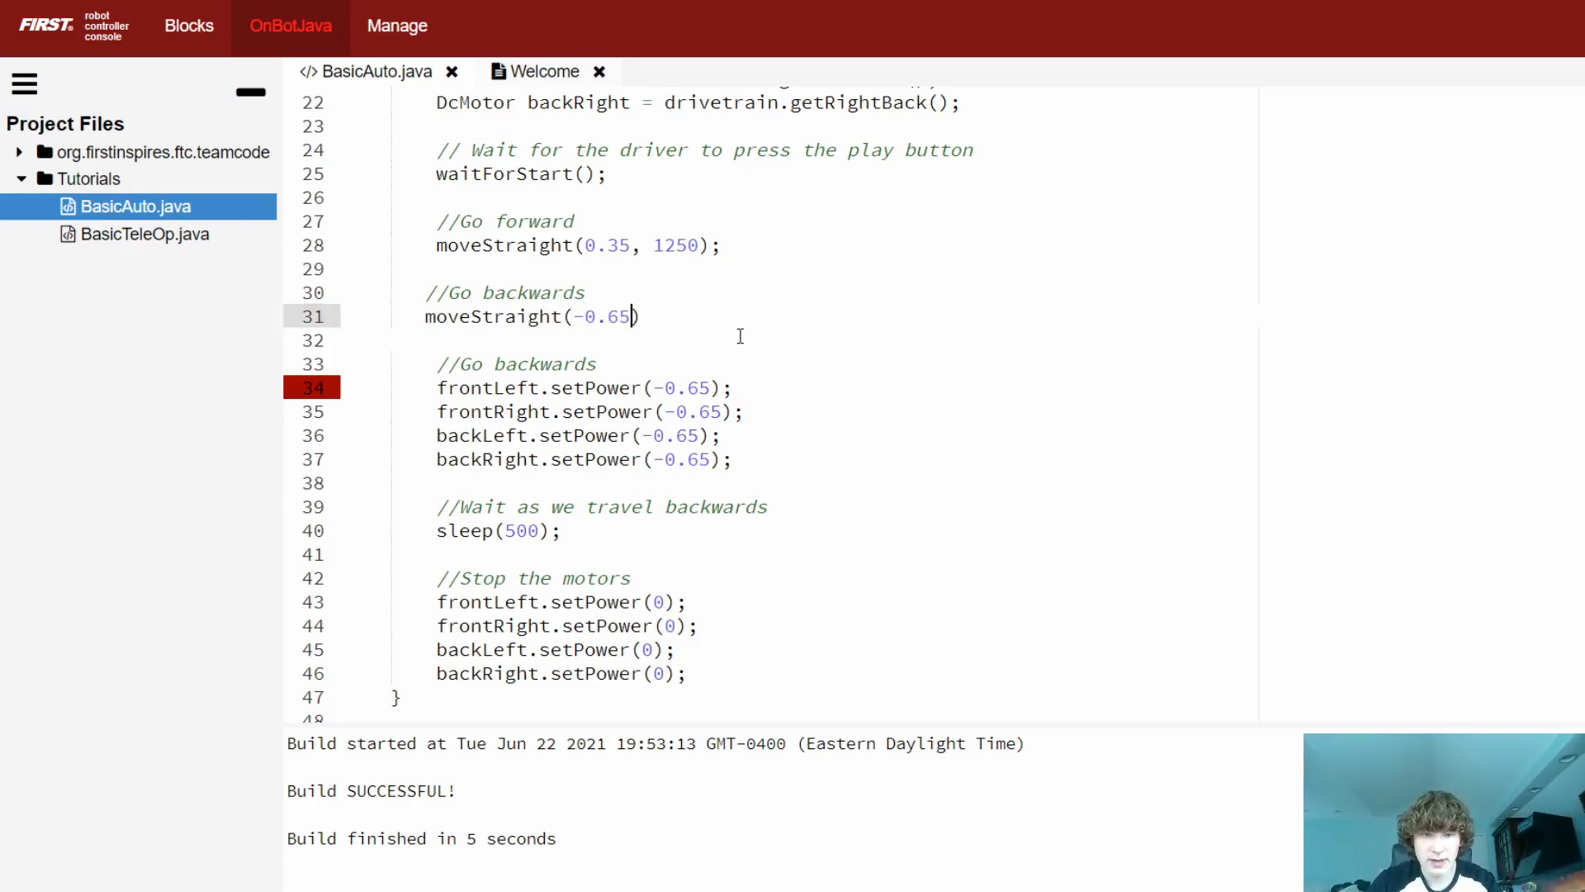
type(", 500")
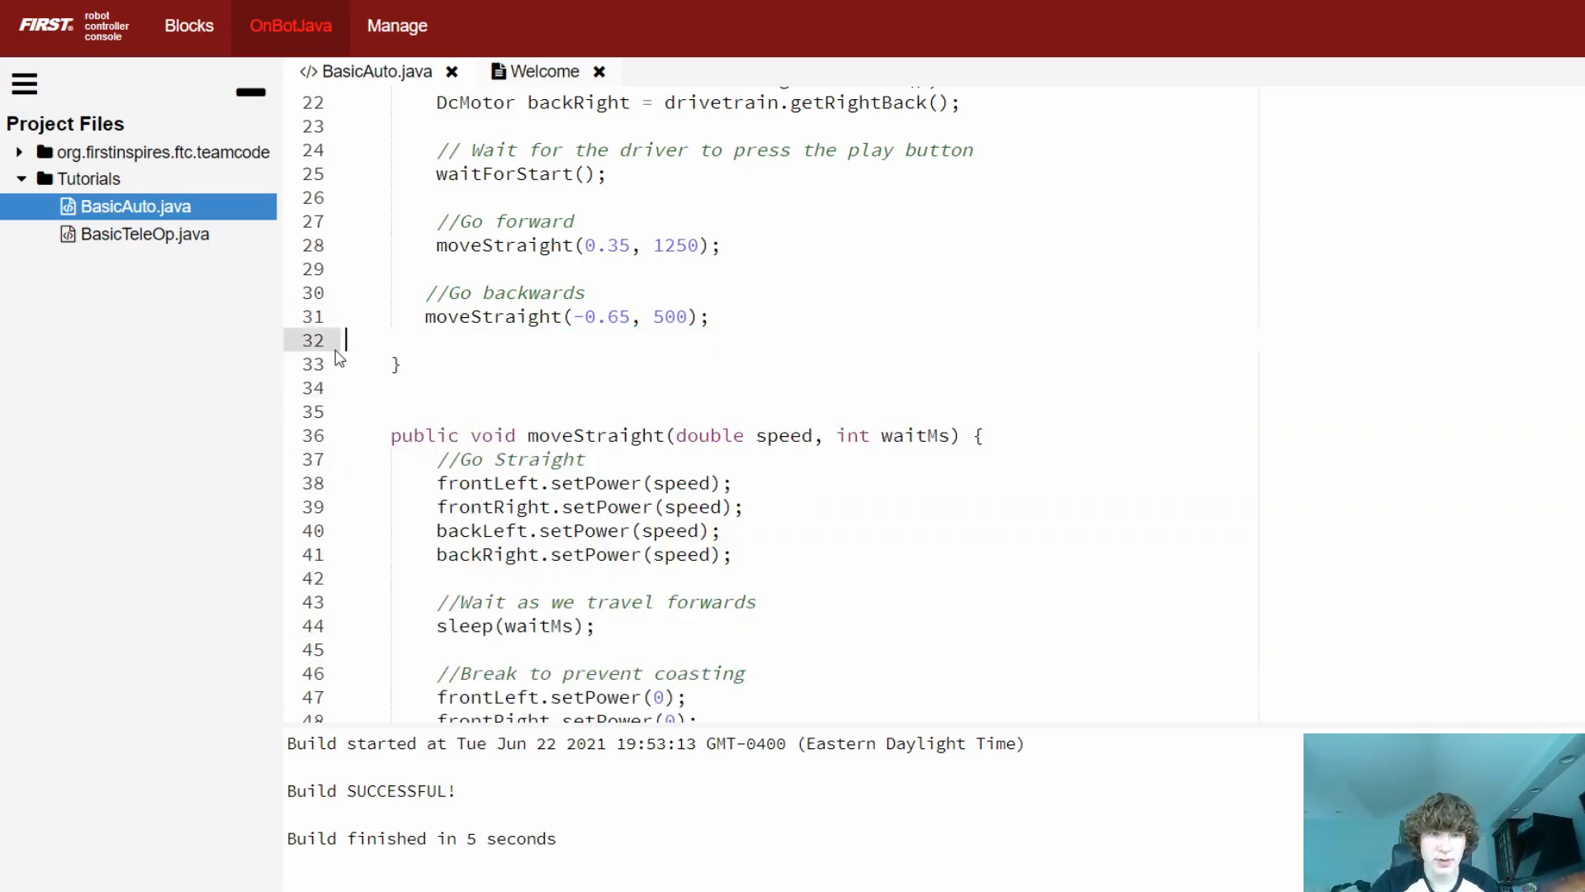
scroll("down", 3)
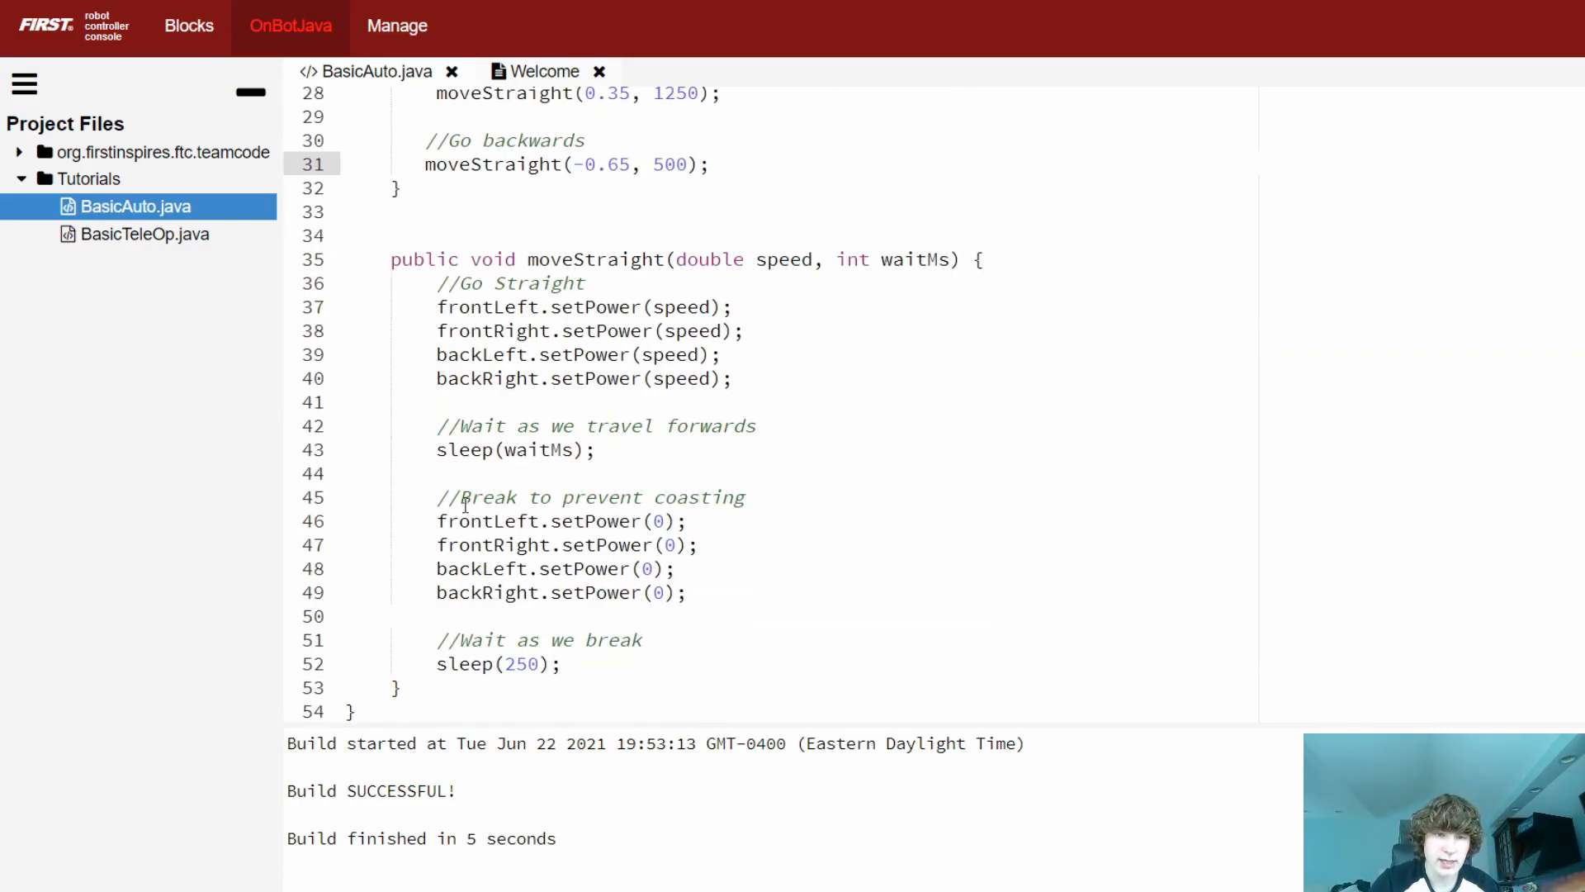
left_click_drag(436, 497, 690, 593)
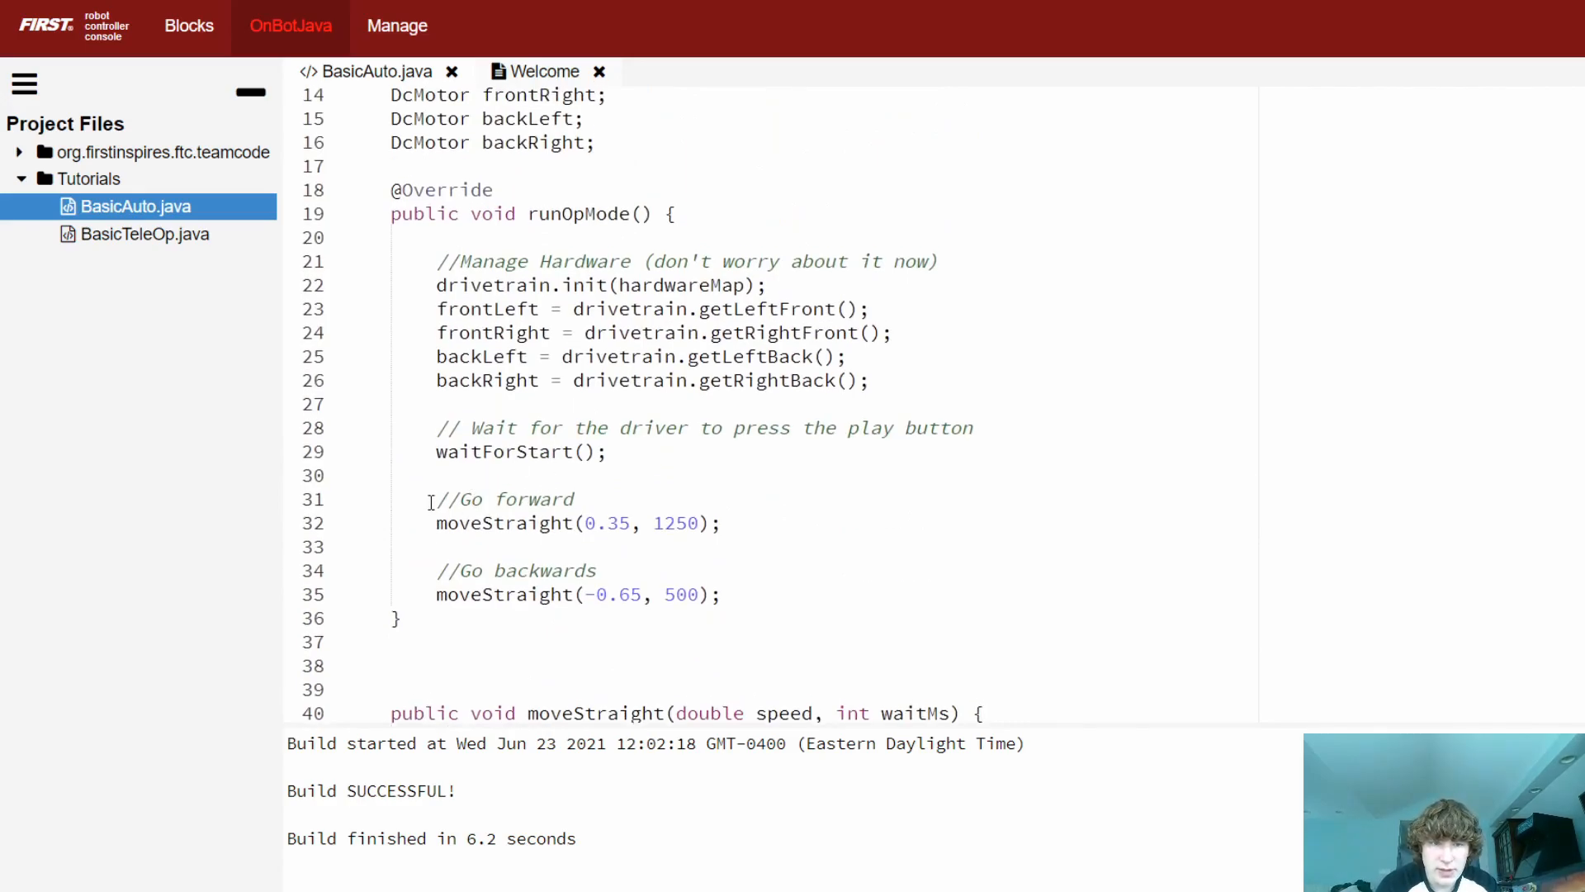
left_click_drag(430, 499, 720, 595)
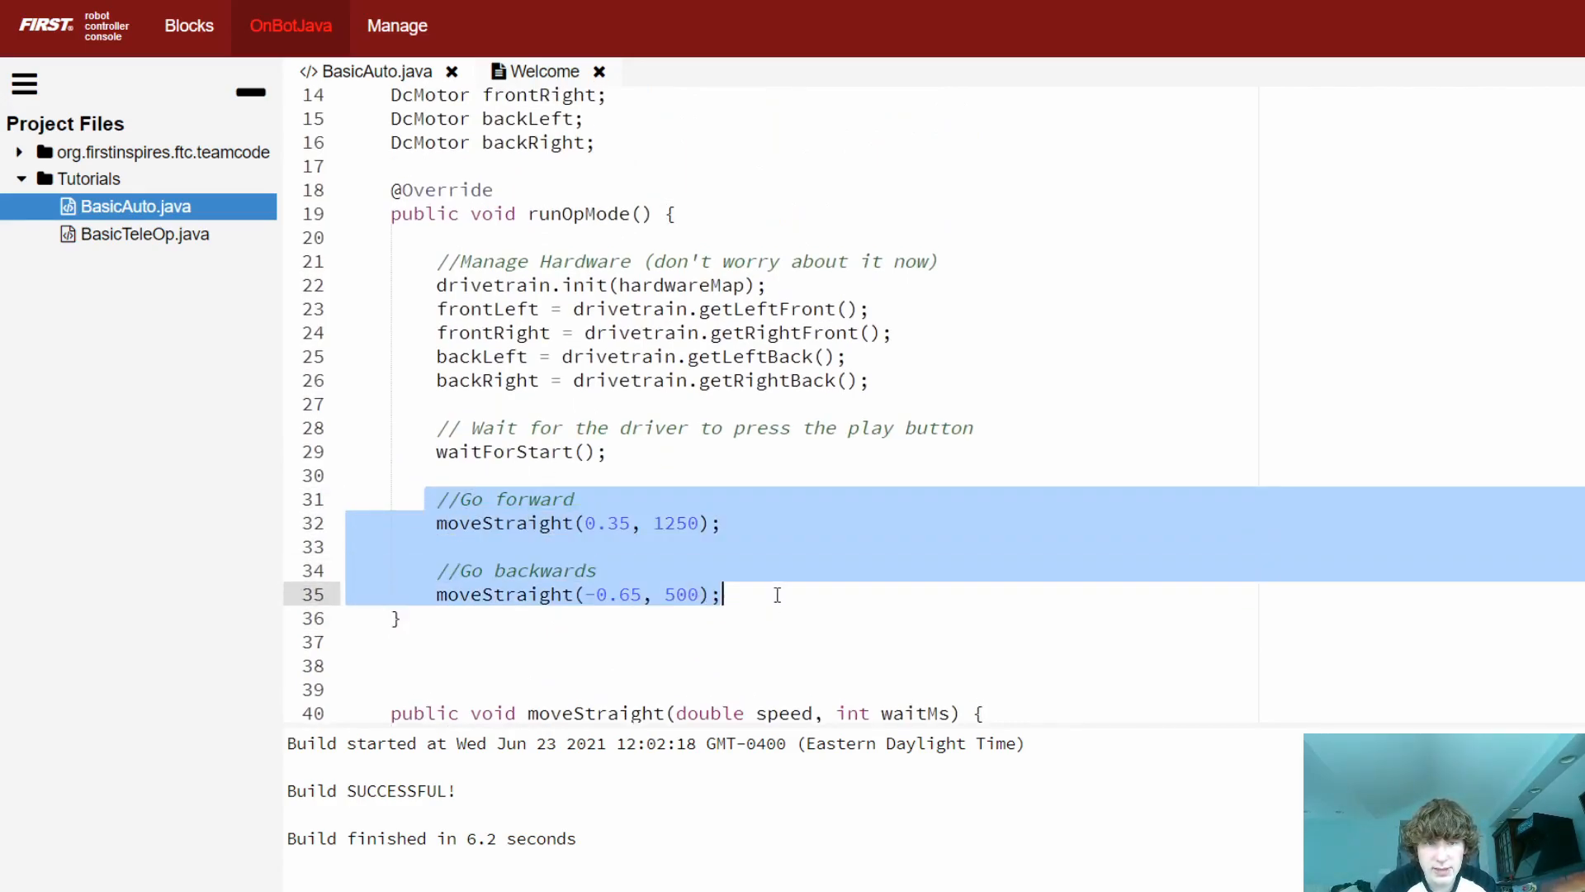
mouse_move(713, 585)
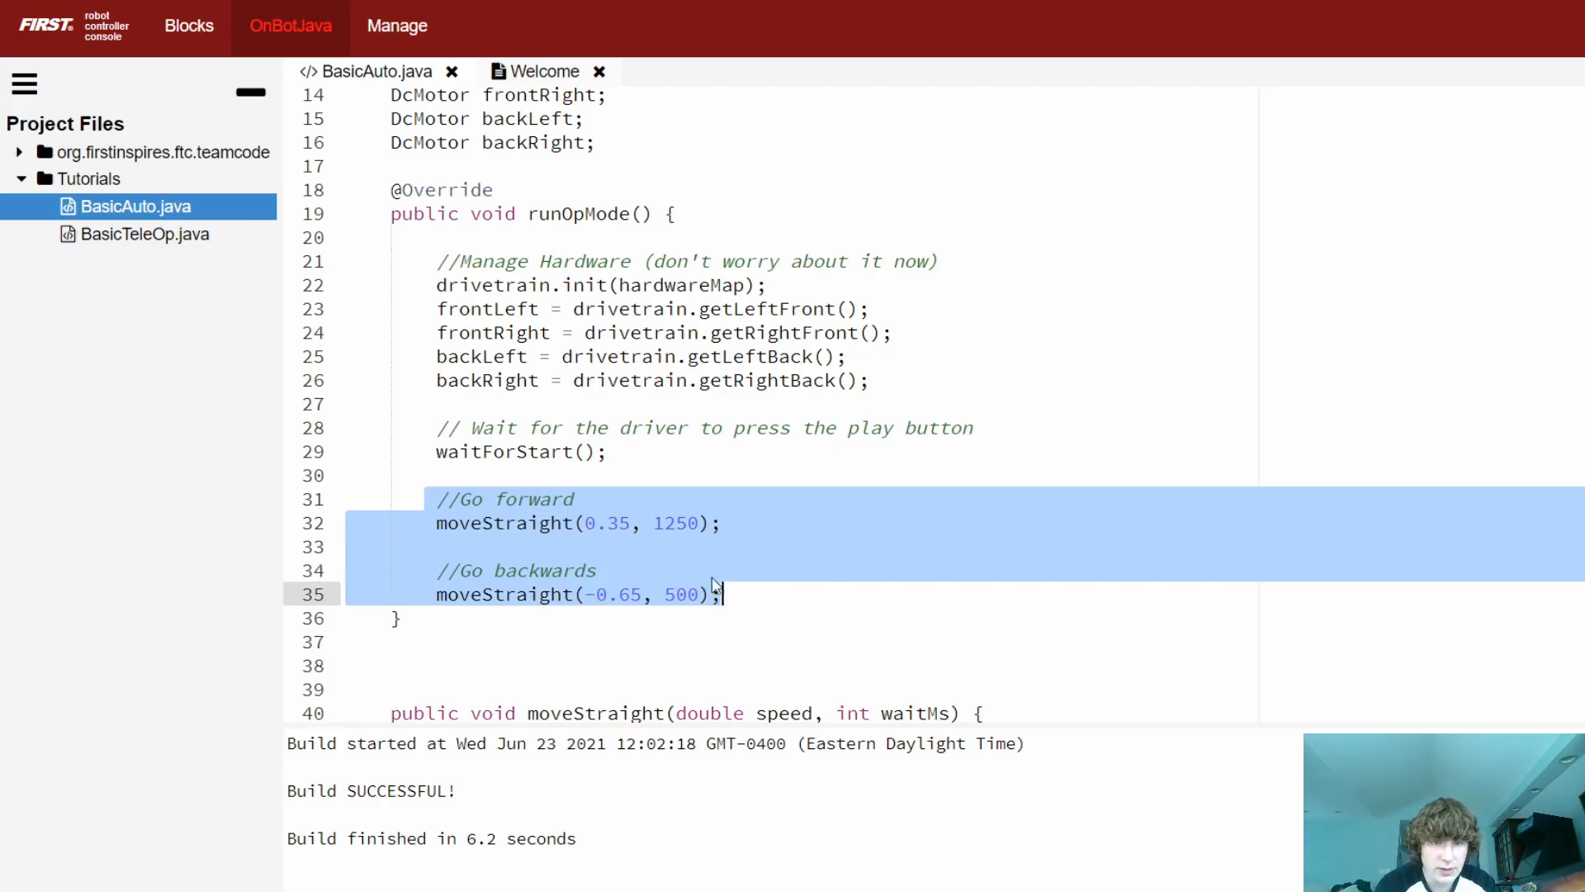
left_click(742, 575)
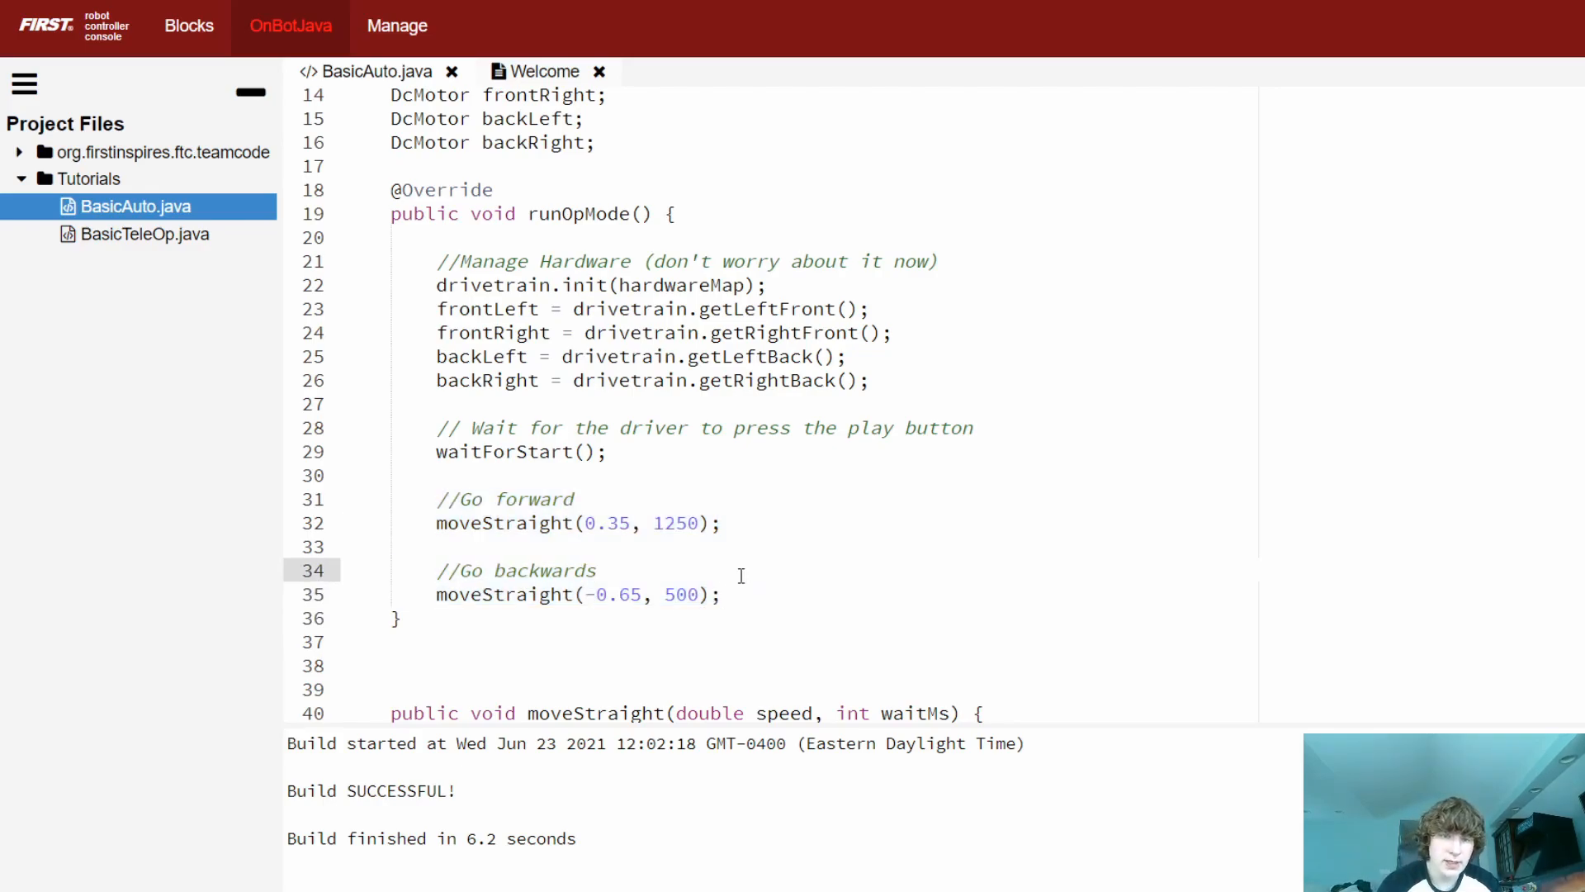